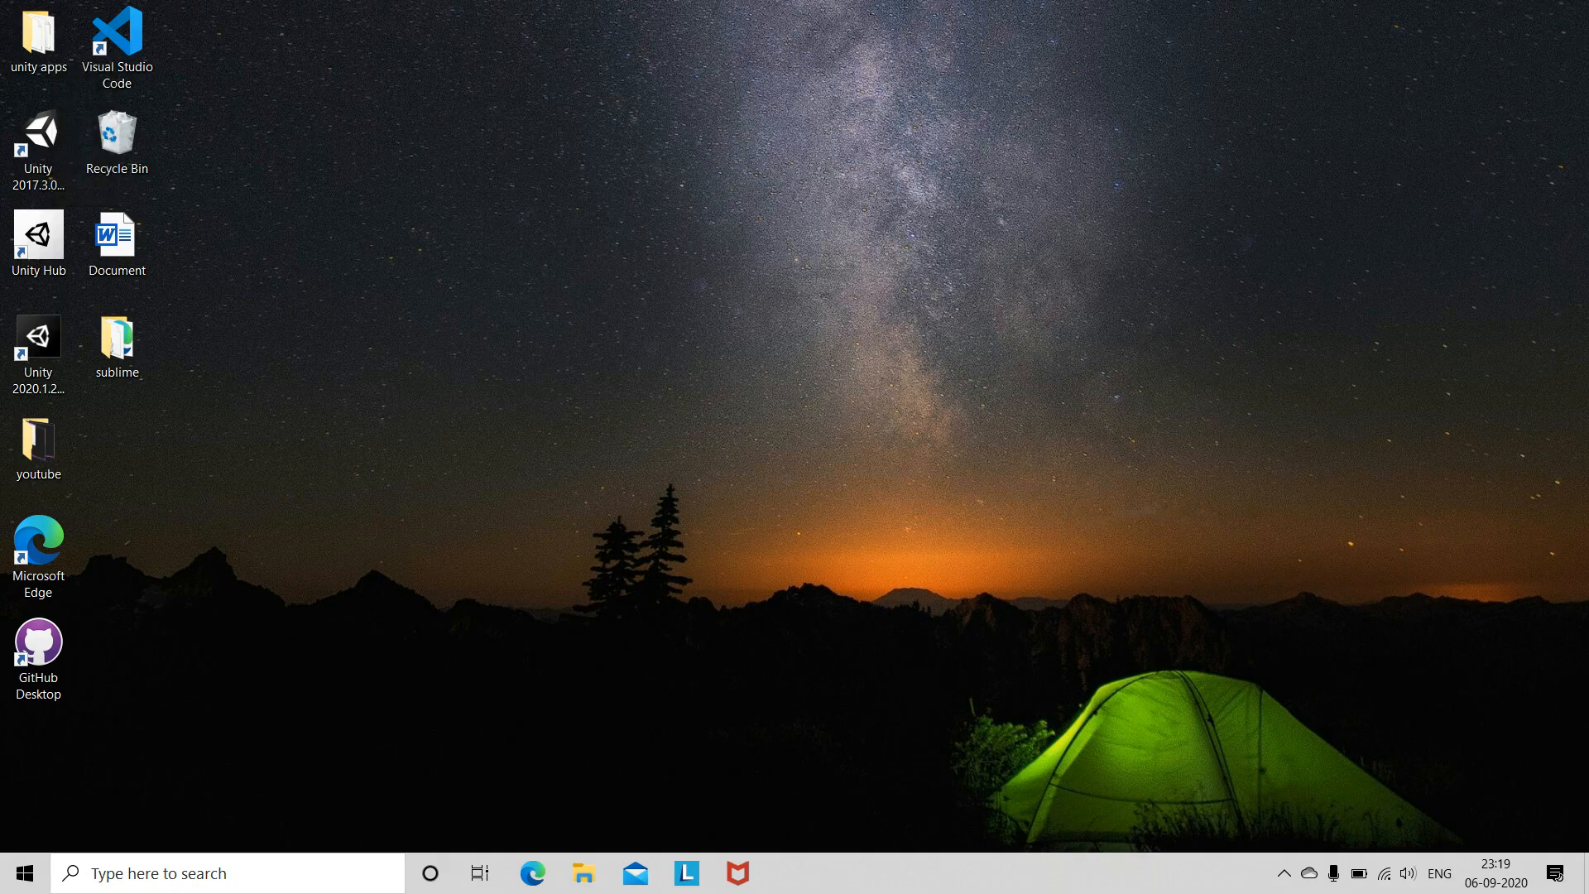
# Launch Unity Hub from the desktop and create a new 3D project, New Unity Project (5)
pyautogui.click(38, 235)
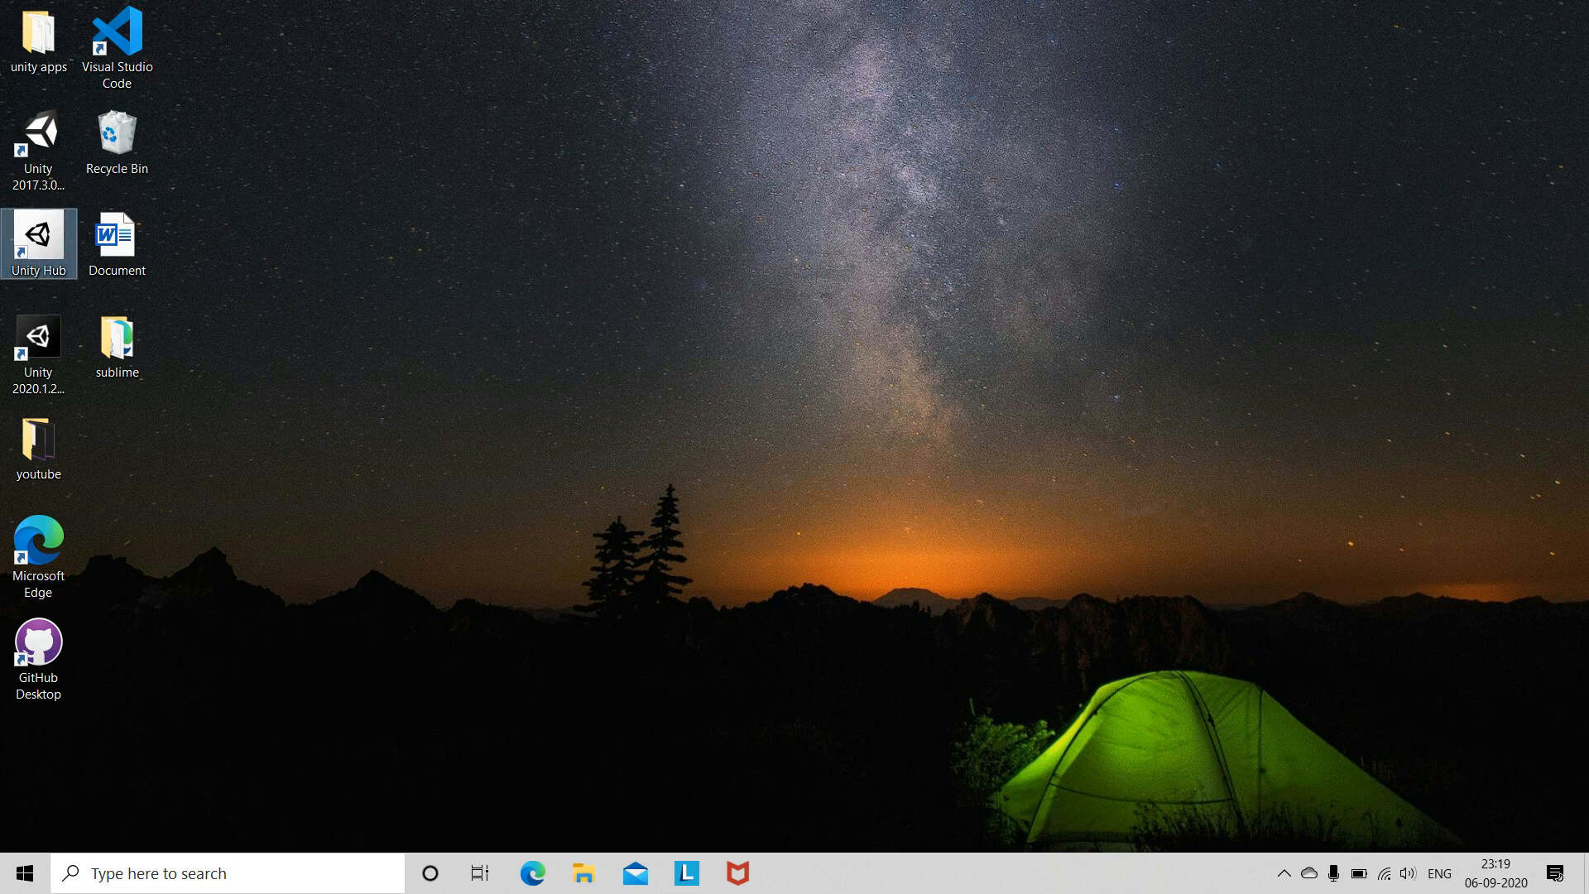
pyautogui.doubleClick(38, 235)
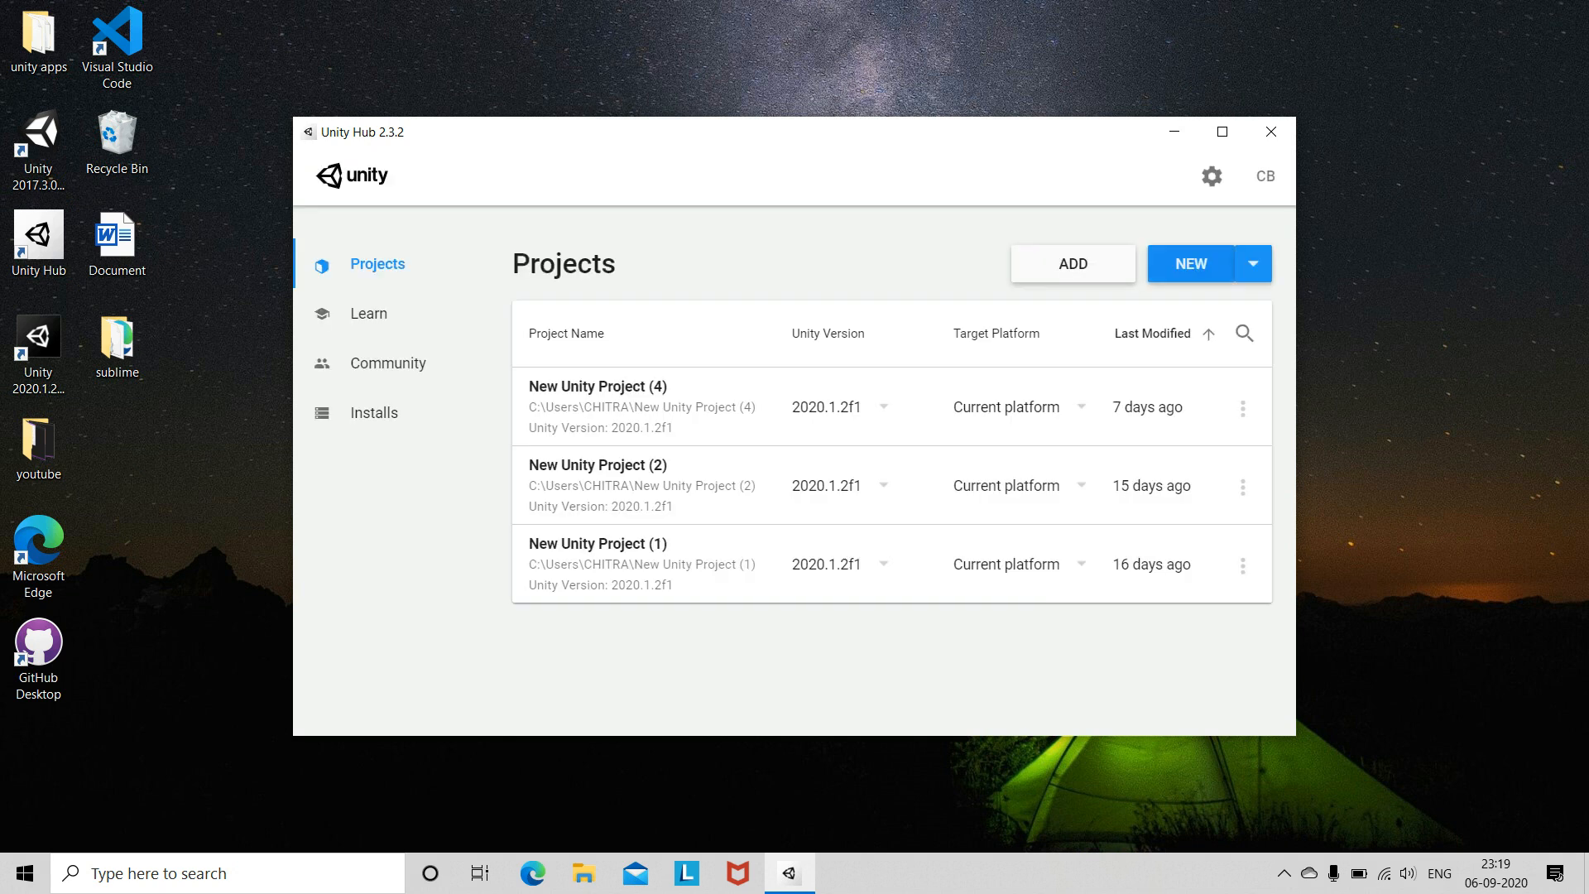
pyautogui.click(1190, 263)
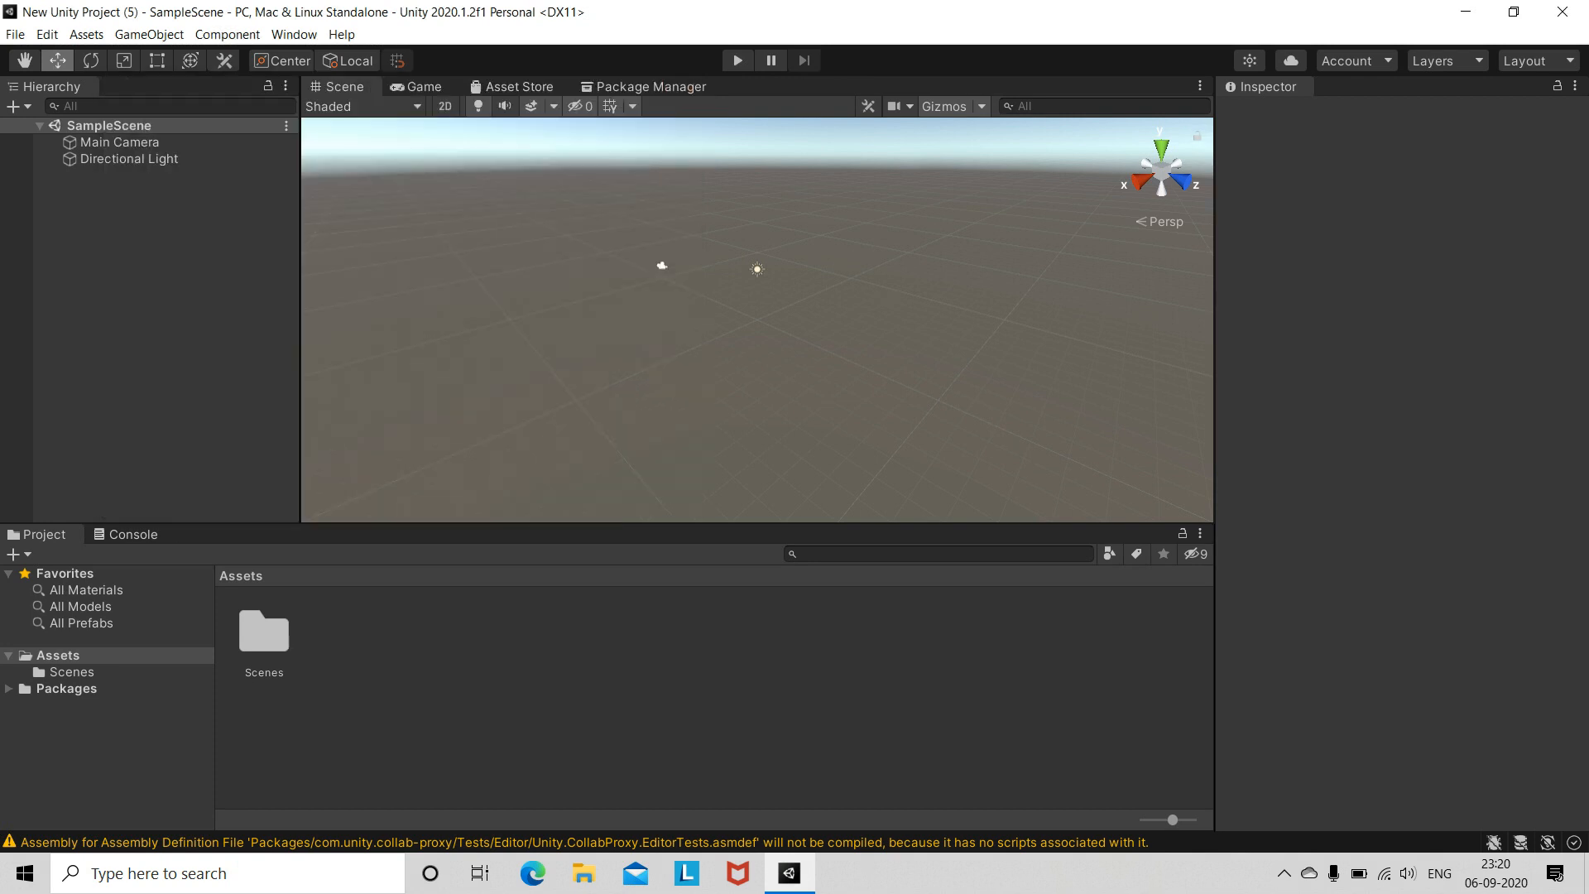
# Import the add-vuforia-package-9-3-3 custom package into the project
pyautogui.click(129, 159)
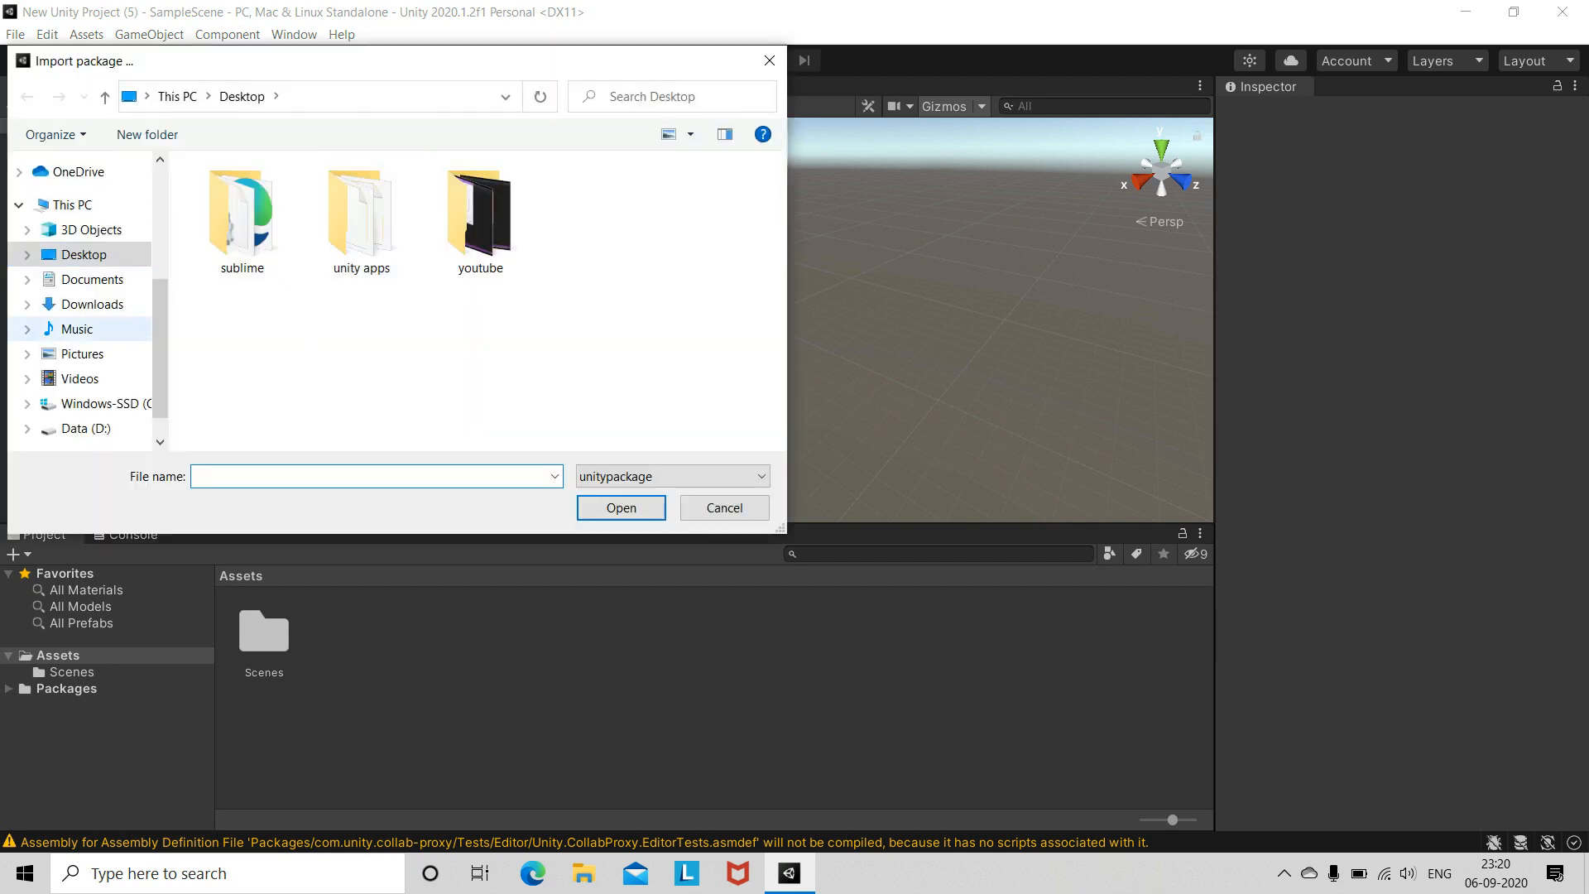
pyautogui.click(93, 304)
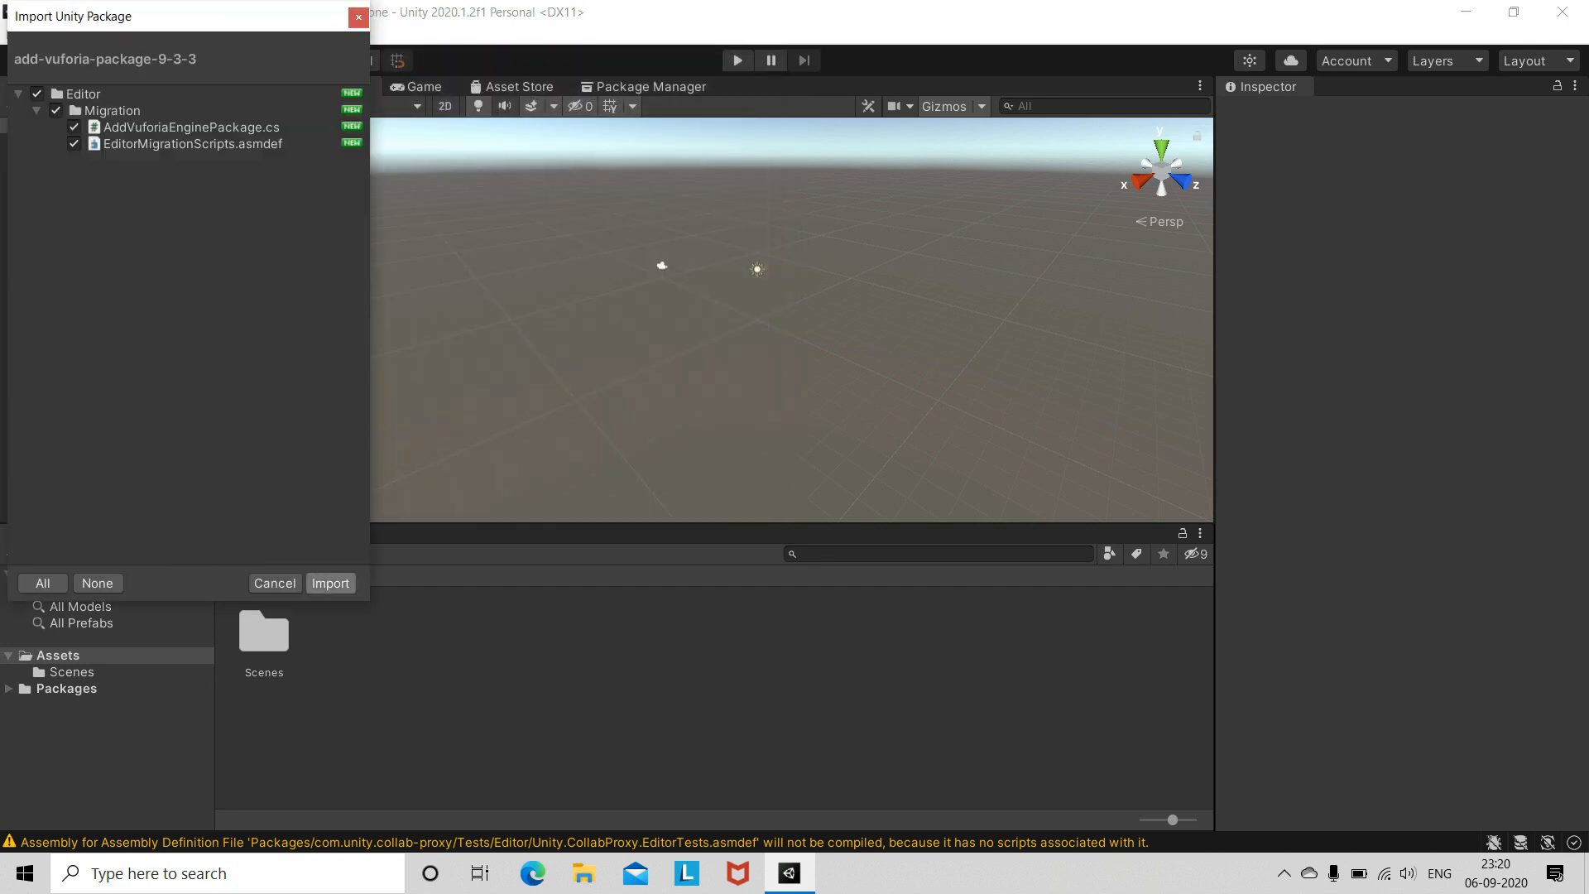
pyautogui.click(331, 583)
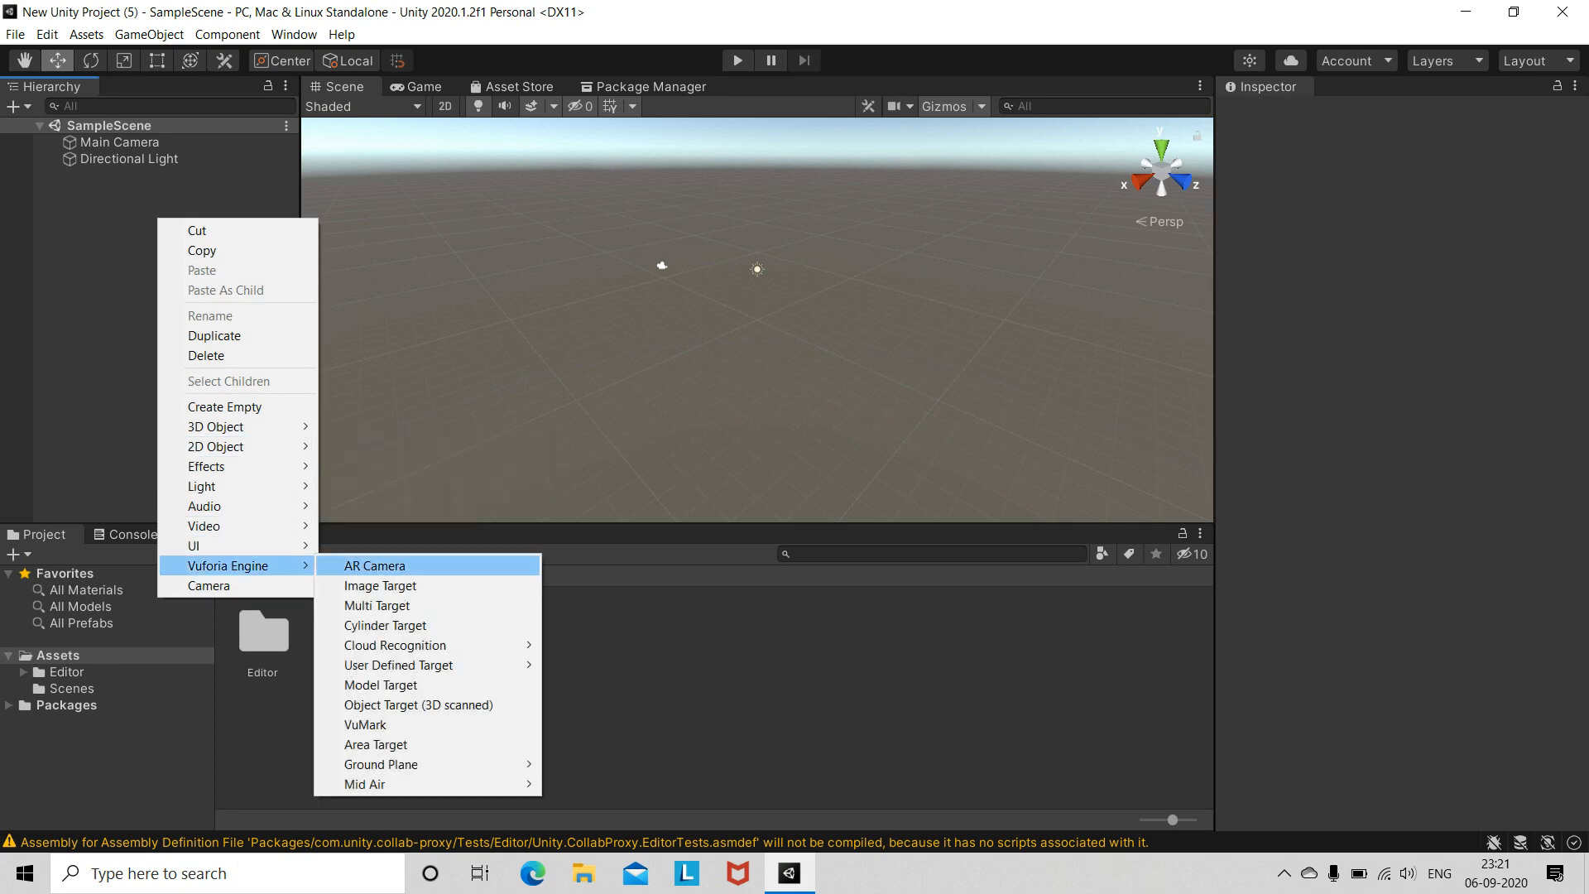
# Add a Vuforia ARCamera to the SampleScene hierarchy
pyautogui.click(376, 566)
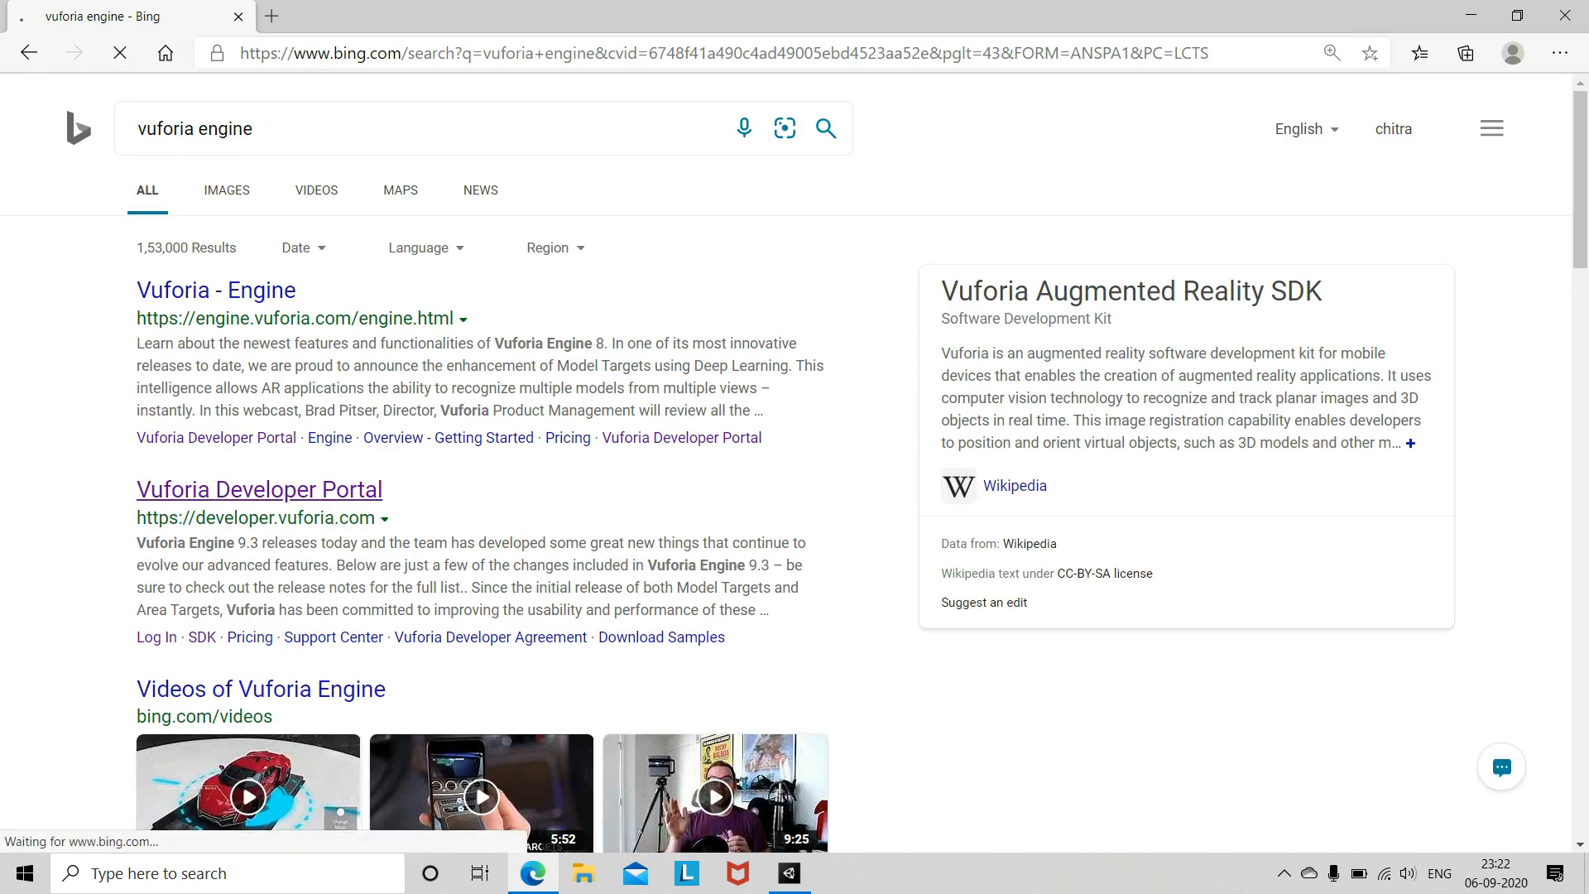
# Copy the groundplane license key from the Vuforia Developer Portal into the App License Key field
pyautogui.click(260, 490)
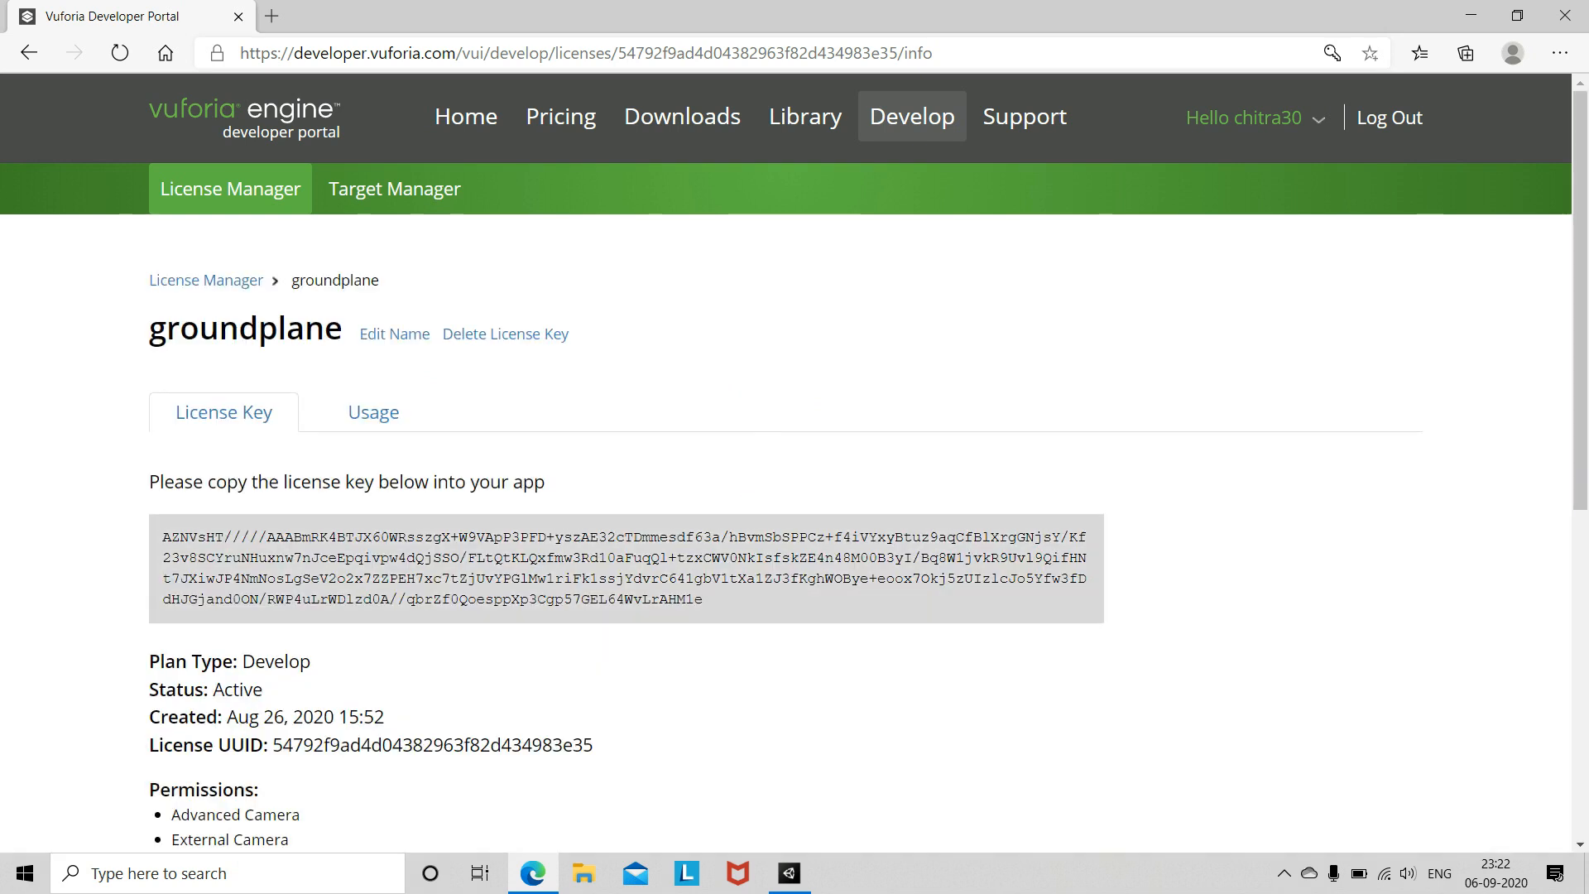
pyautogui.click(629, 566)
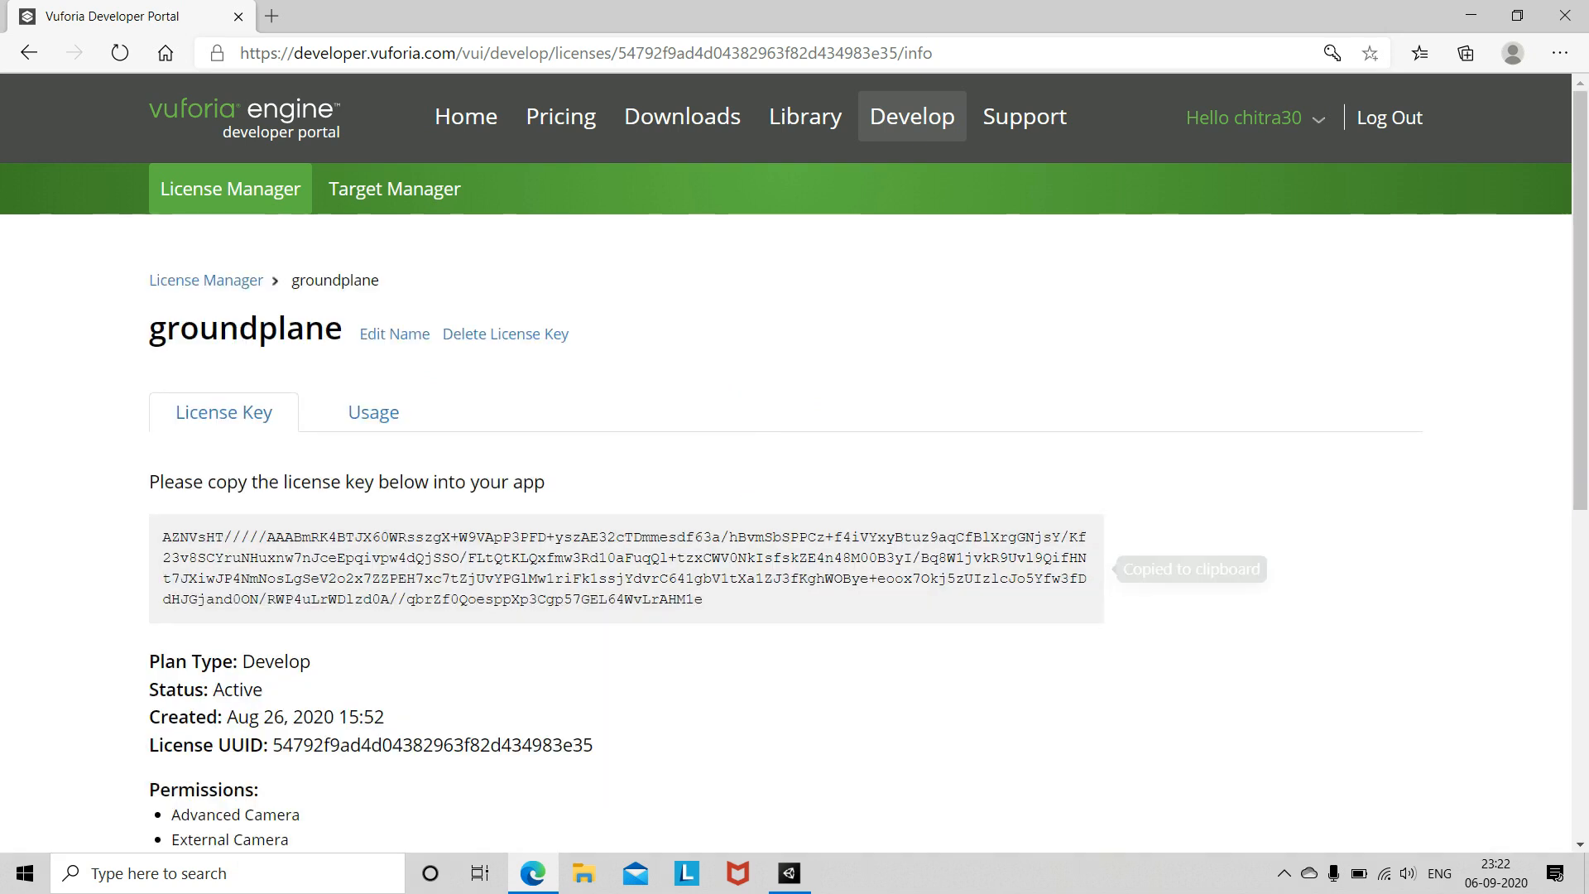
pyautogui.click(790, 872)
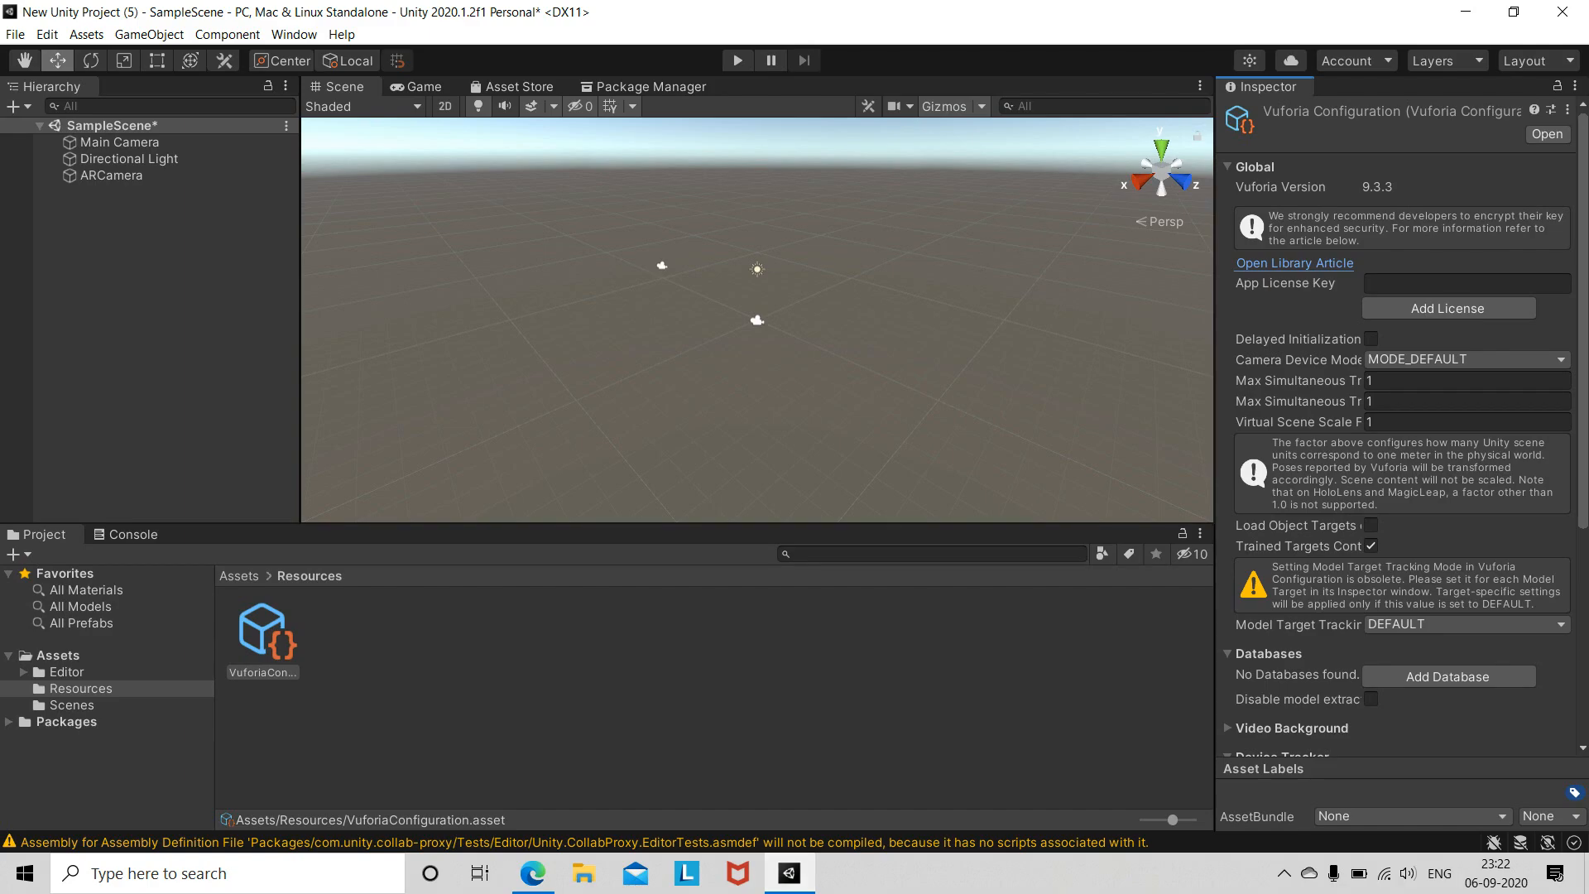
pyautogui.click(1465, 283)
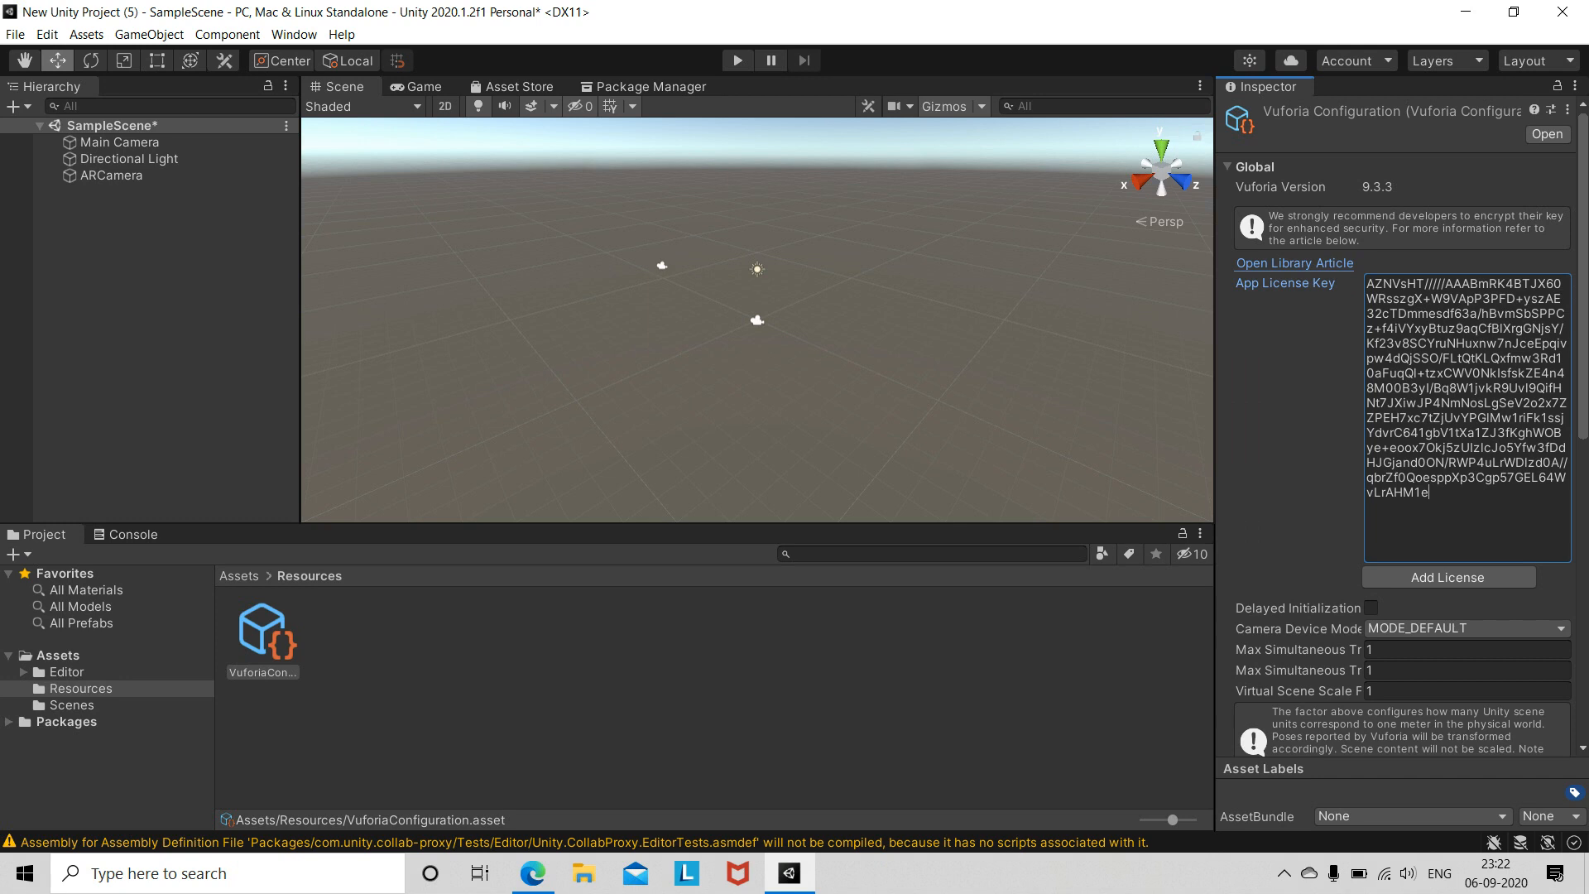
pyautogui.click(111, 175)
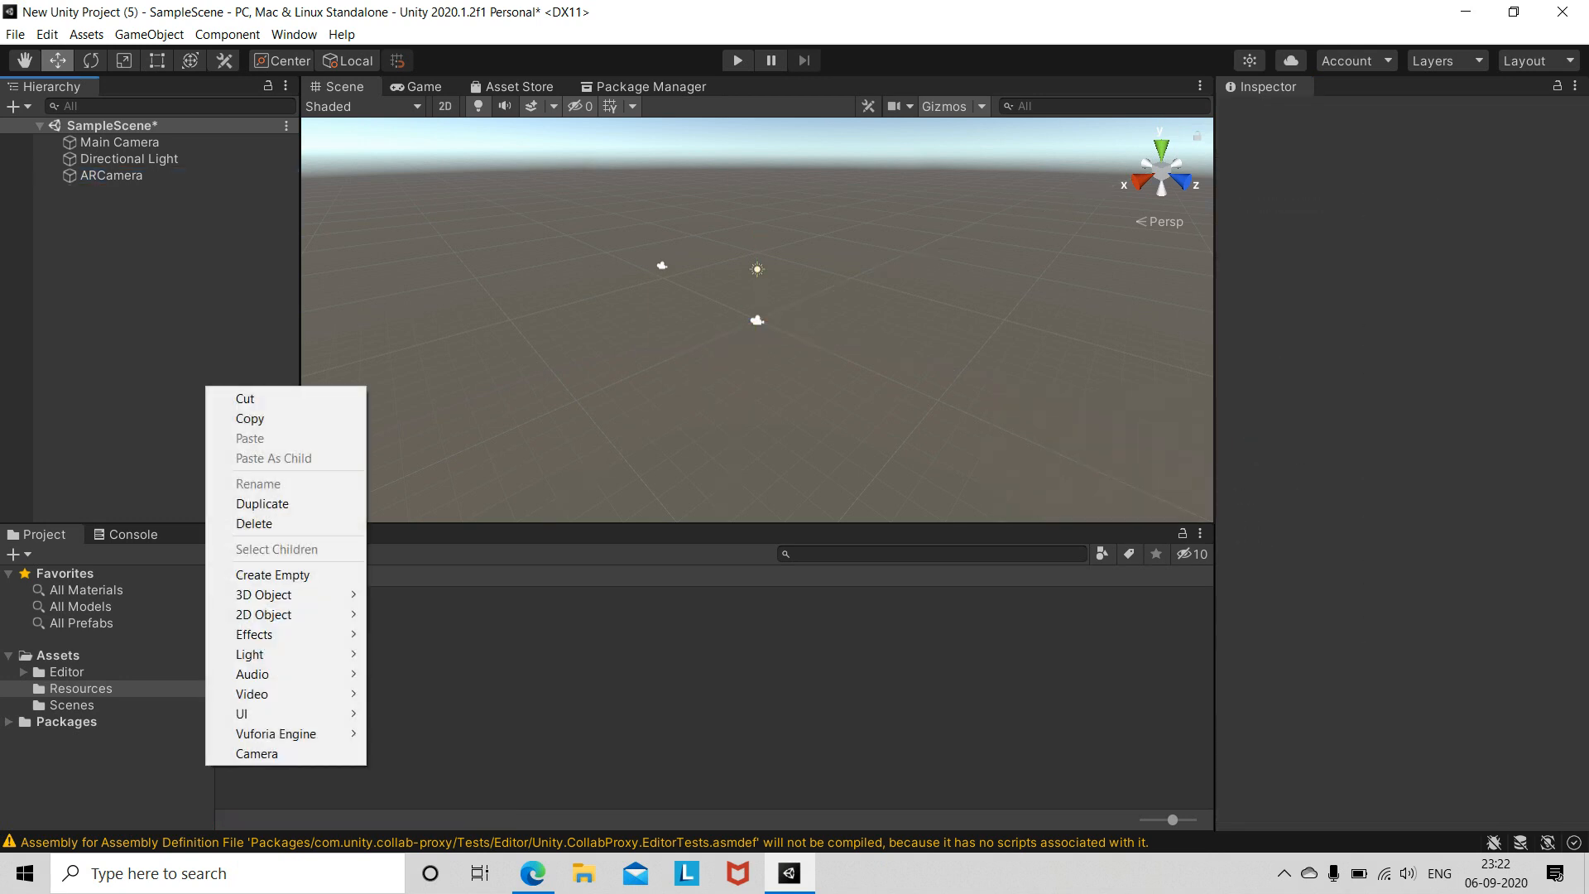
pyautogui.moveTo(275, 733)
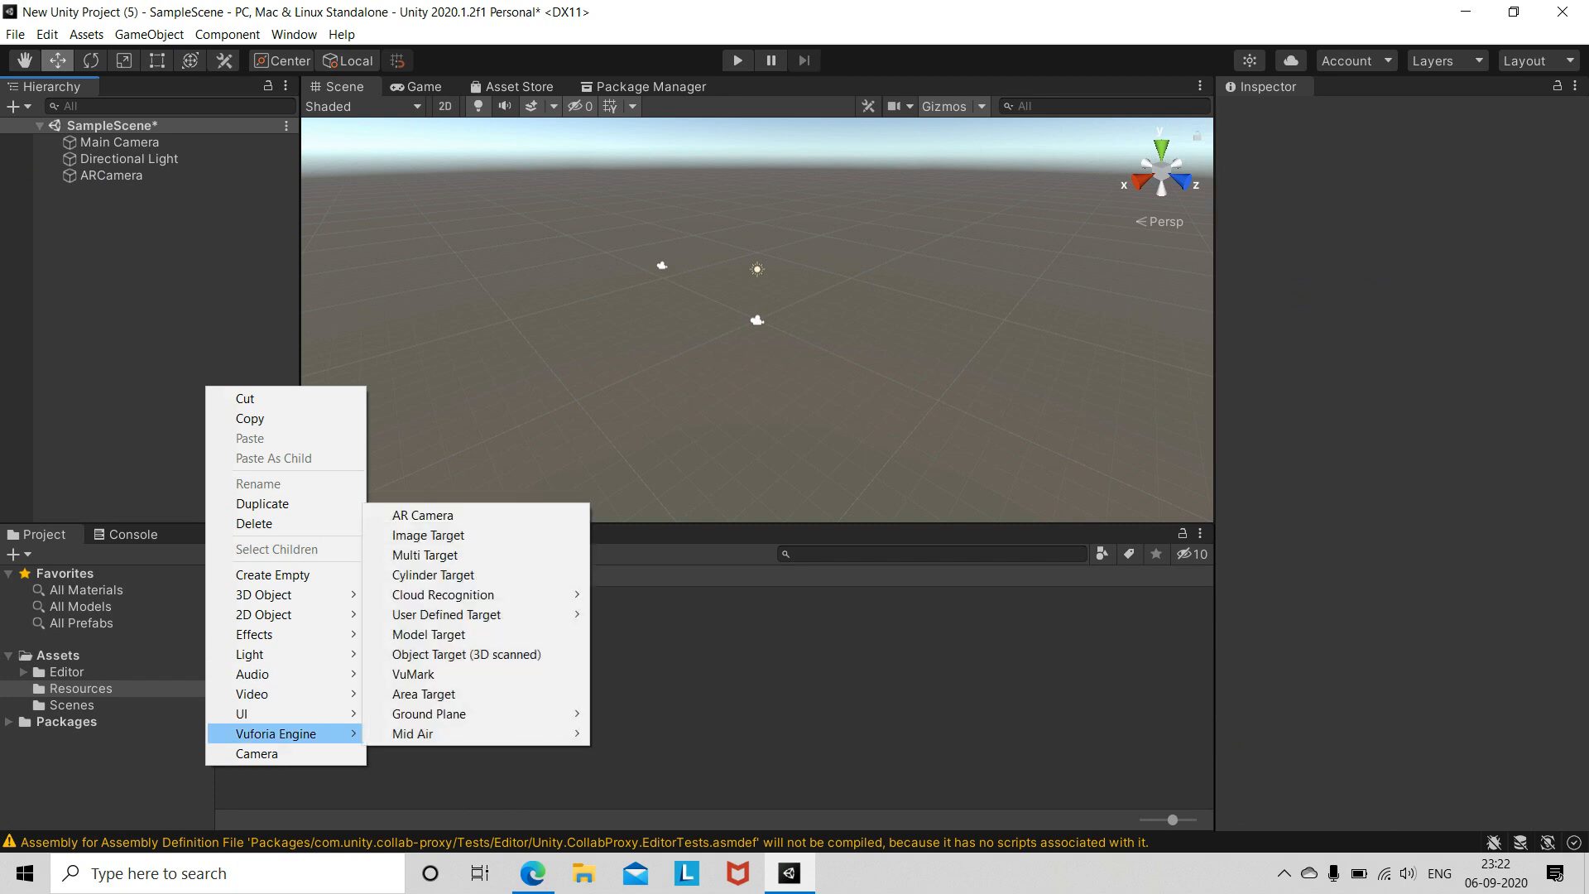
pyautogui.moveTo(429, 713)
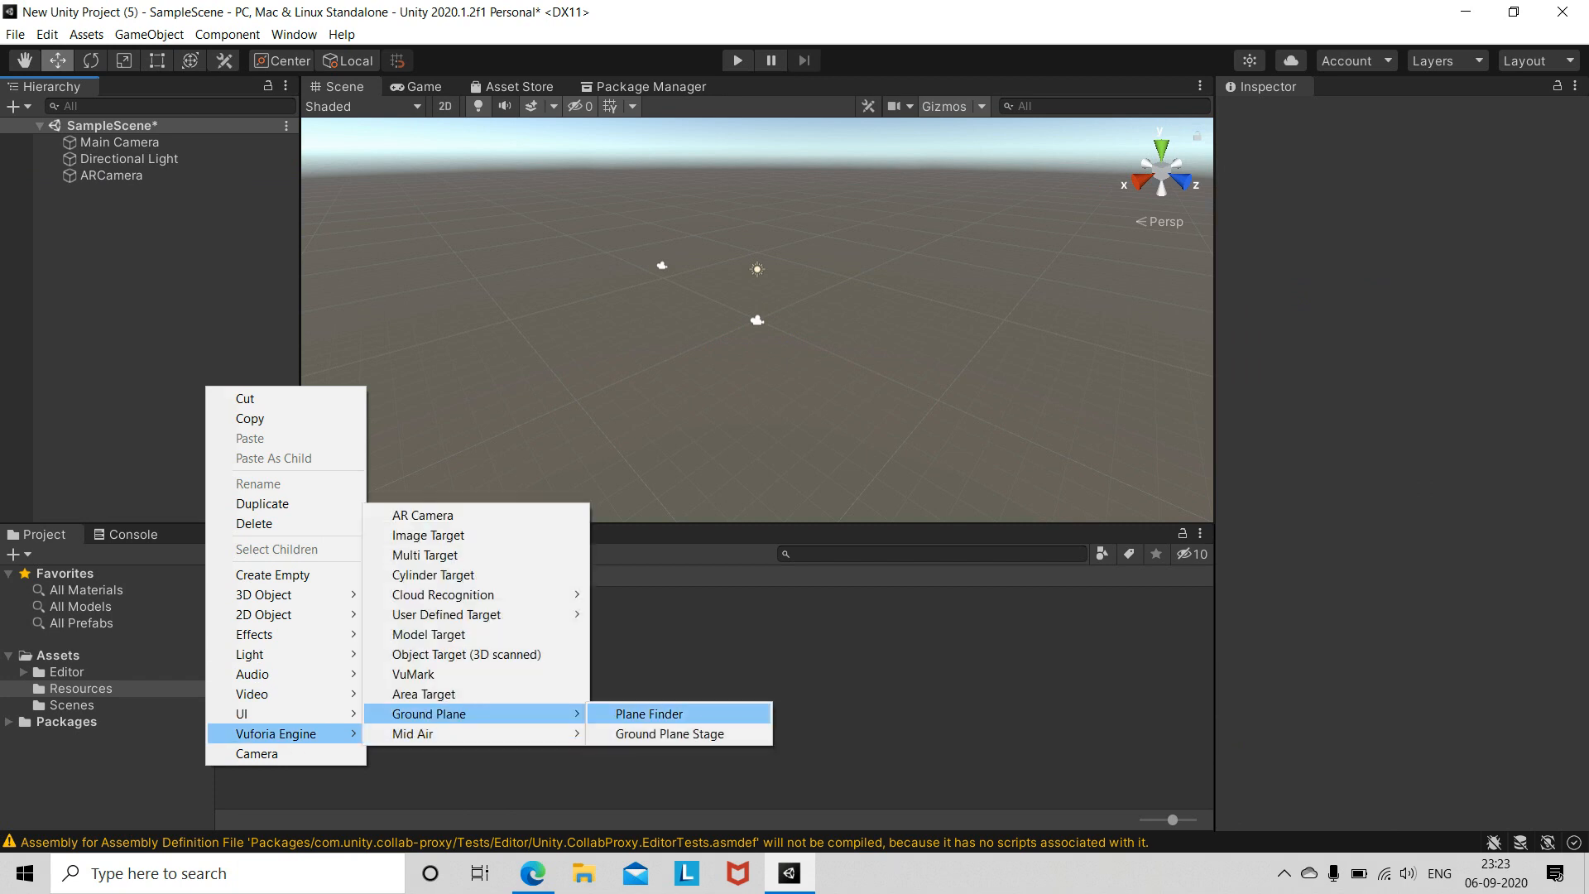
# Add a Plane Finder under ARCamera and a Ground Plane Stage, then show the Asset Store panel
pyautogui.click(649, 713)
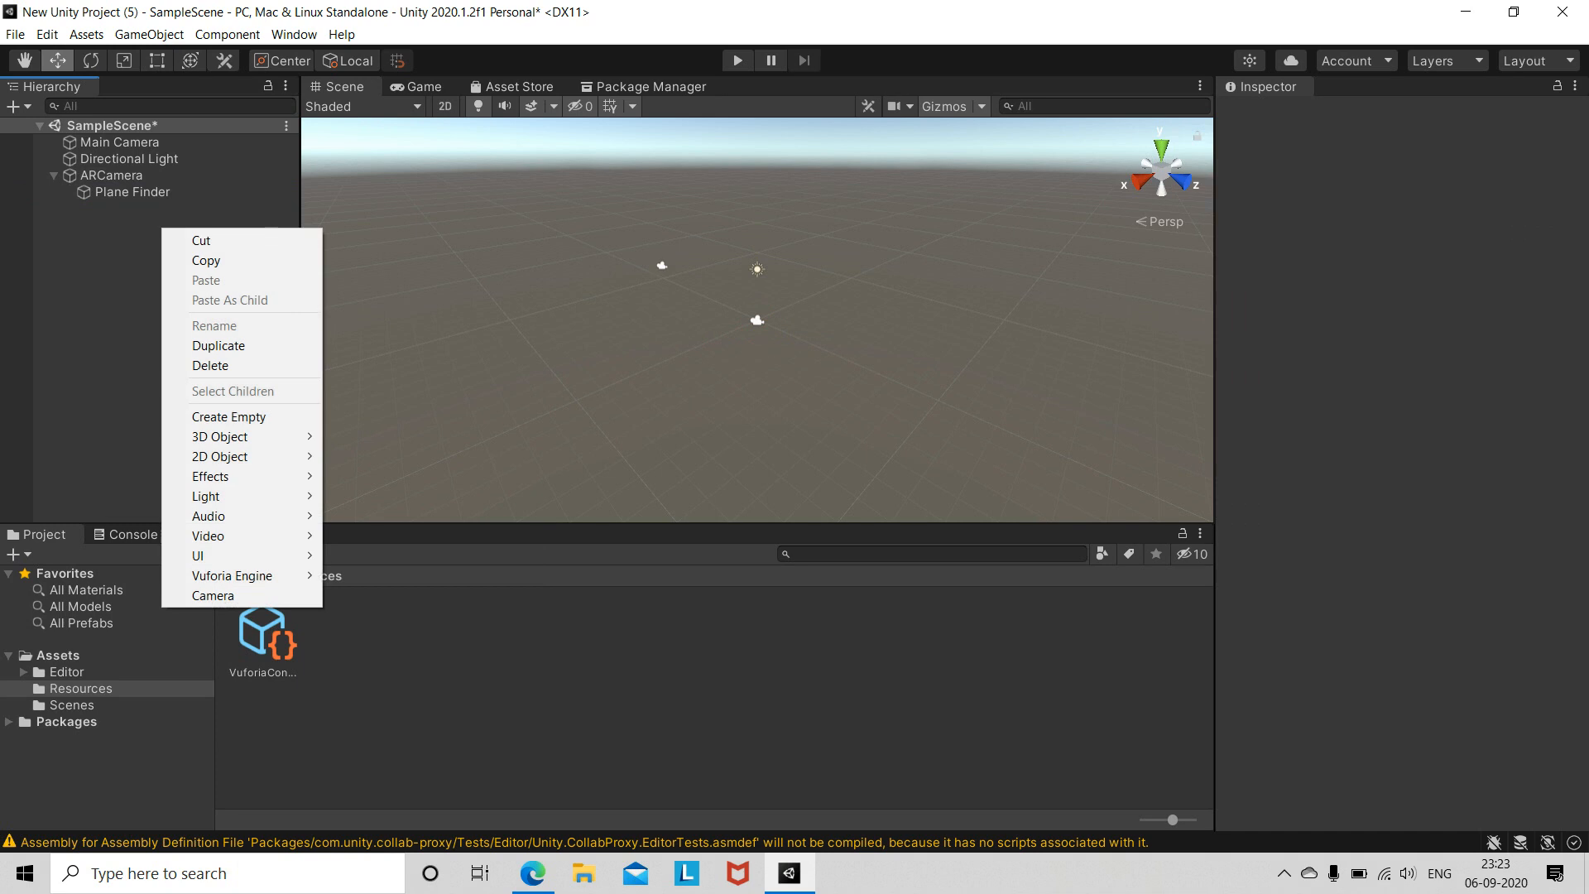
pyautogui.moveTo(231, 576)
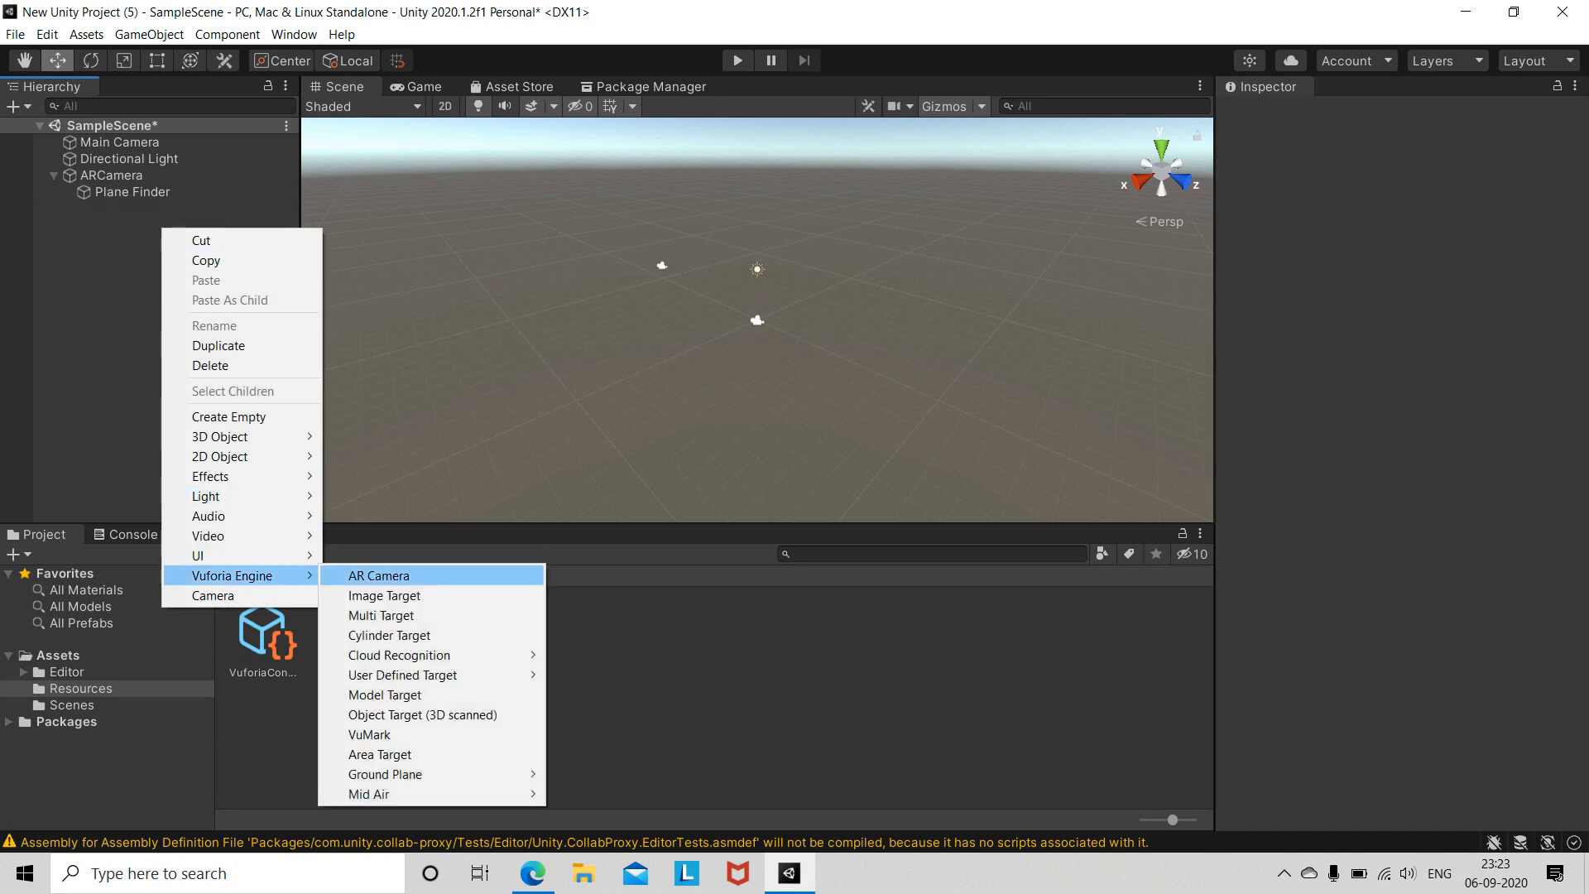
pyautogui.moveTo(386, 773)
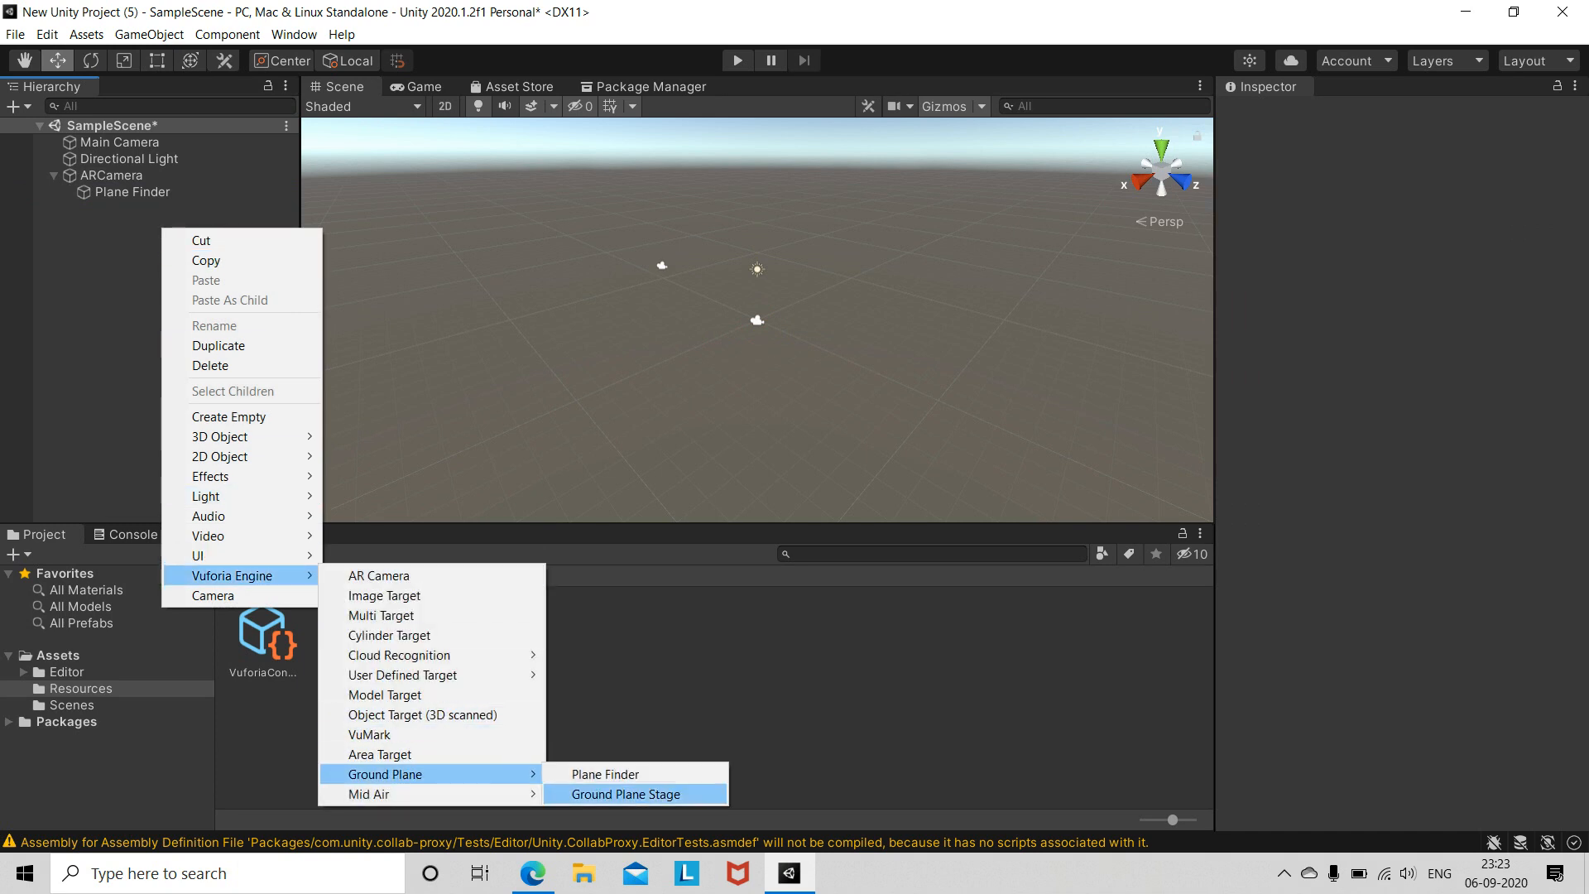
pyautogui.click(626, 793)
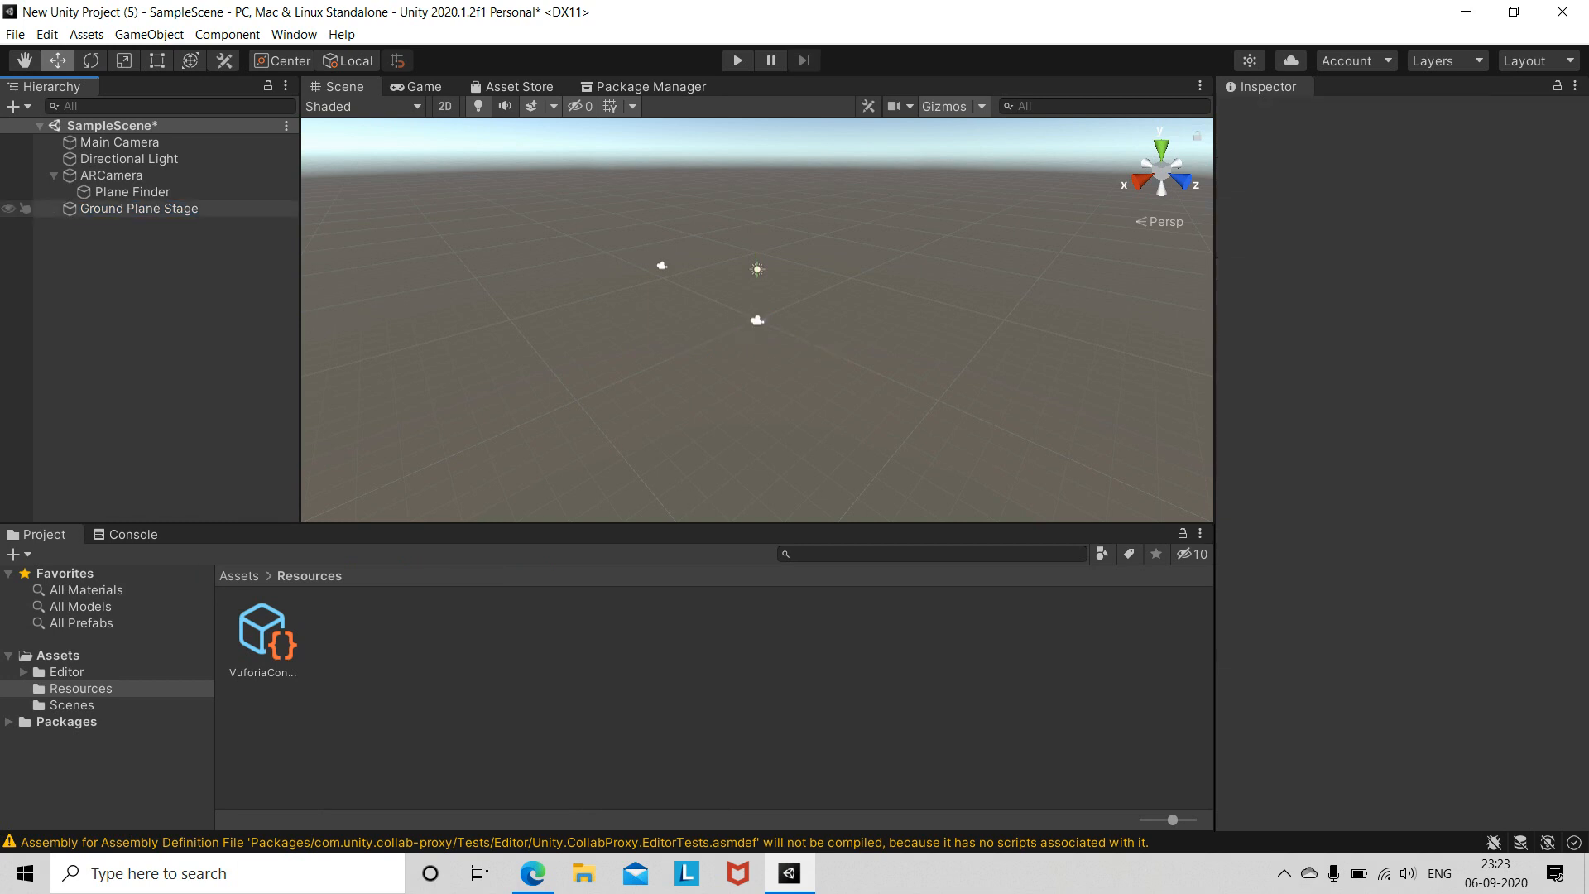
pyautogui.click(137, 208)
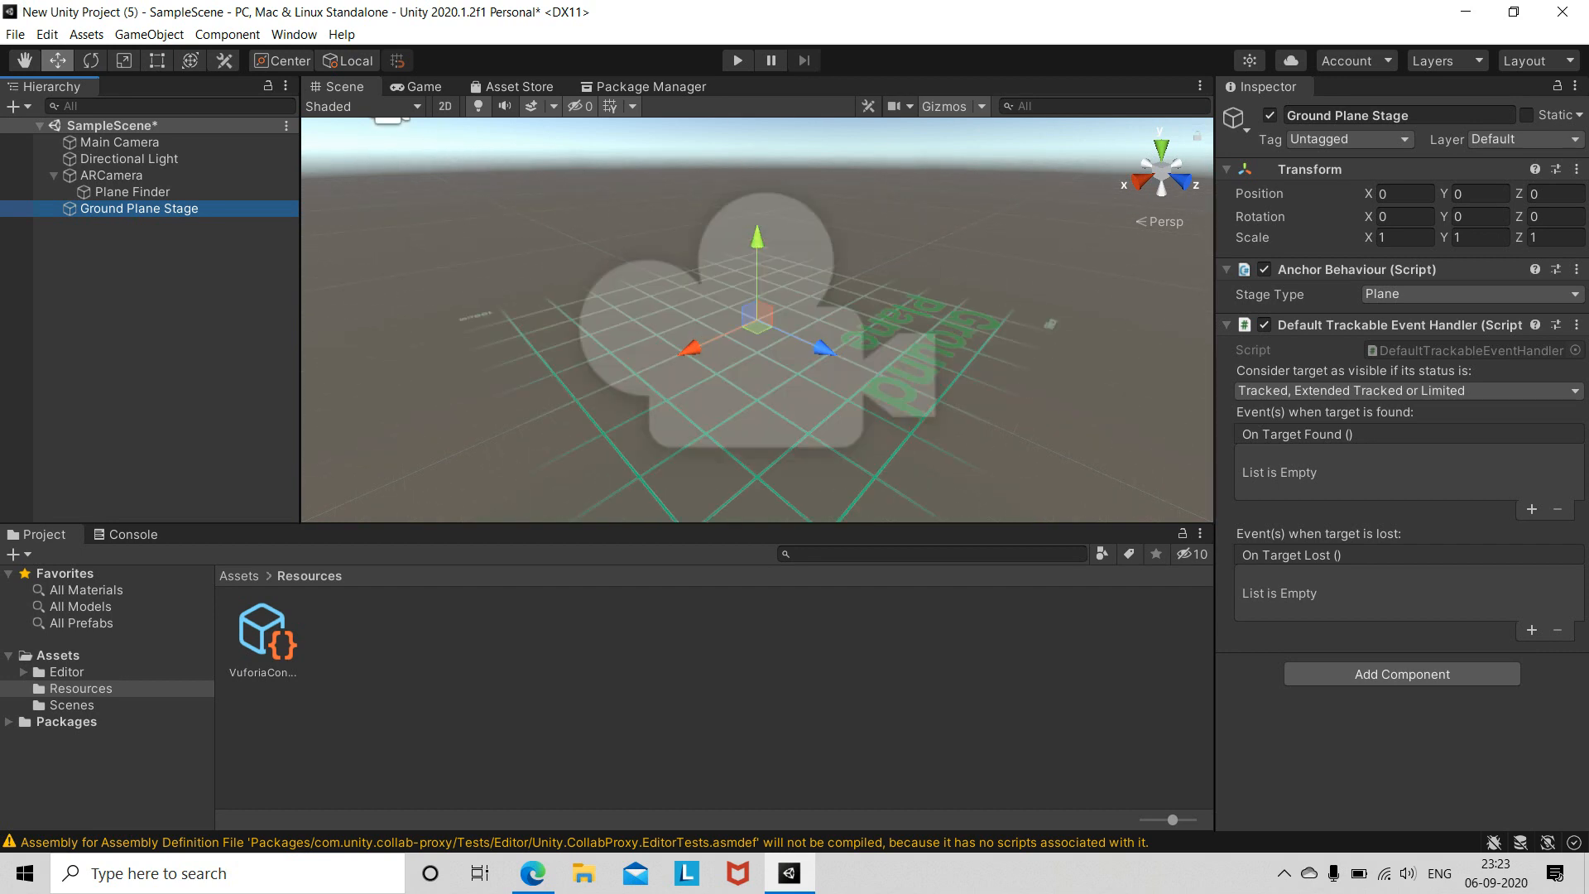
pyautogui.click(518, 86)
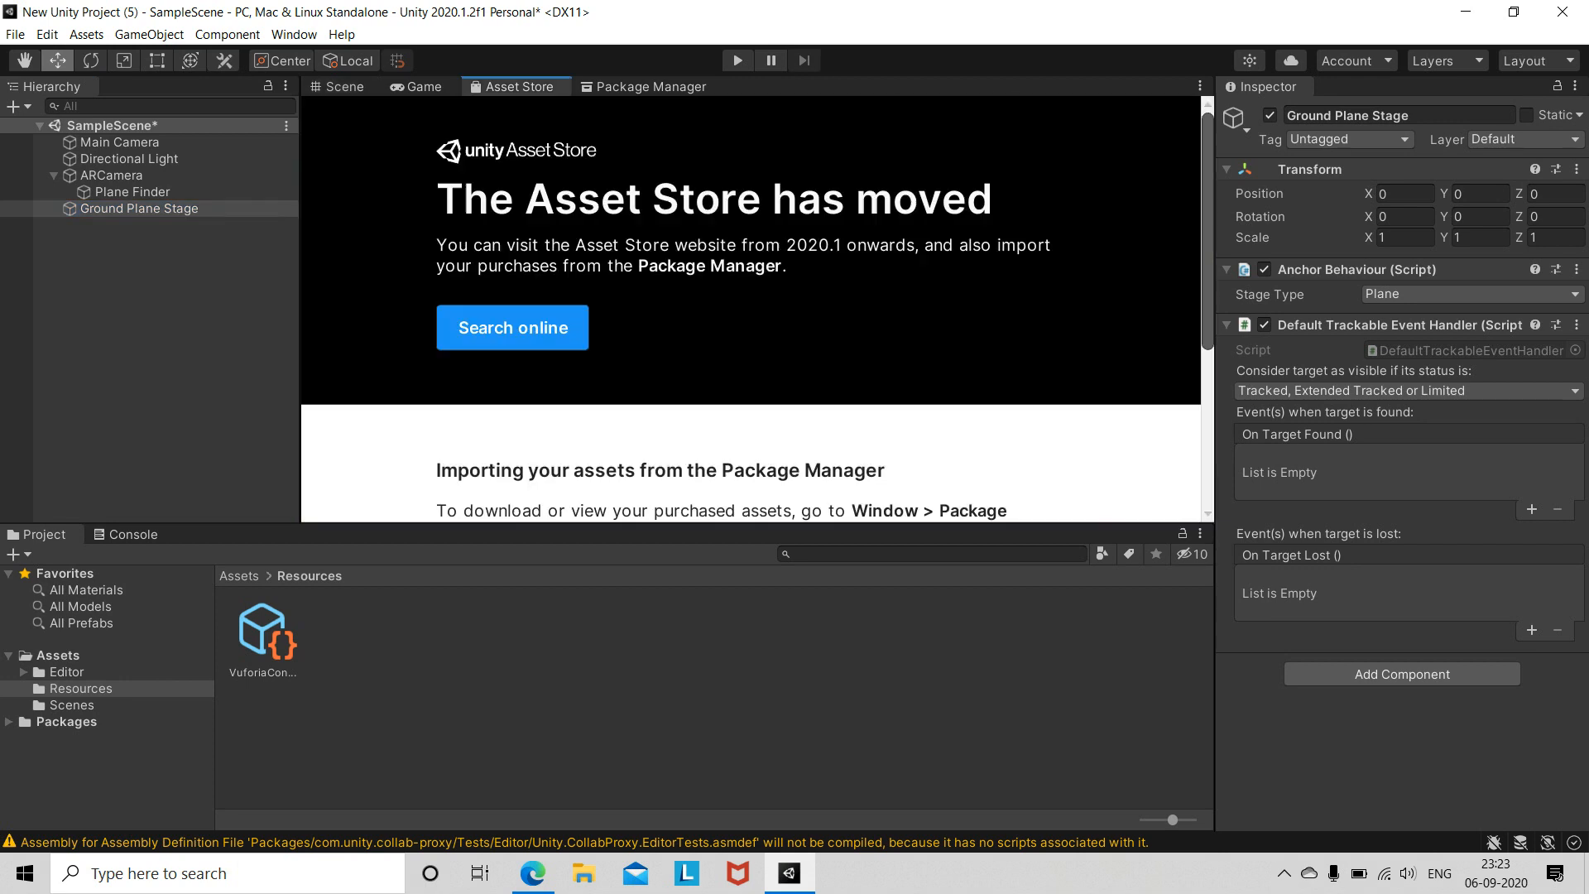
# Import the Anime Girl Idle Animations Free package from My Assets in Package Manager
pyautogui.click(653, 86)
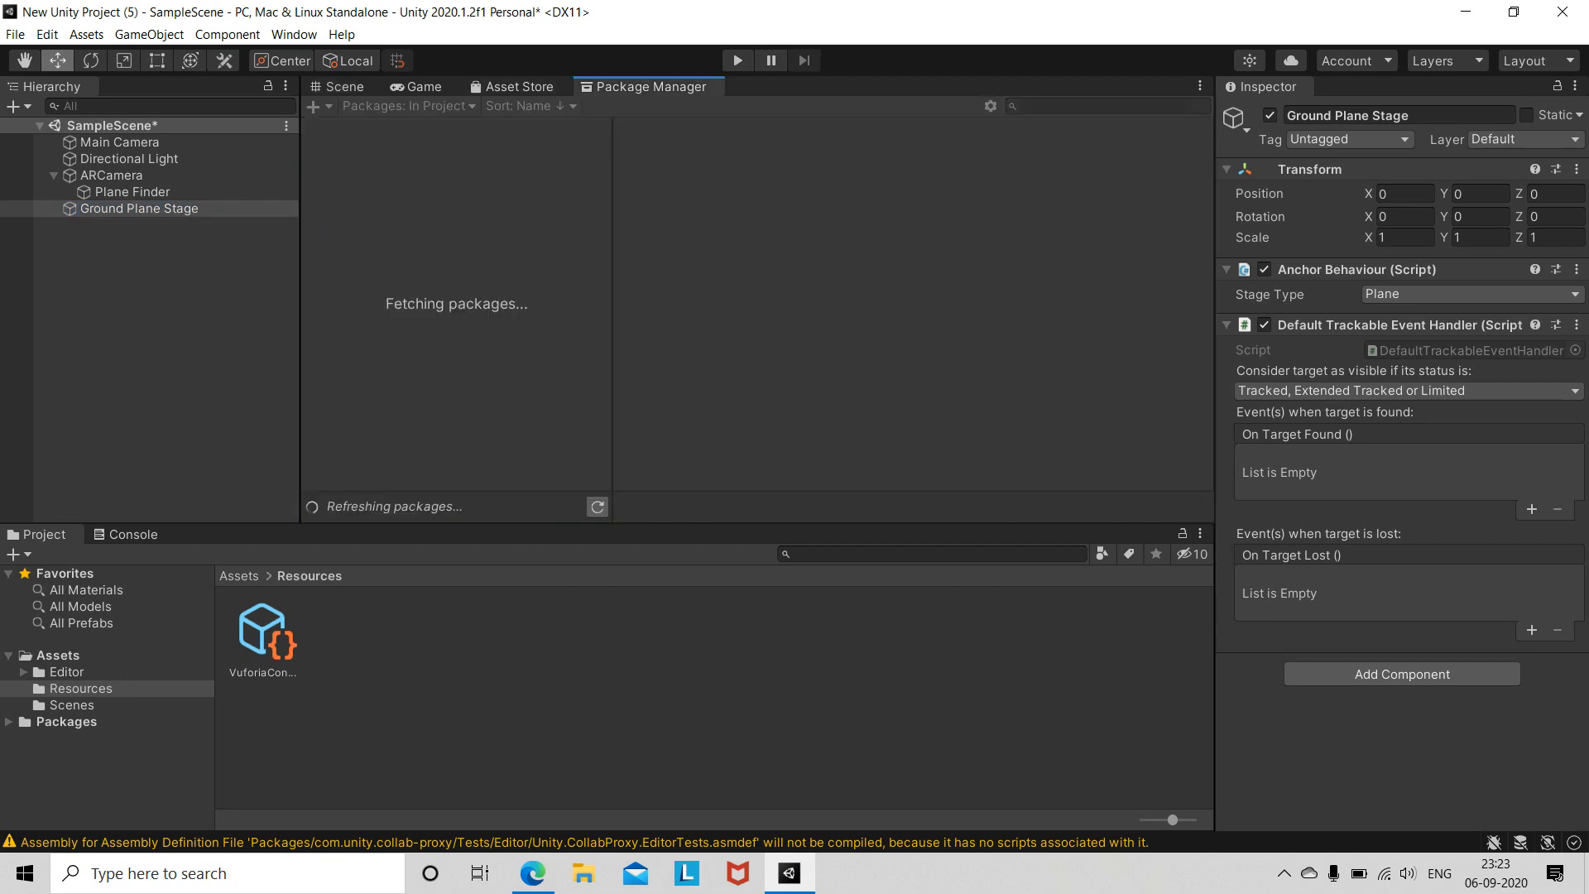
pyautogui.click(406, 106)
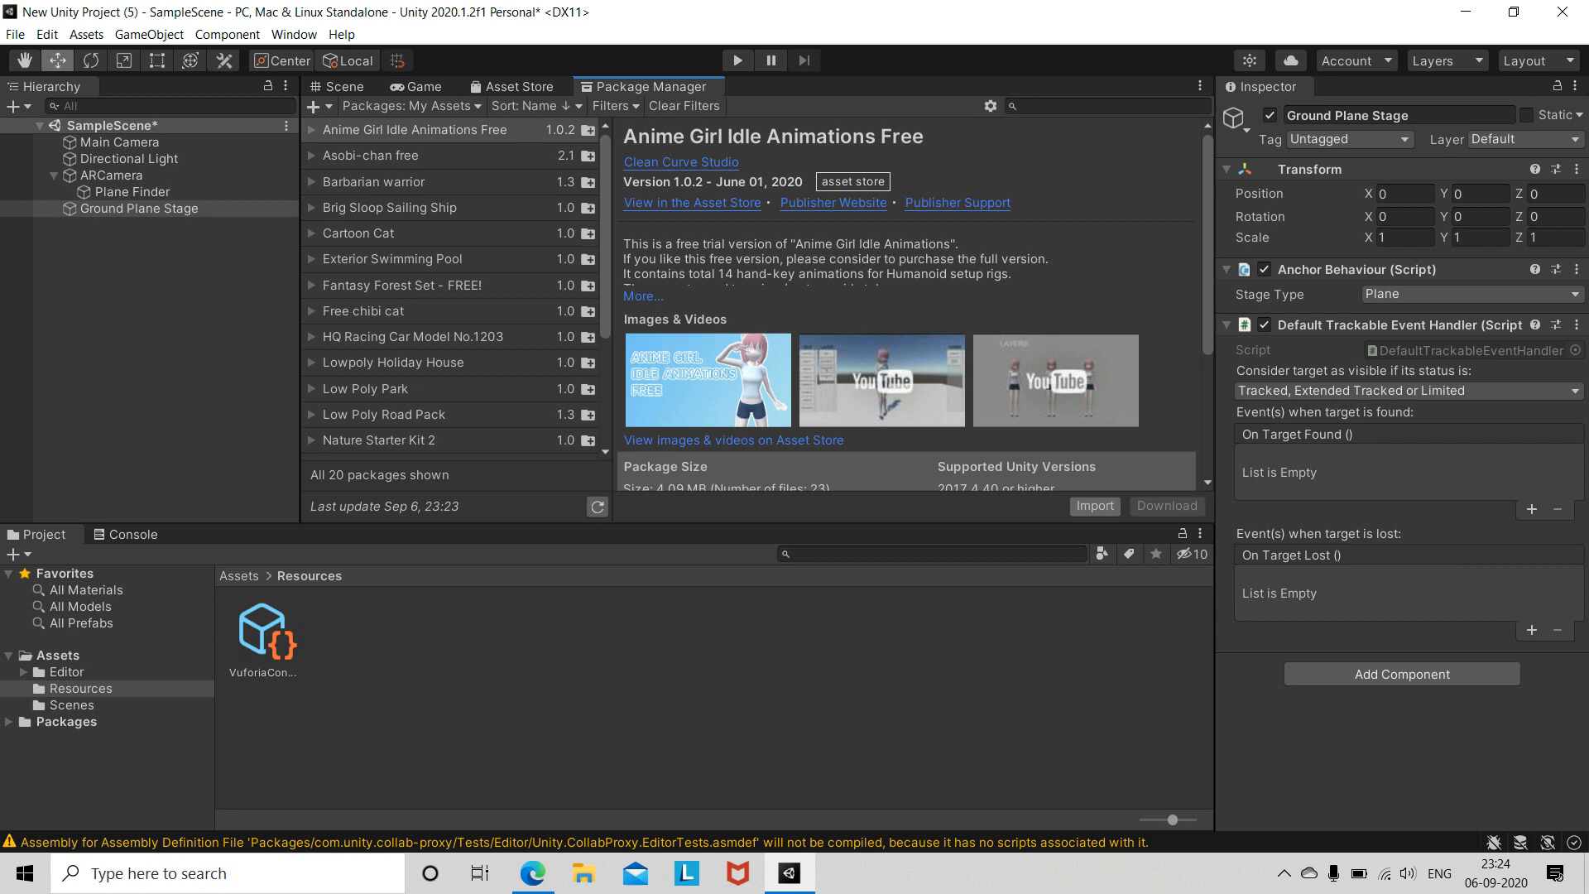
pyautogui.click(1093, 506)
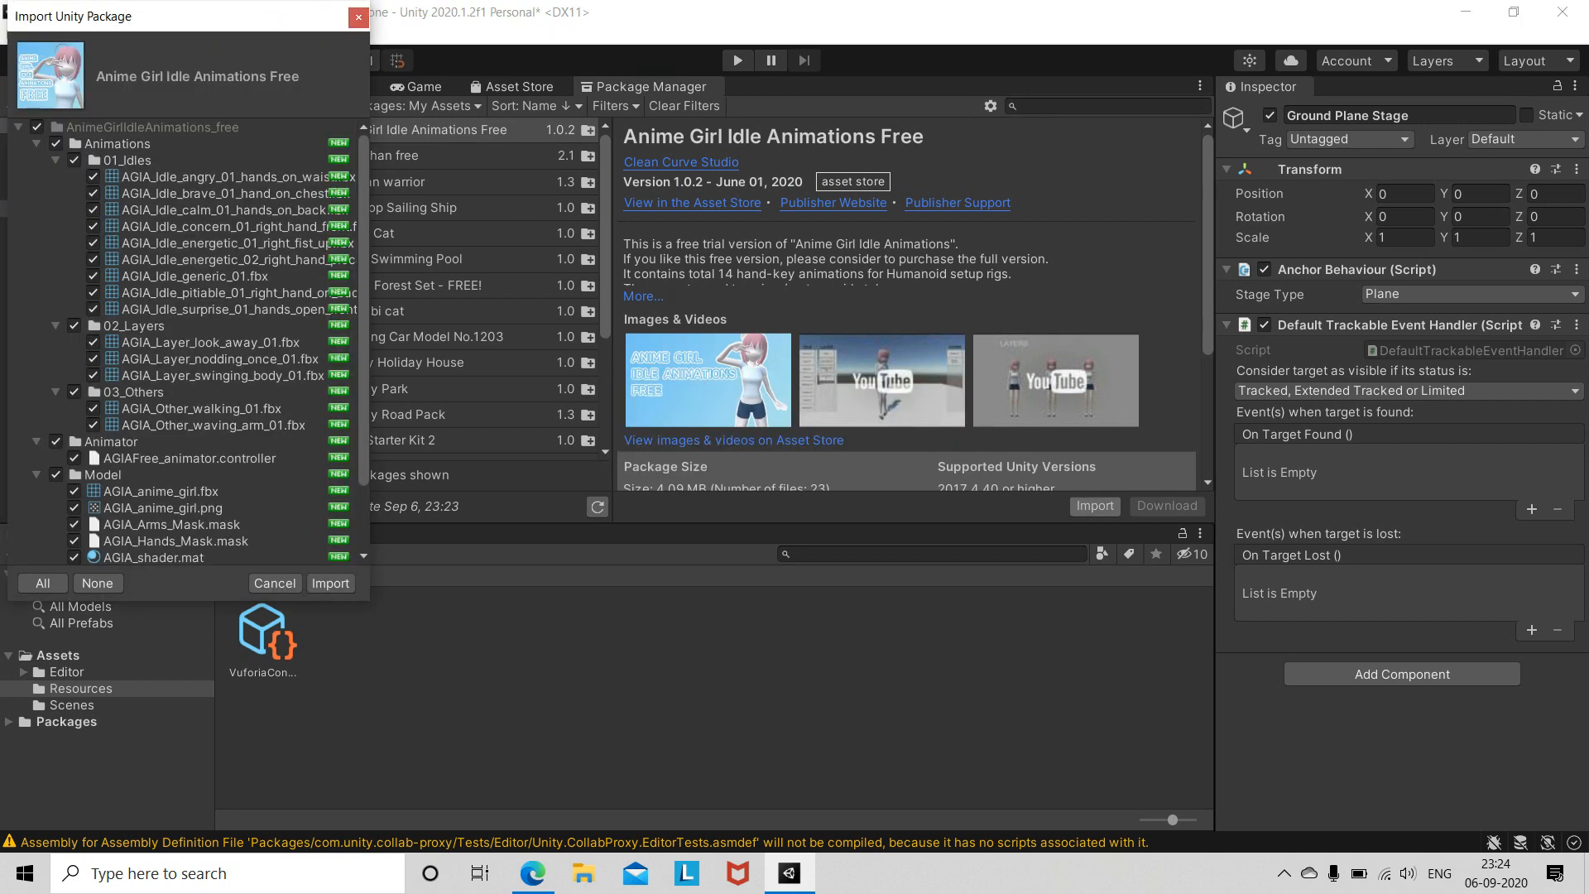
pyautogui.click(273, 583)
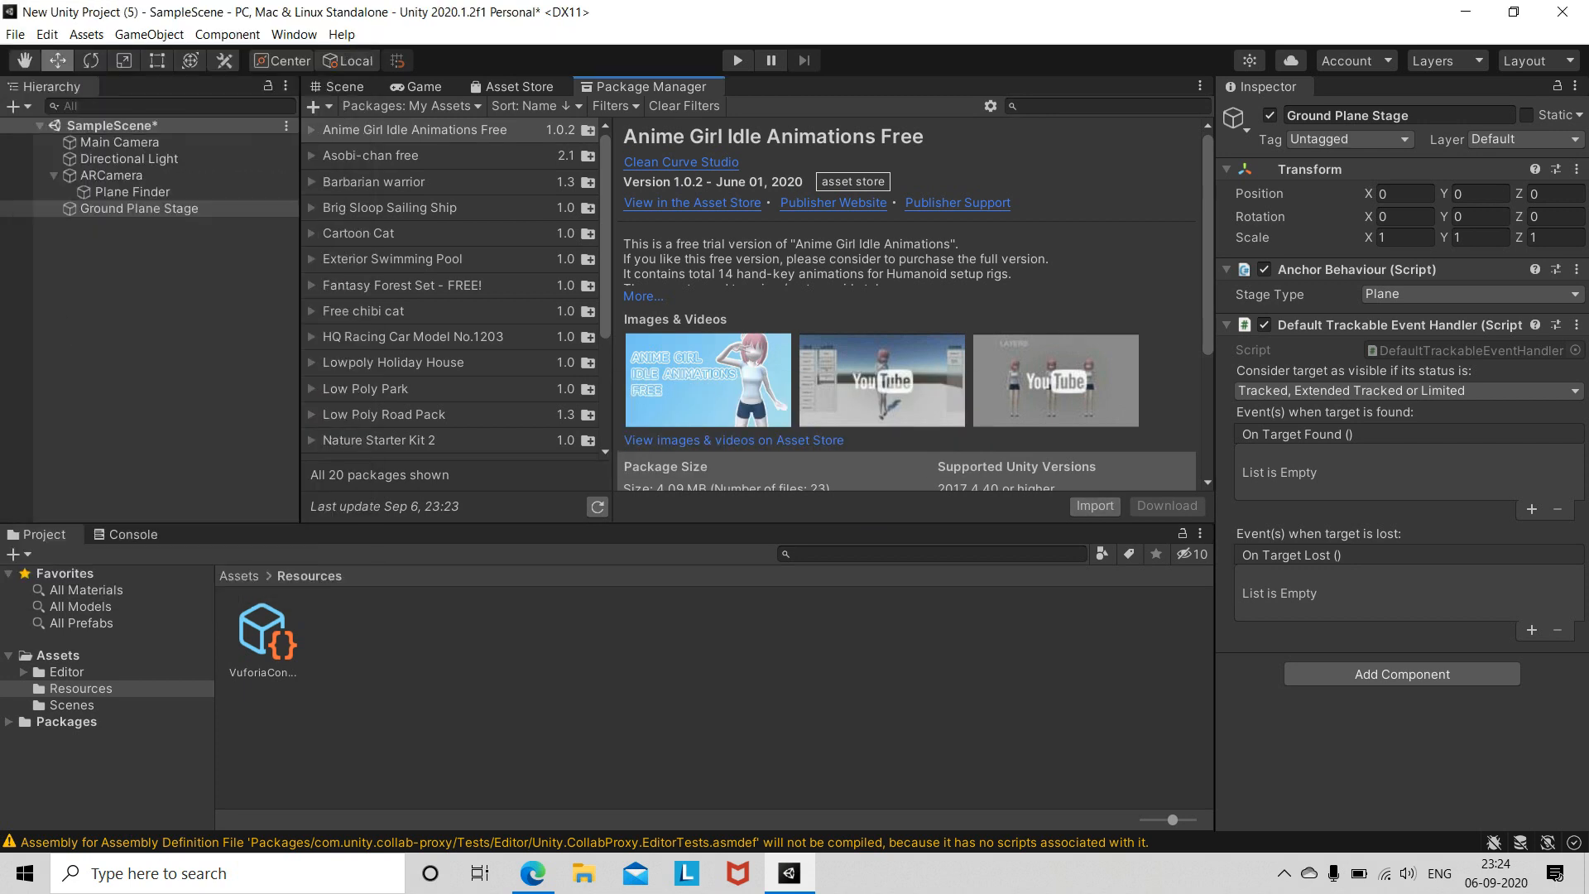
pyautogui.click(1092, 507)
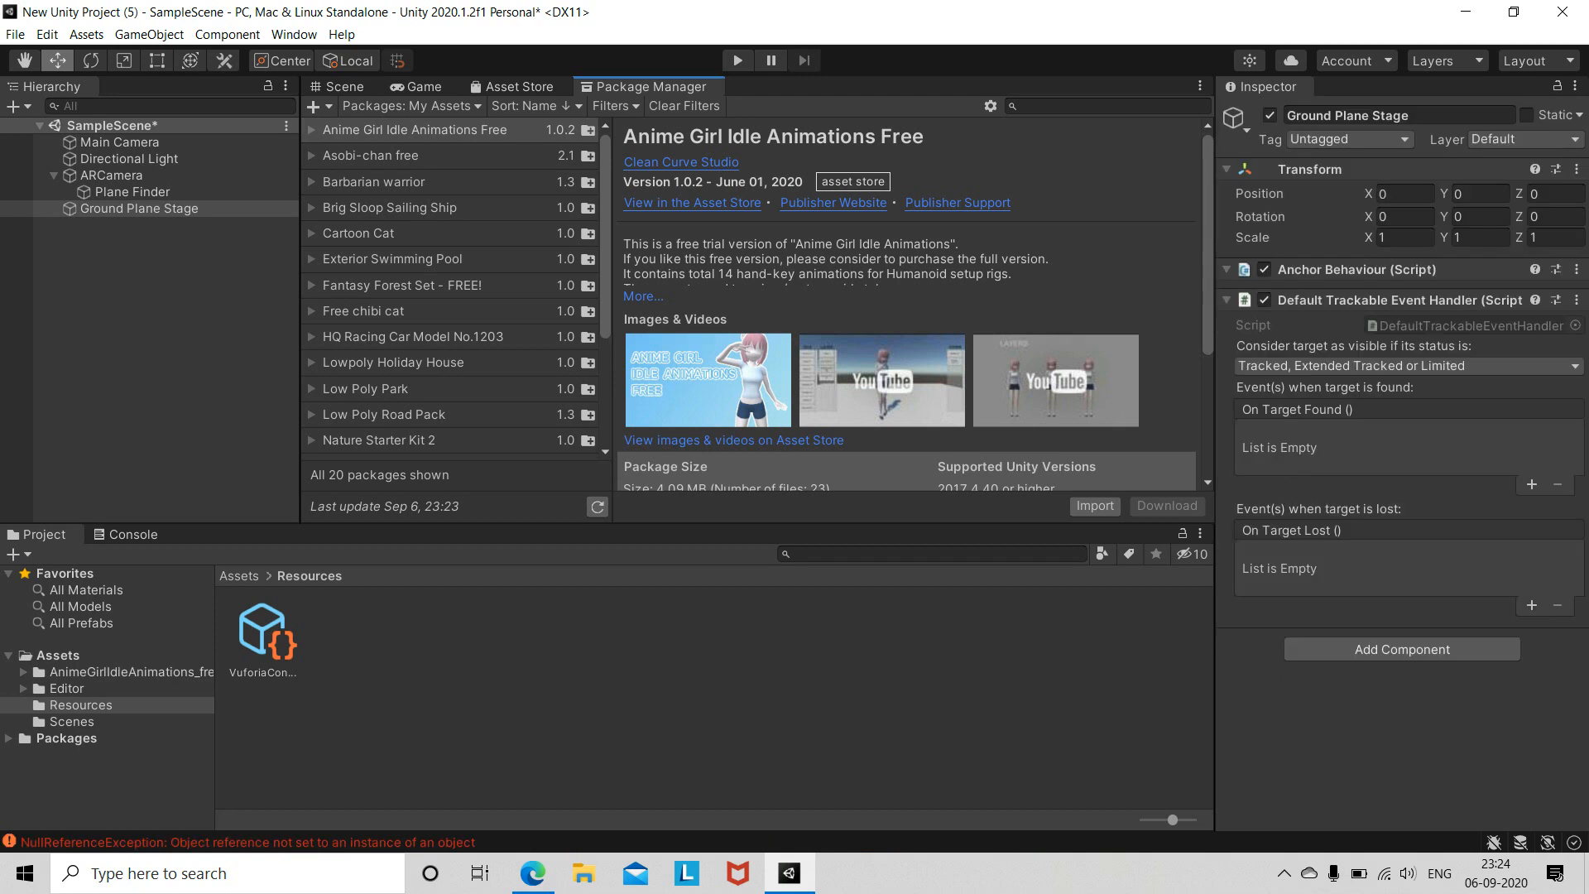
# Place AGIA_anime_girl under Ground Plane Stage, scaled to 0.21936 and repositioned
pyautogui.click(116, 672)
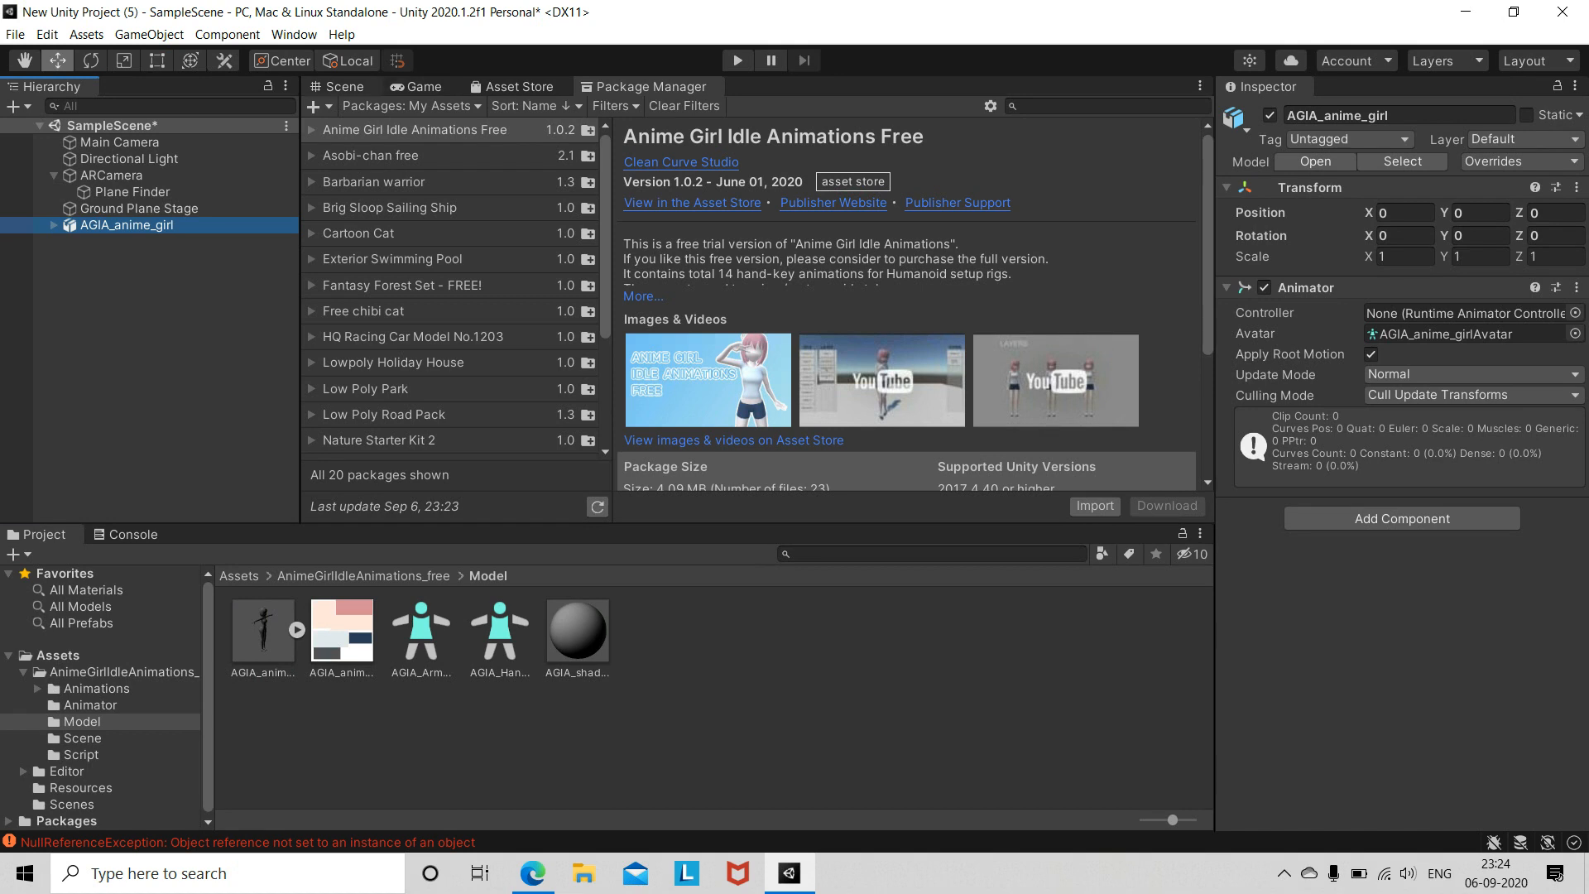
pyautogui.click(338, 86)
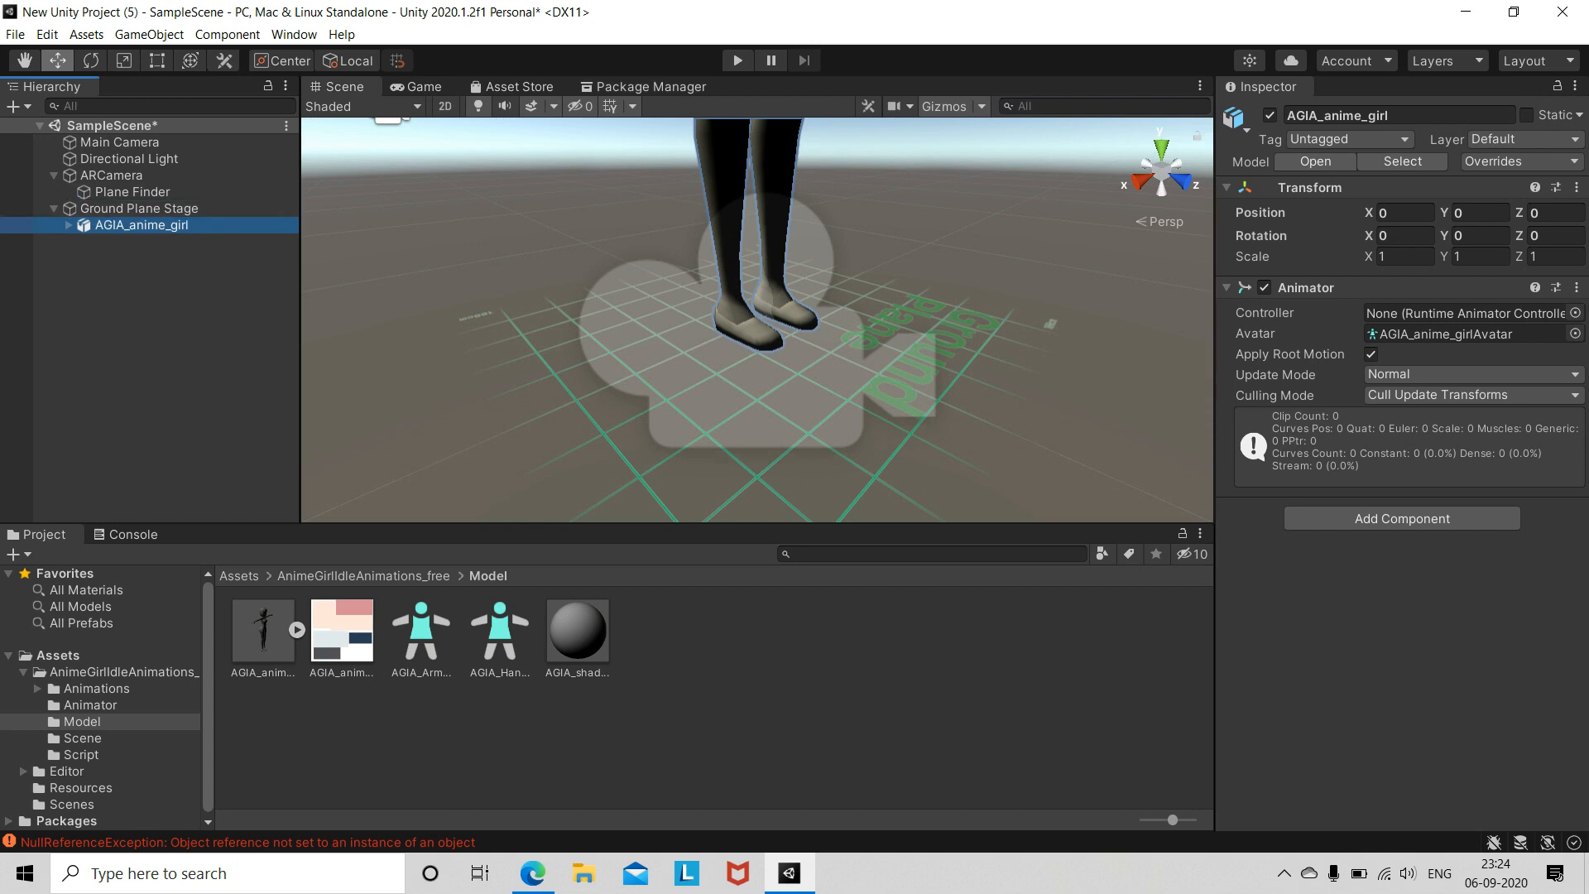
pyautogui.scroll(-3)
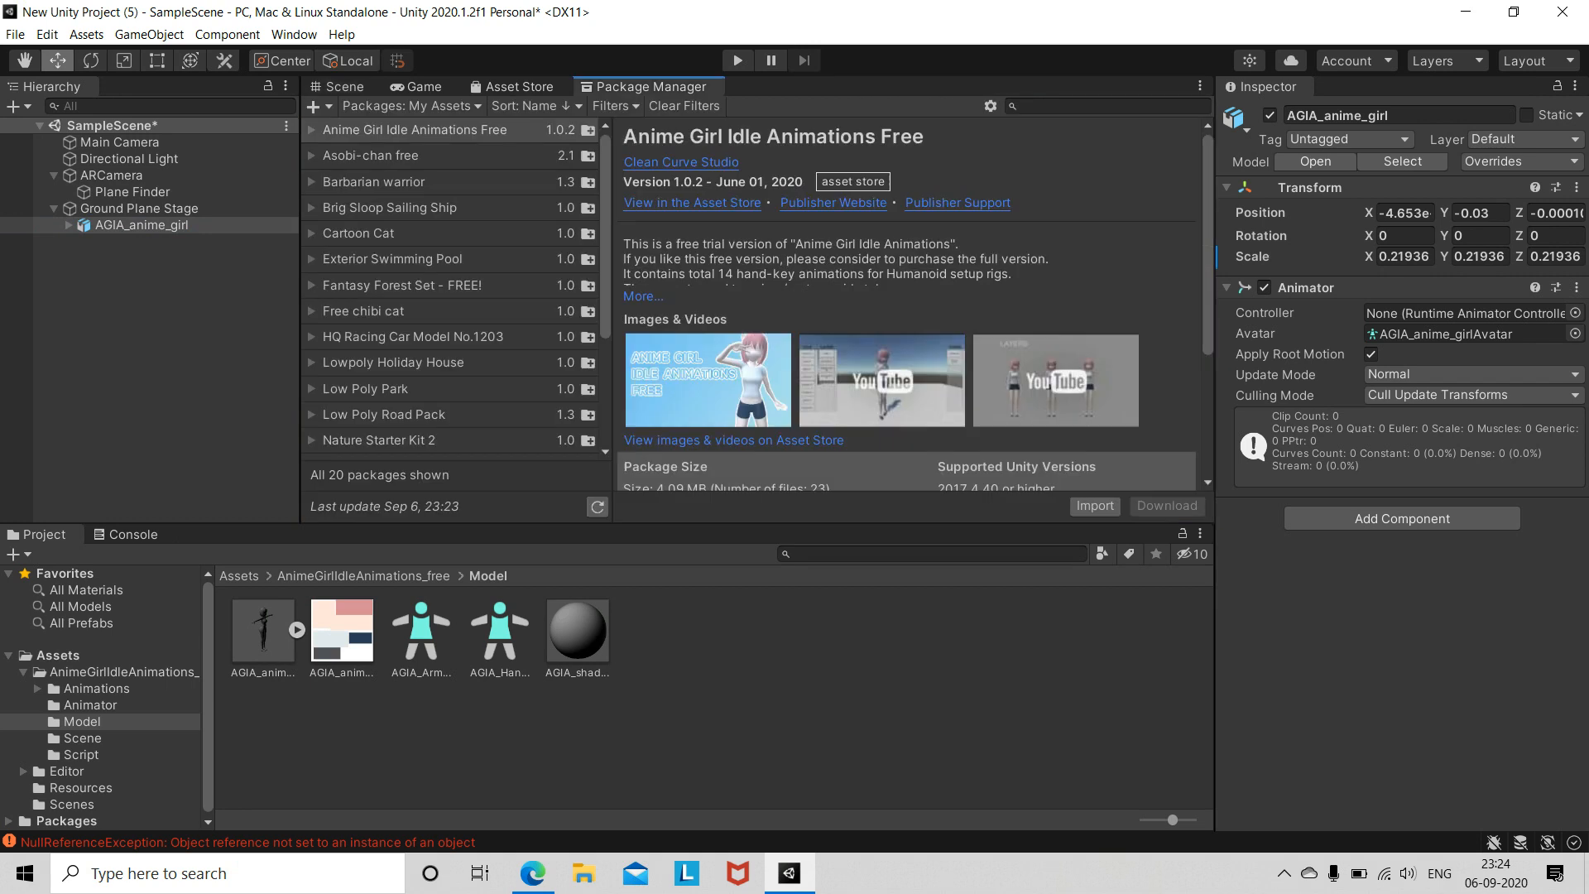
# Import the Asobi-chan free package, adding the asobi_chan_b folder to Assets
pyautogui.click(369, 155)
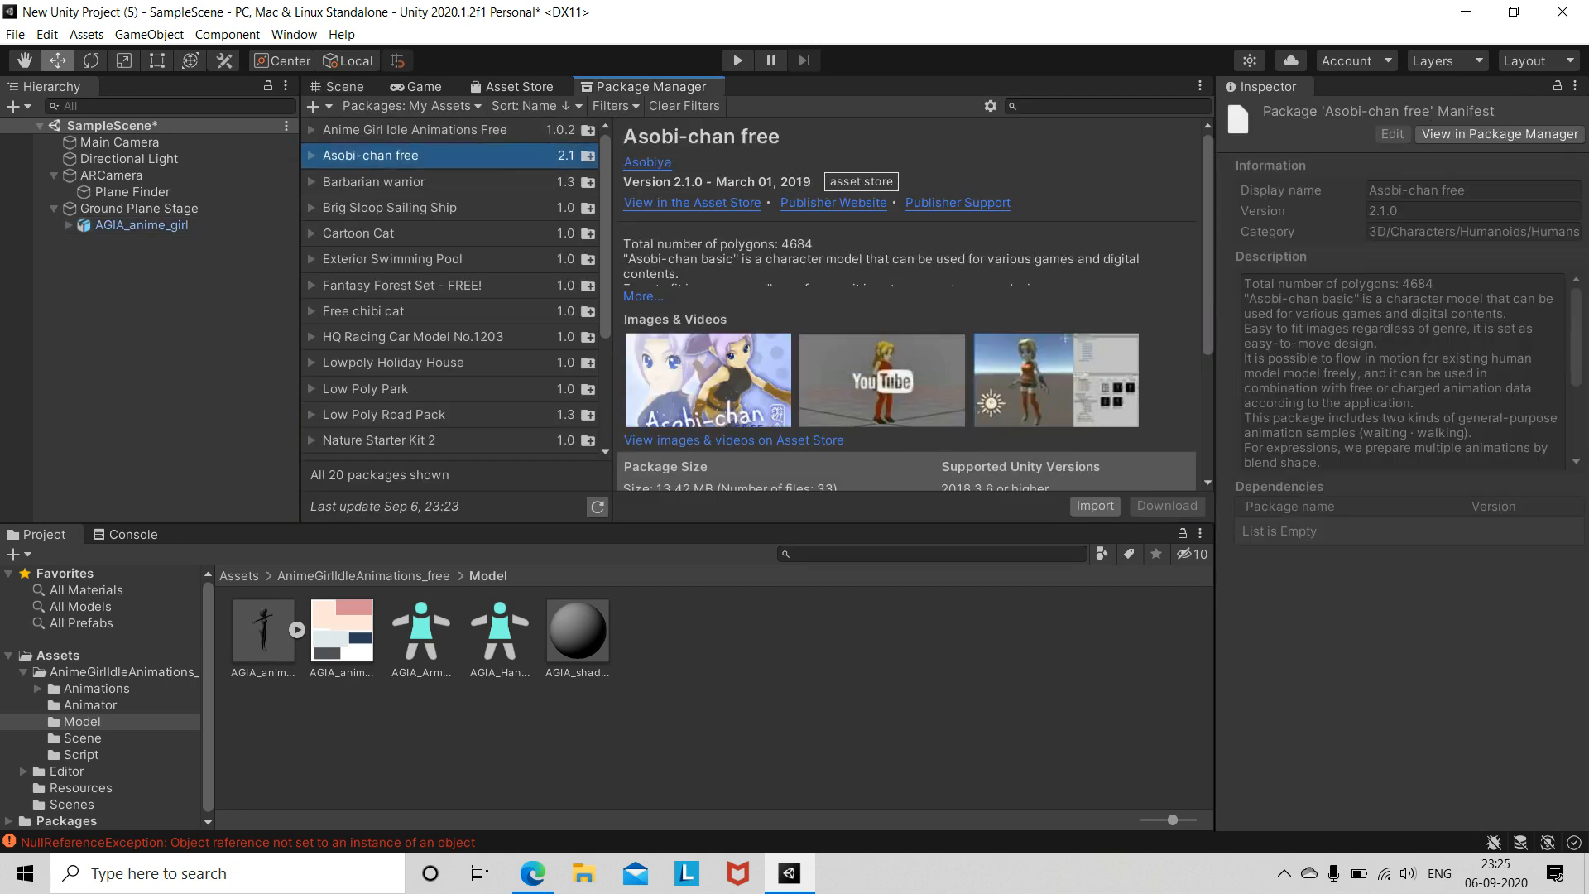
pyautogui.click(1094, 507)
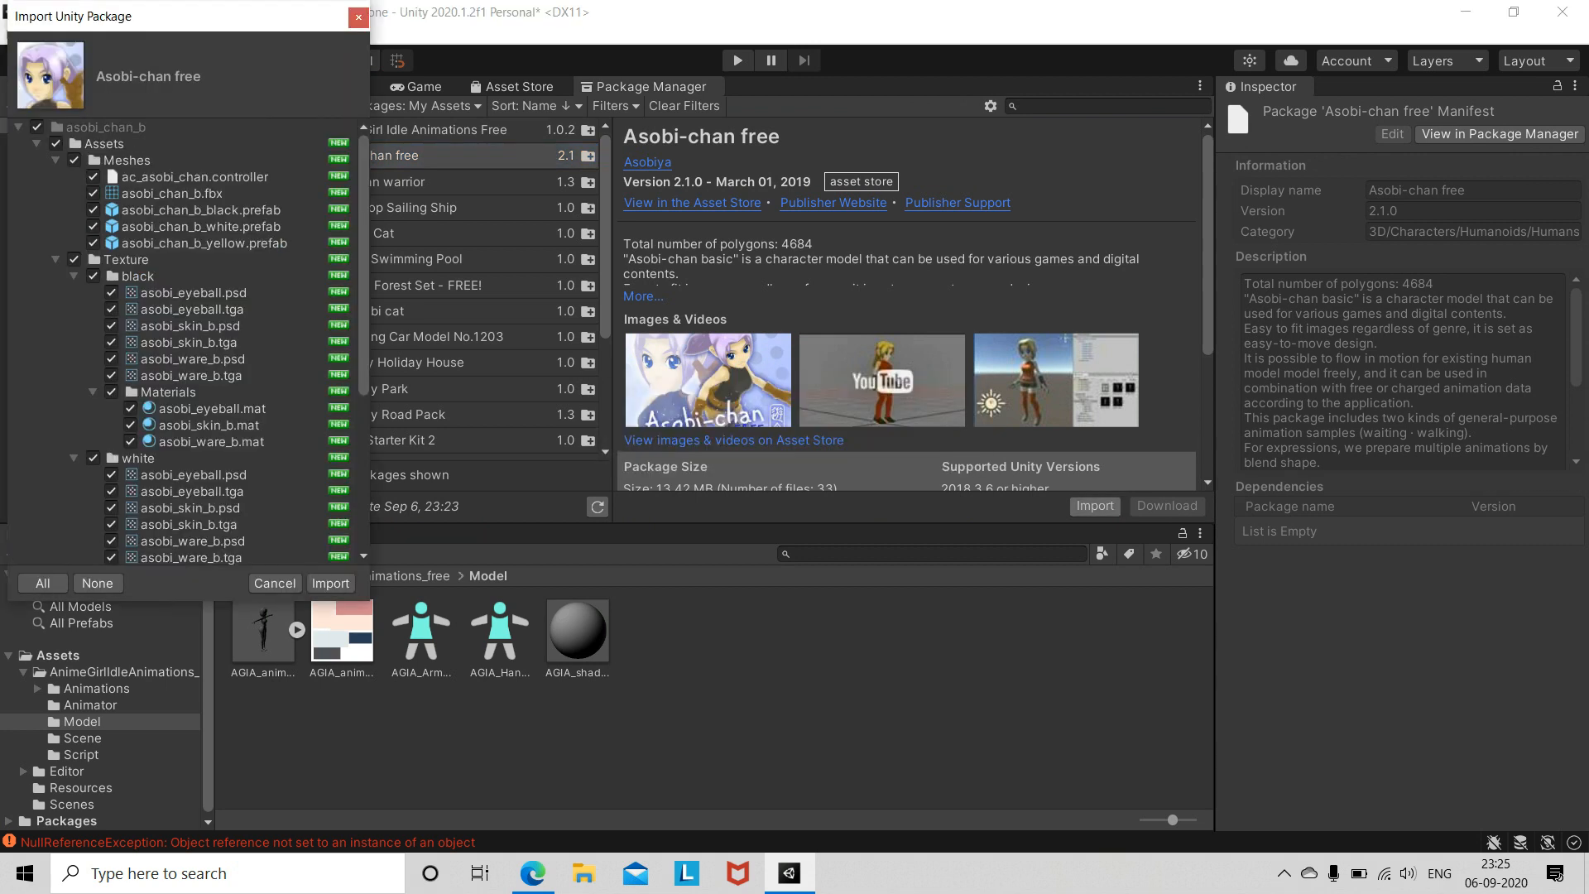
pyautogui.click(329, 584)
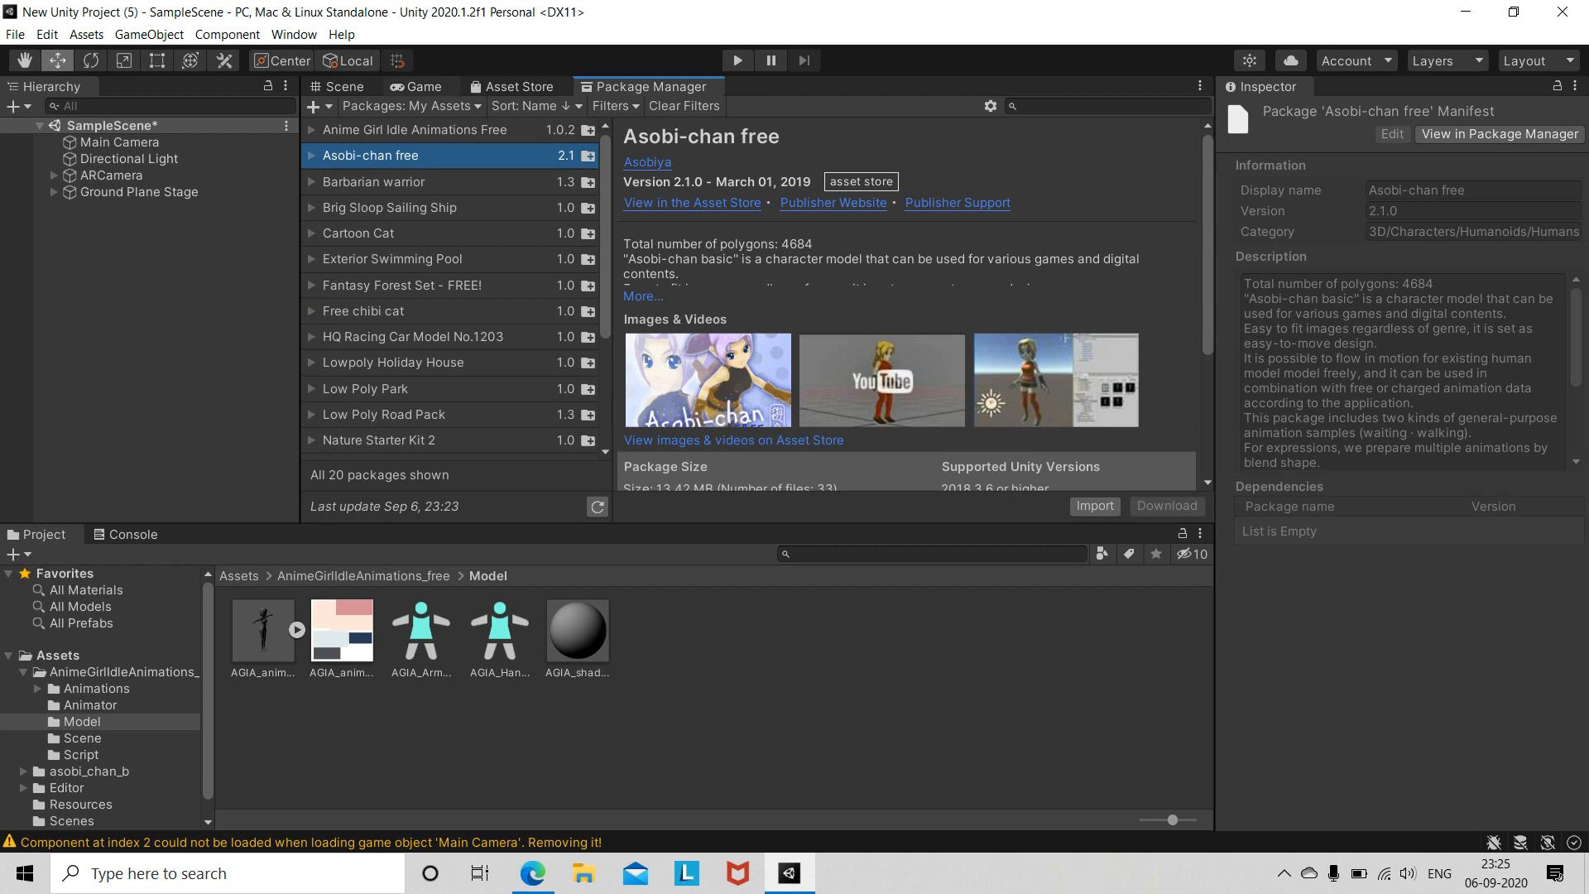
pyautogui.click(341, 86)
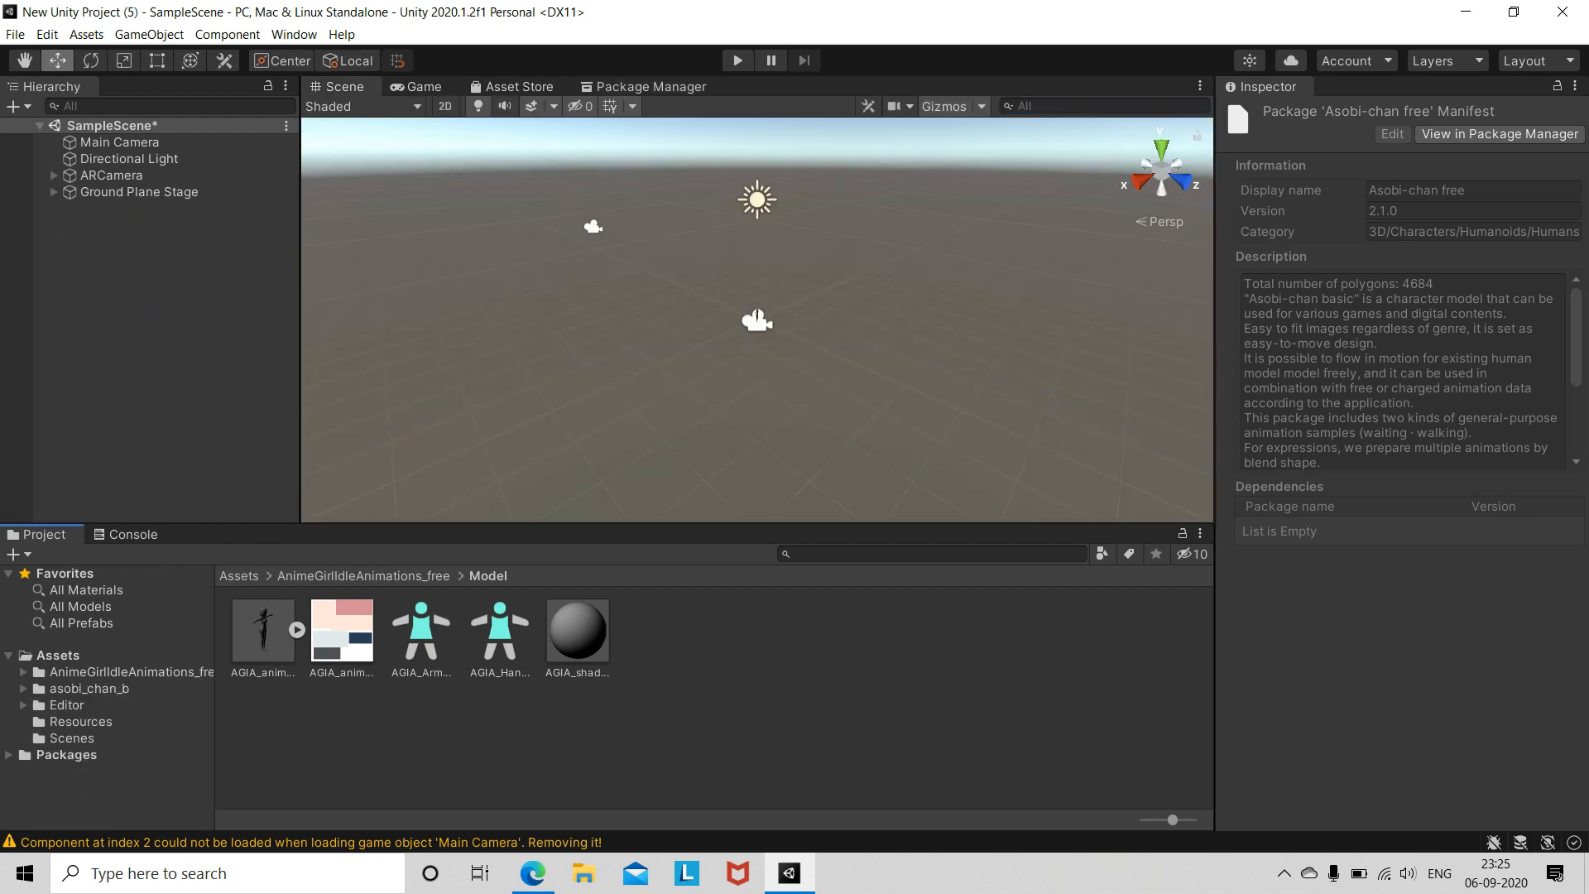
# Place asobi_chan_b_black under Ground Plane Stage and delete the AGIA_anime_girl model
pyautogui.click(89, 689)
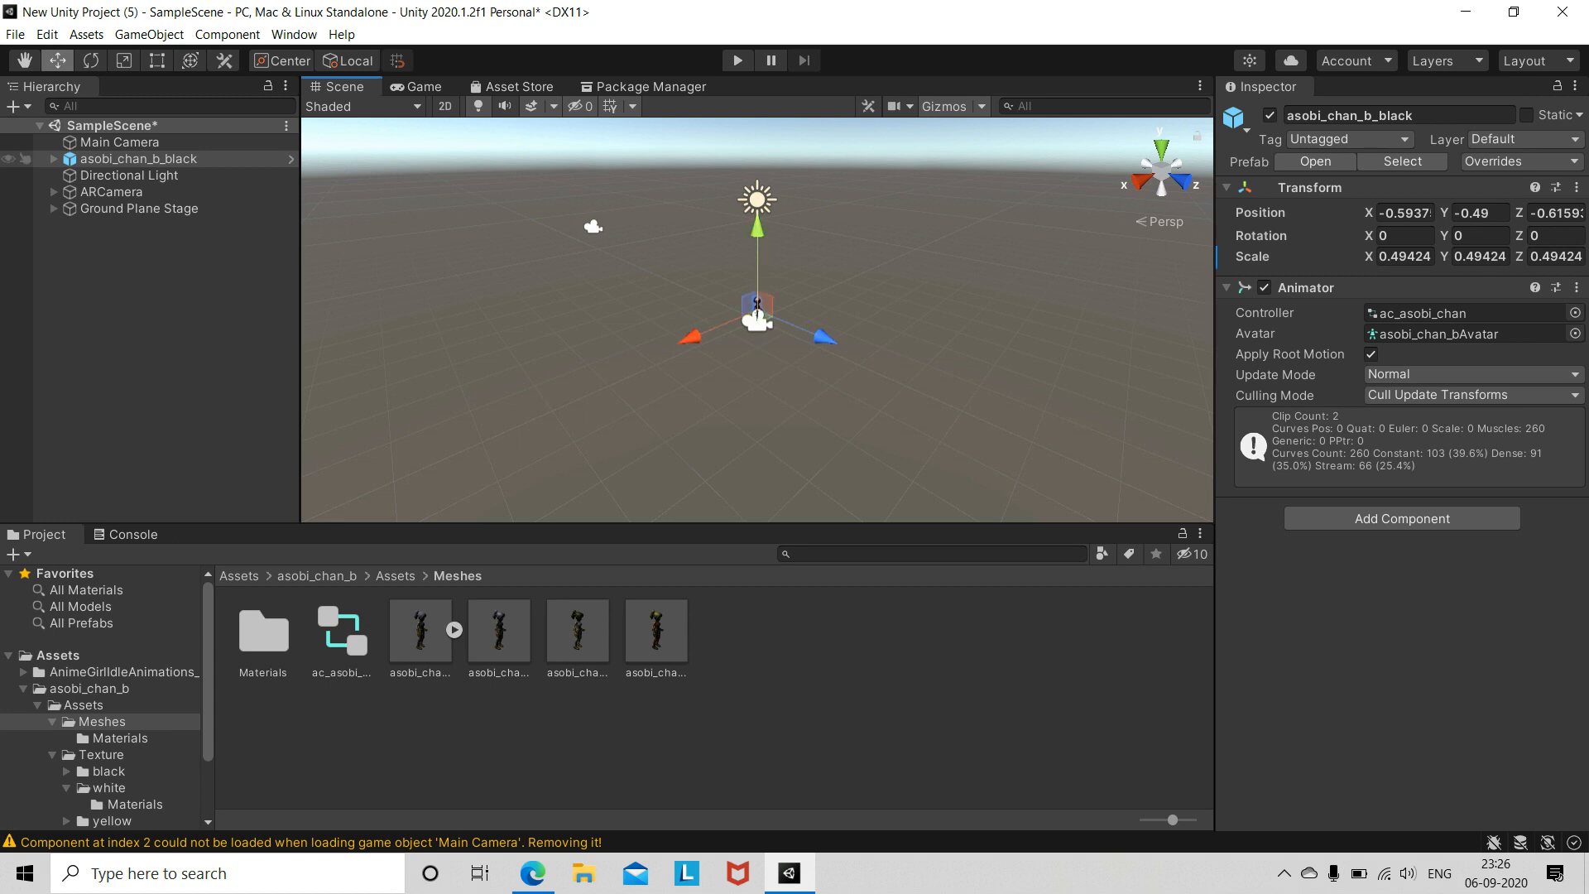
pyautogui.click(138, 159)
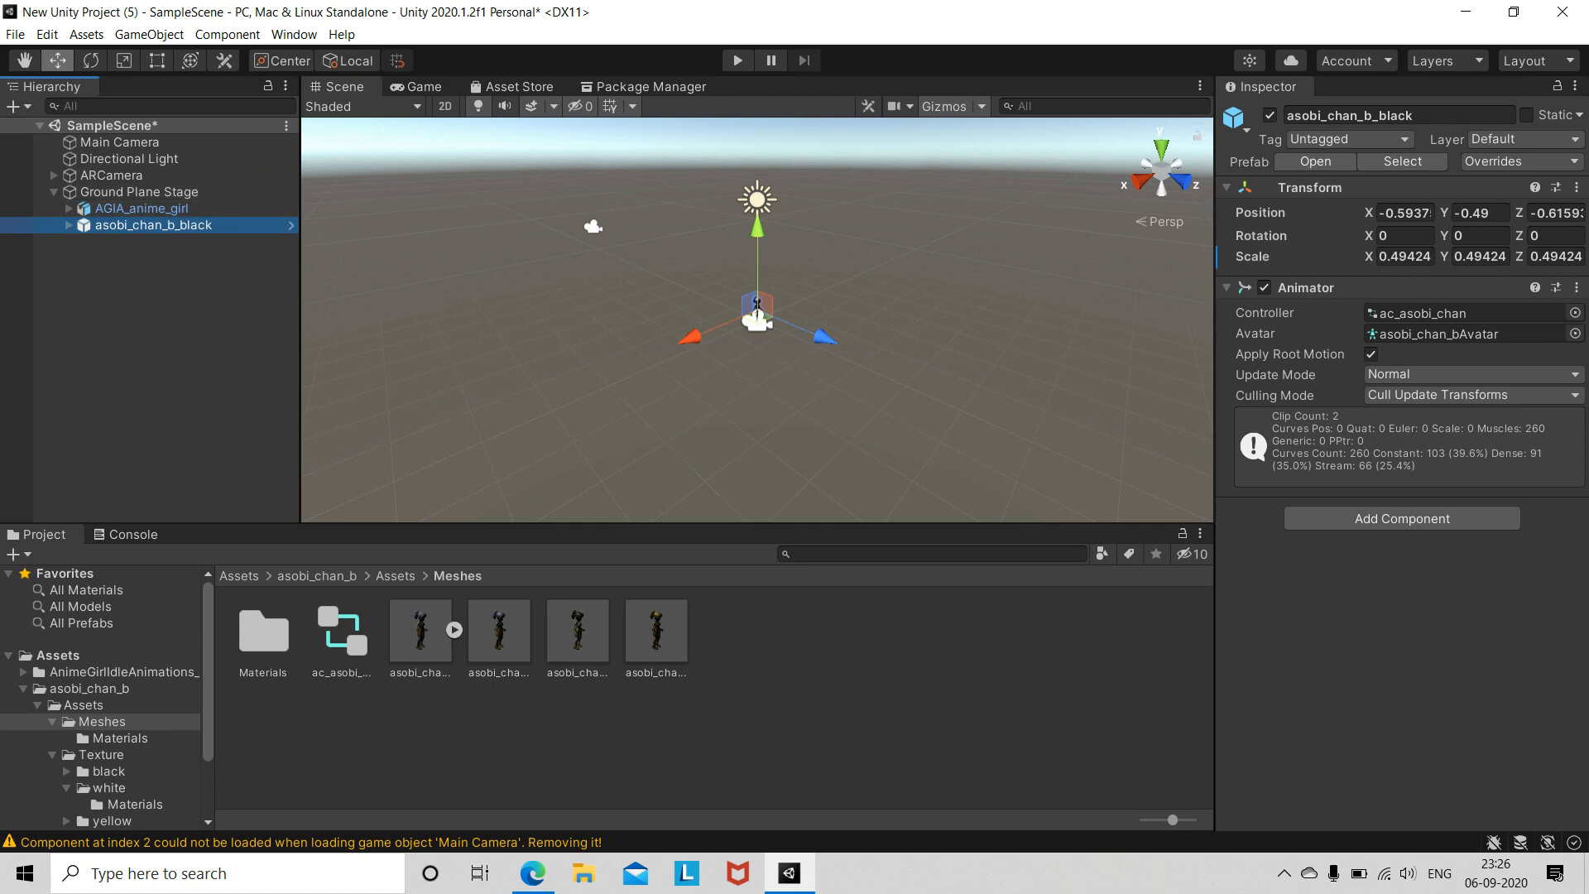
pyautogui.click(139, 208)
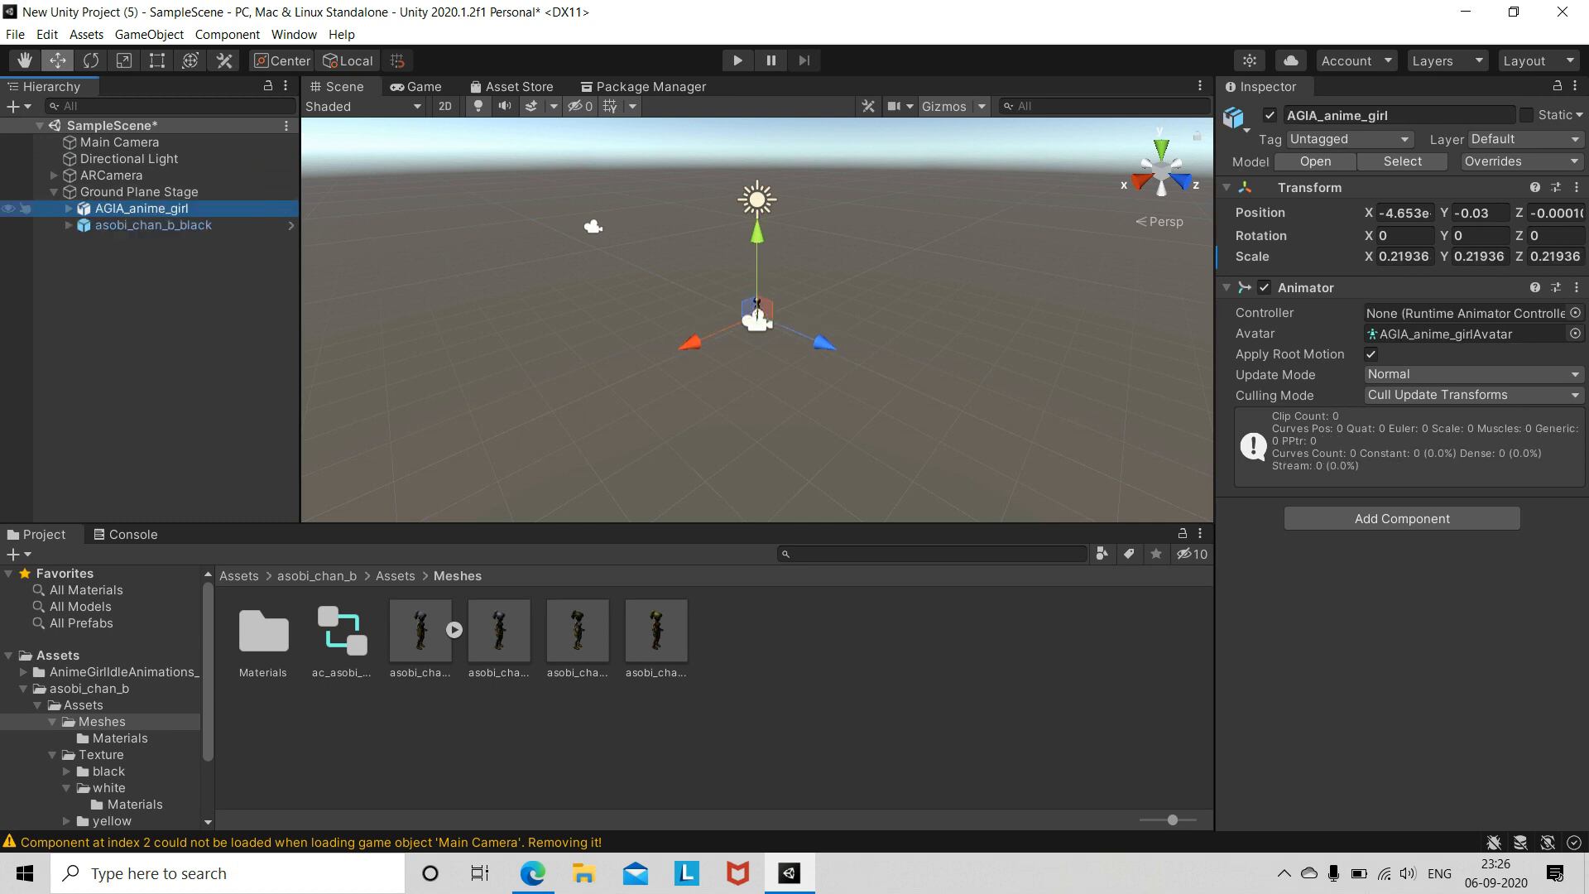
pyautogui.rightClick(141, 209)
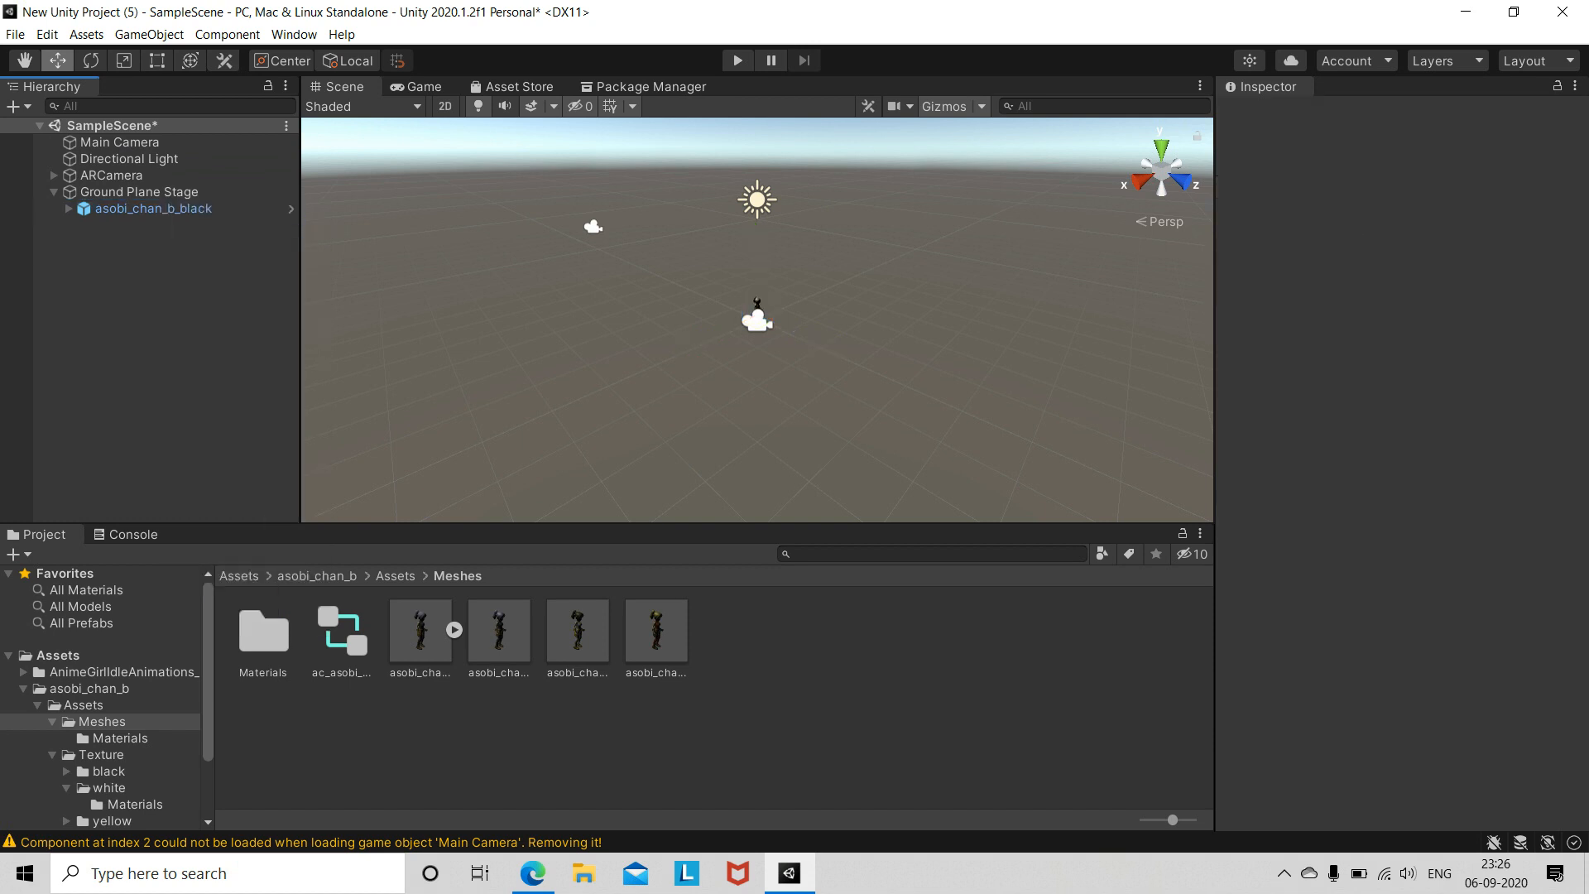
pyautogui.click(110, 174)
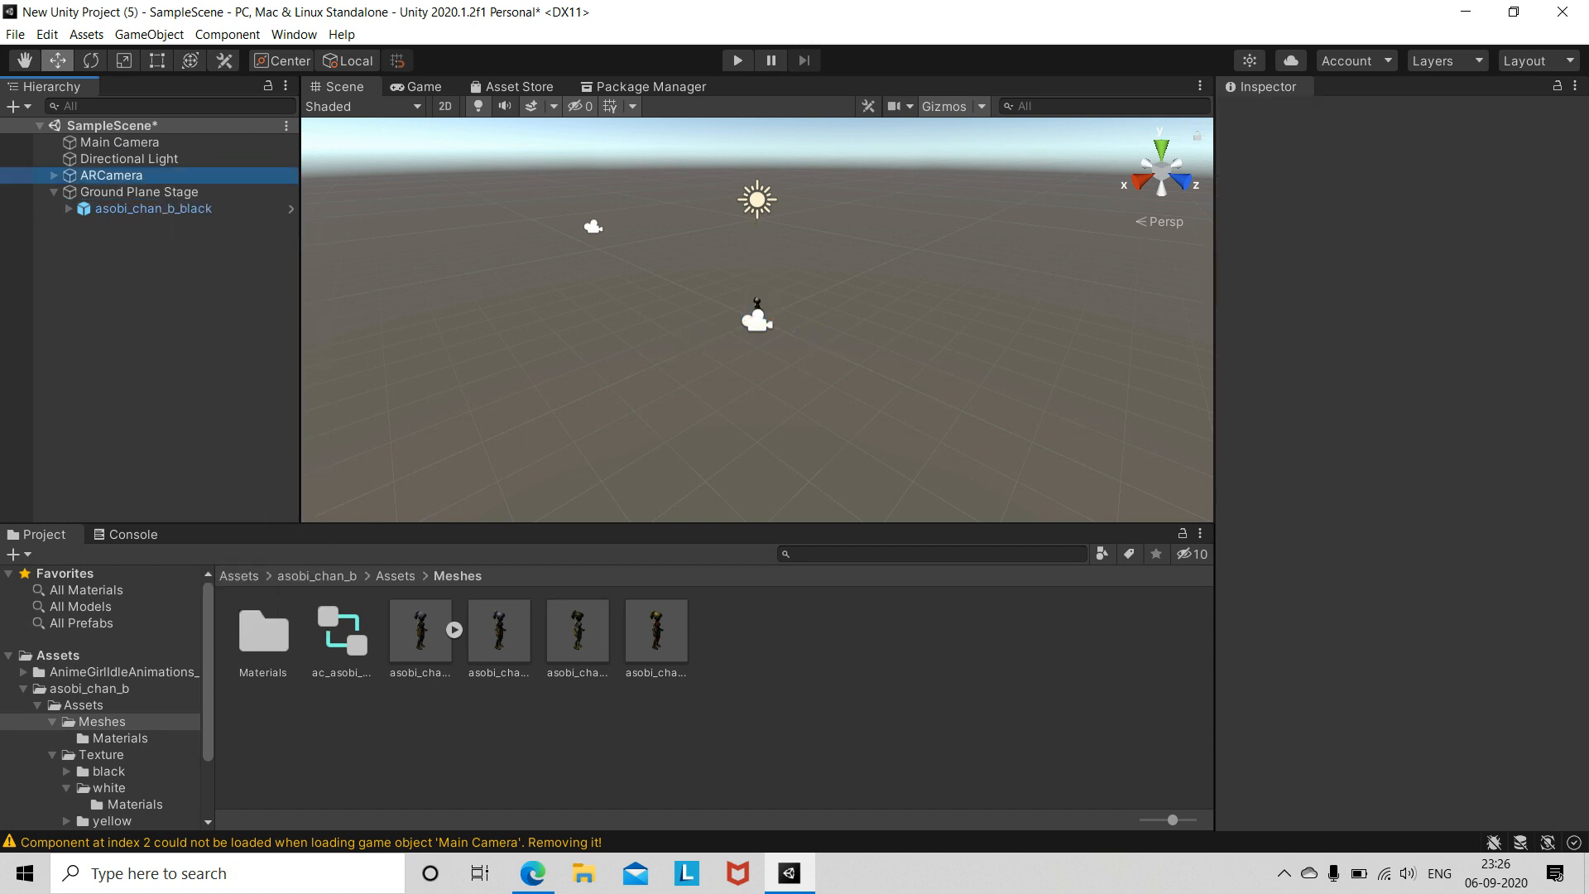
# Uncheck Duplicate Stage in the Plane Finder's Content Positioning Behaviour
pyautogui.click(111, 174)
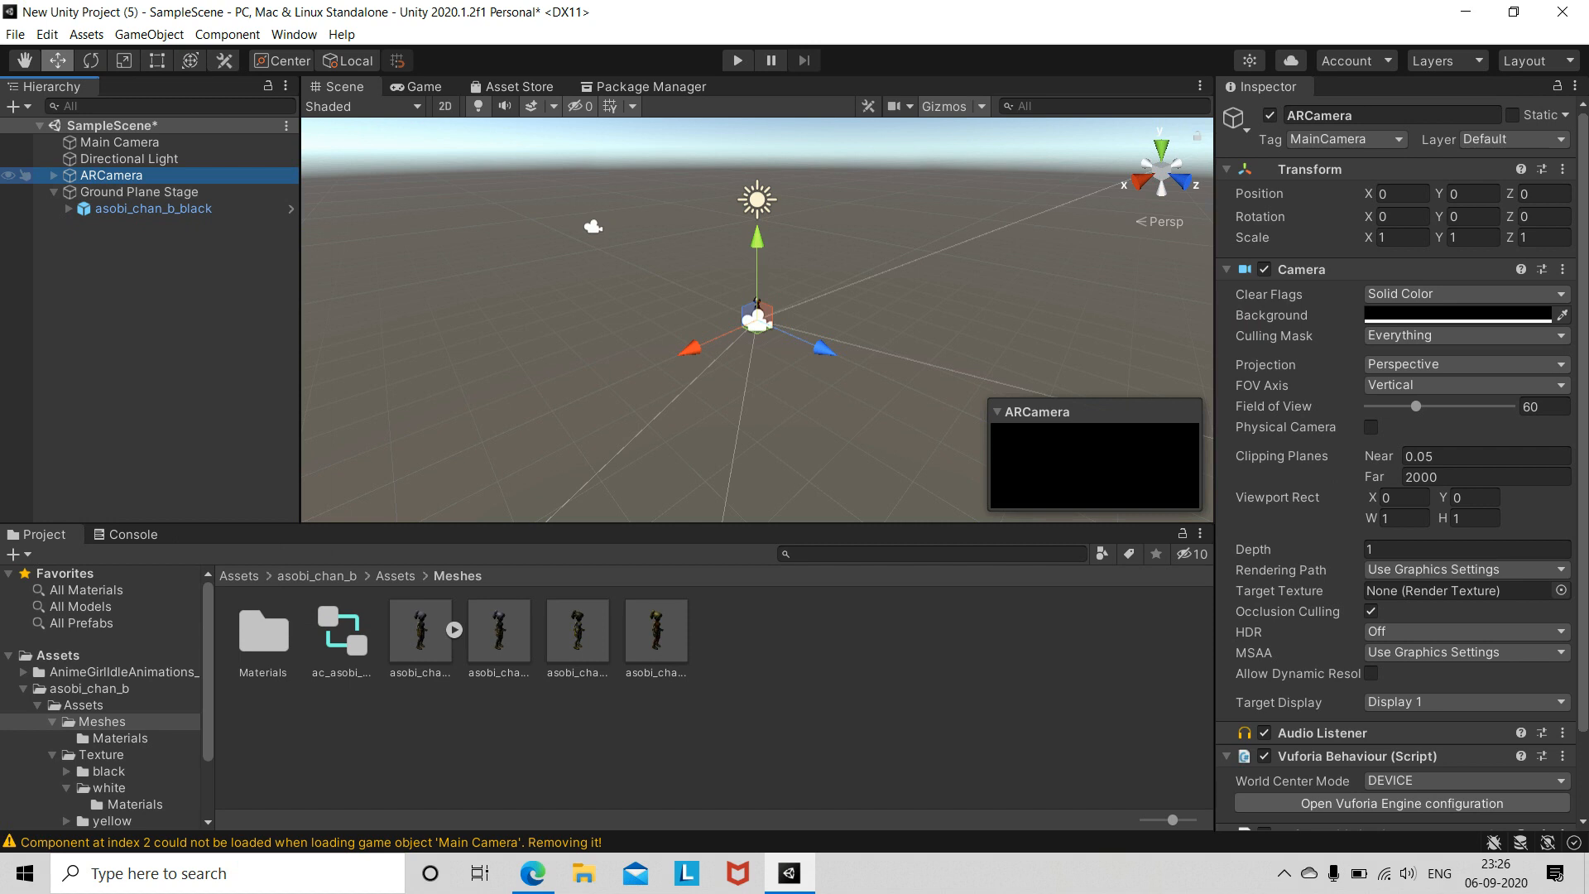
pyautogui.click(132, 192)
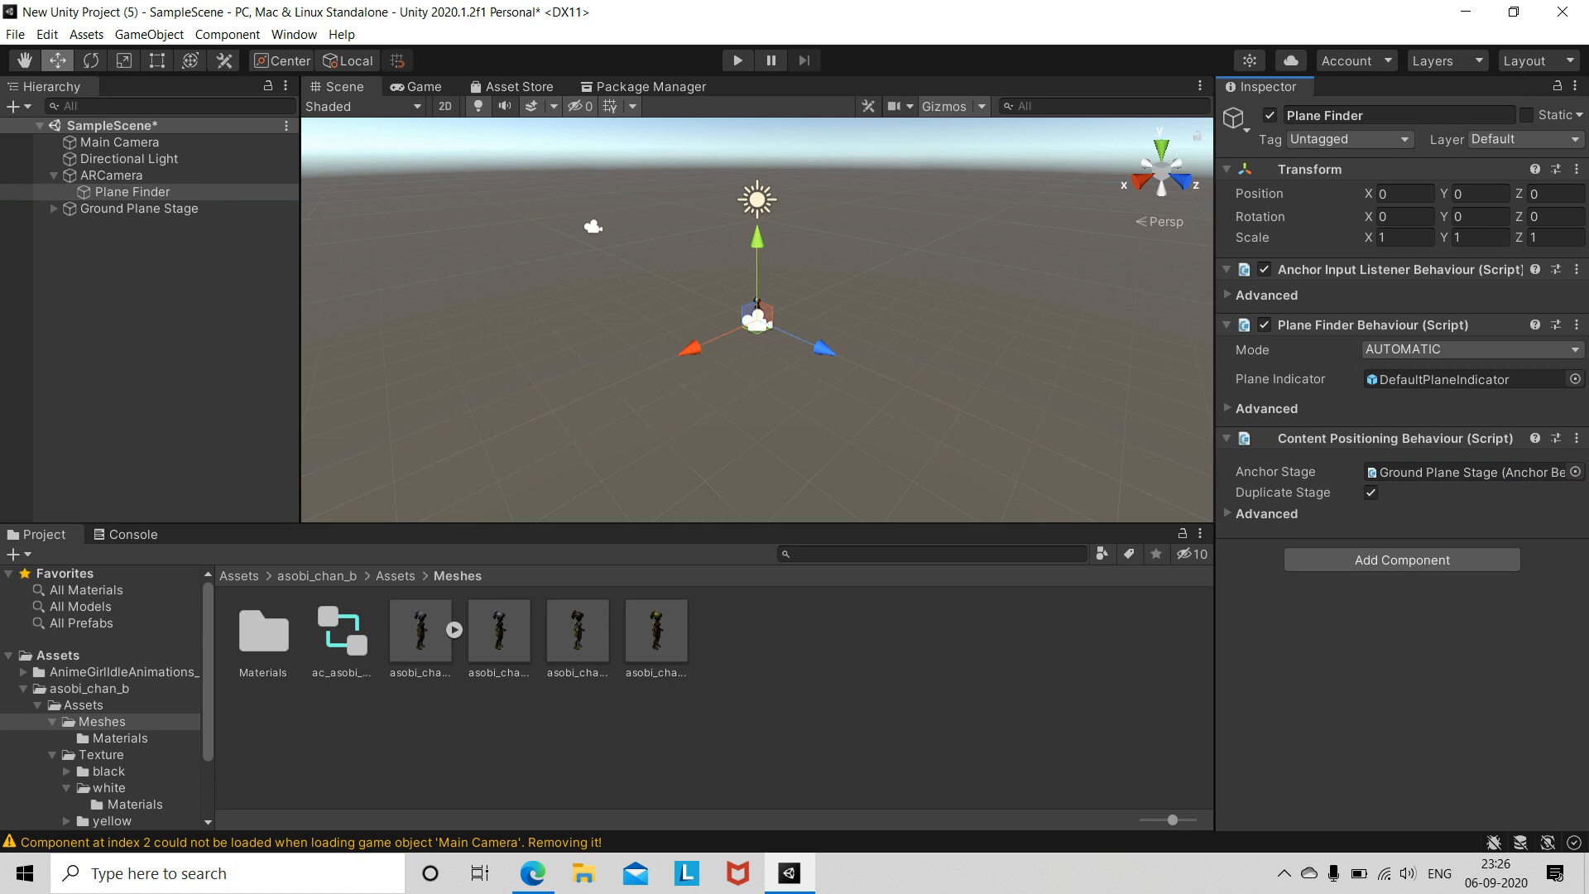
pyautogui.click(1371, 494)
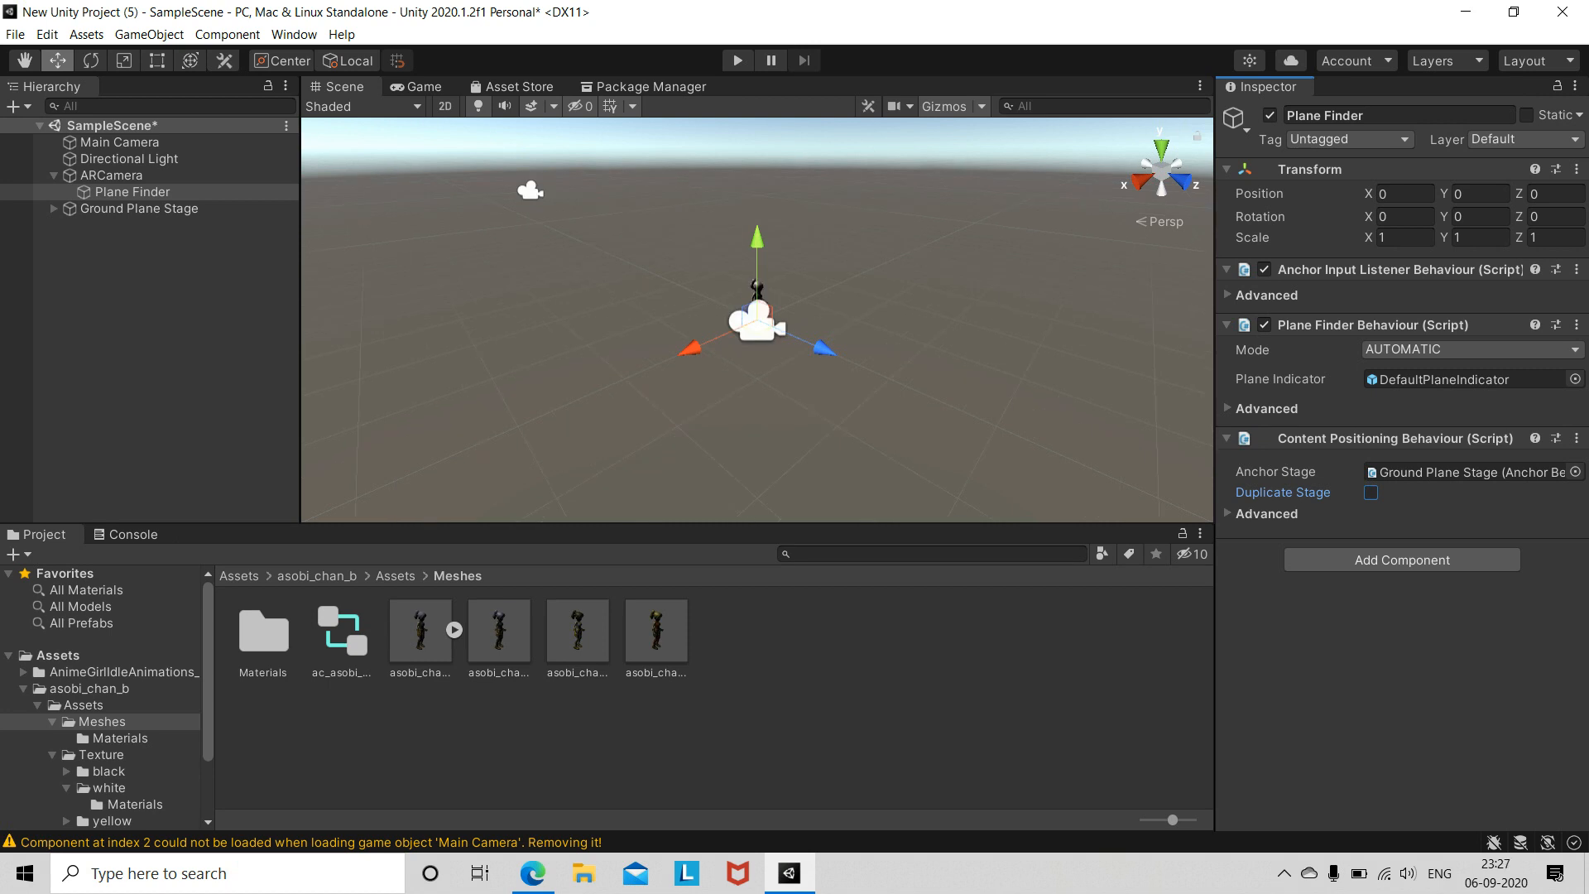
# Open Build Settings, review the Android Player Settings, close them and select Android
pyautogui.click(15, 33)
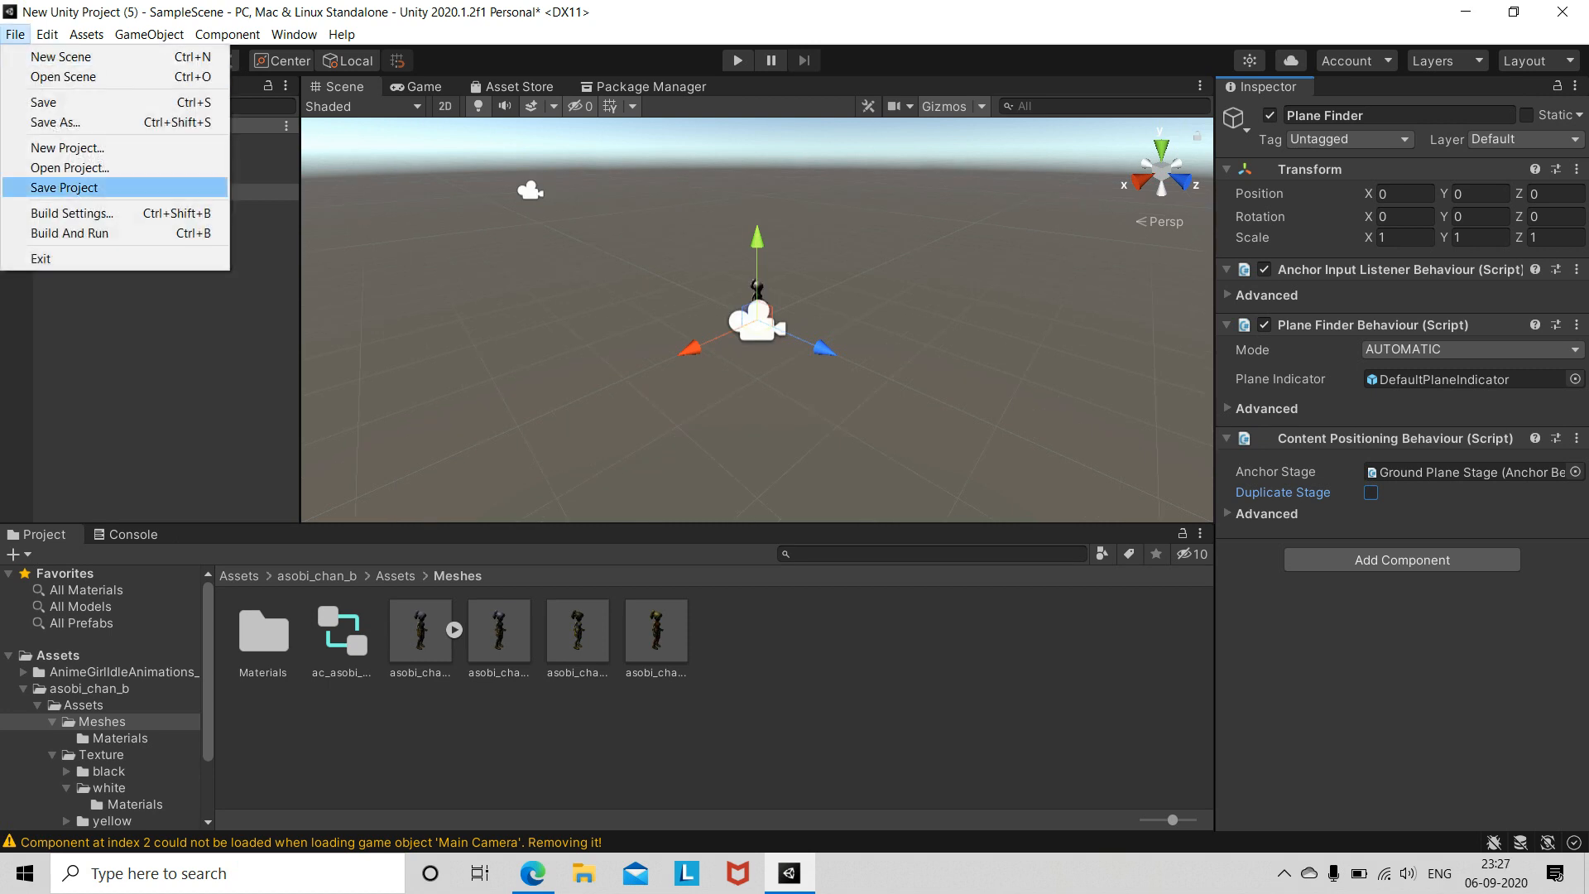
pyautogui.click(71, 214)
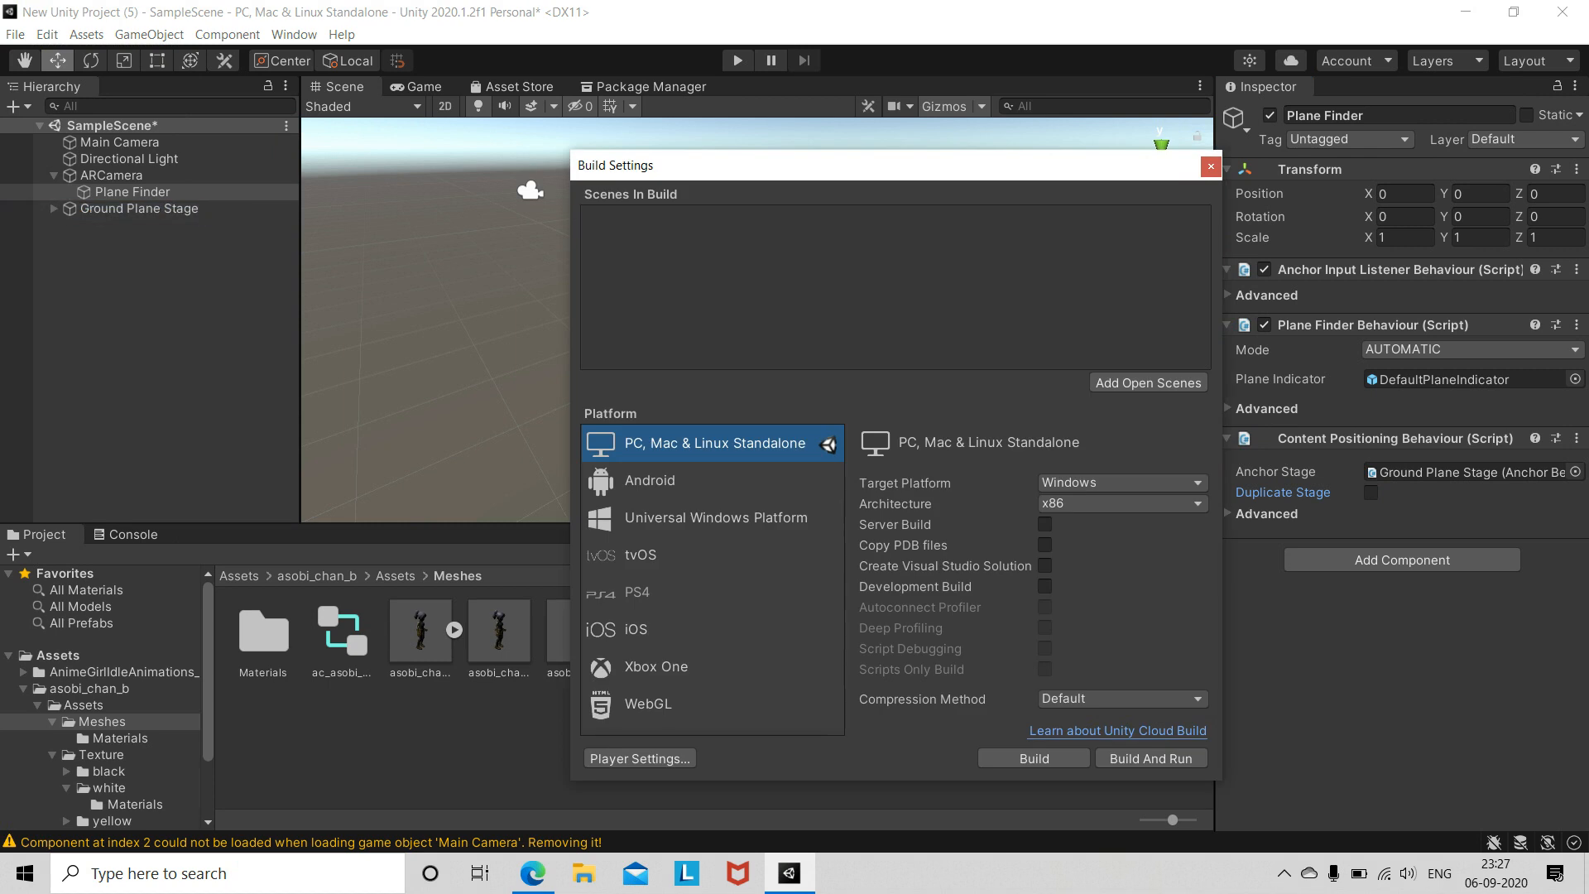
pyautogui.click(649, 480)
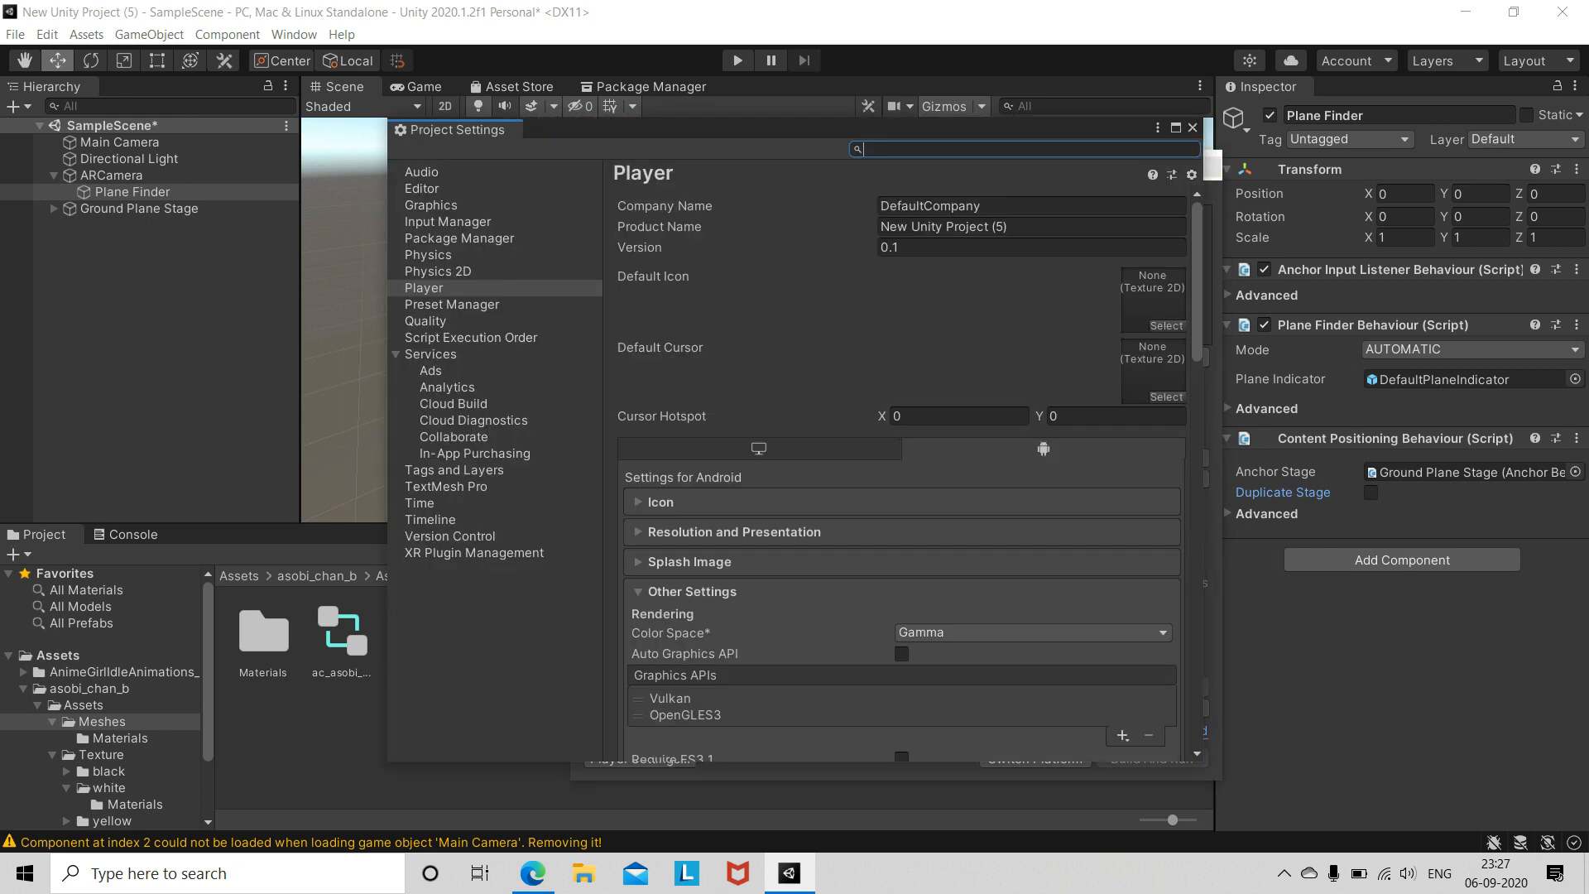
pyautogui.scroll(-3)
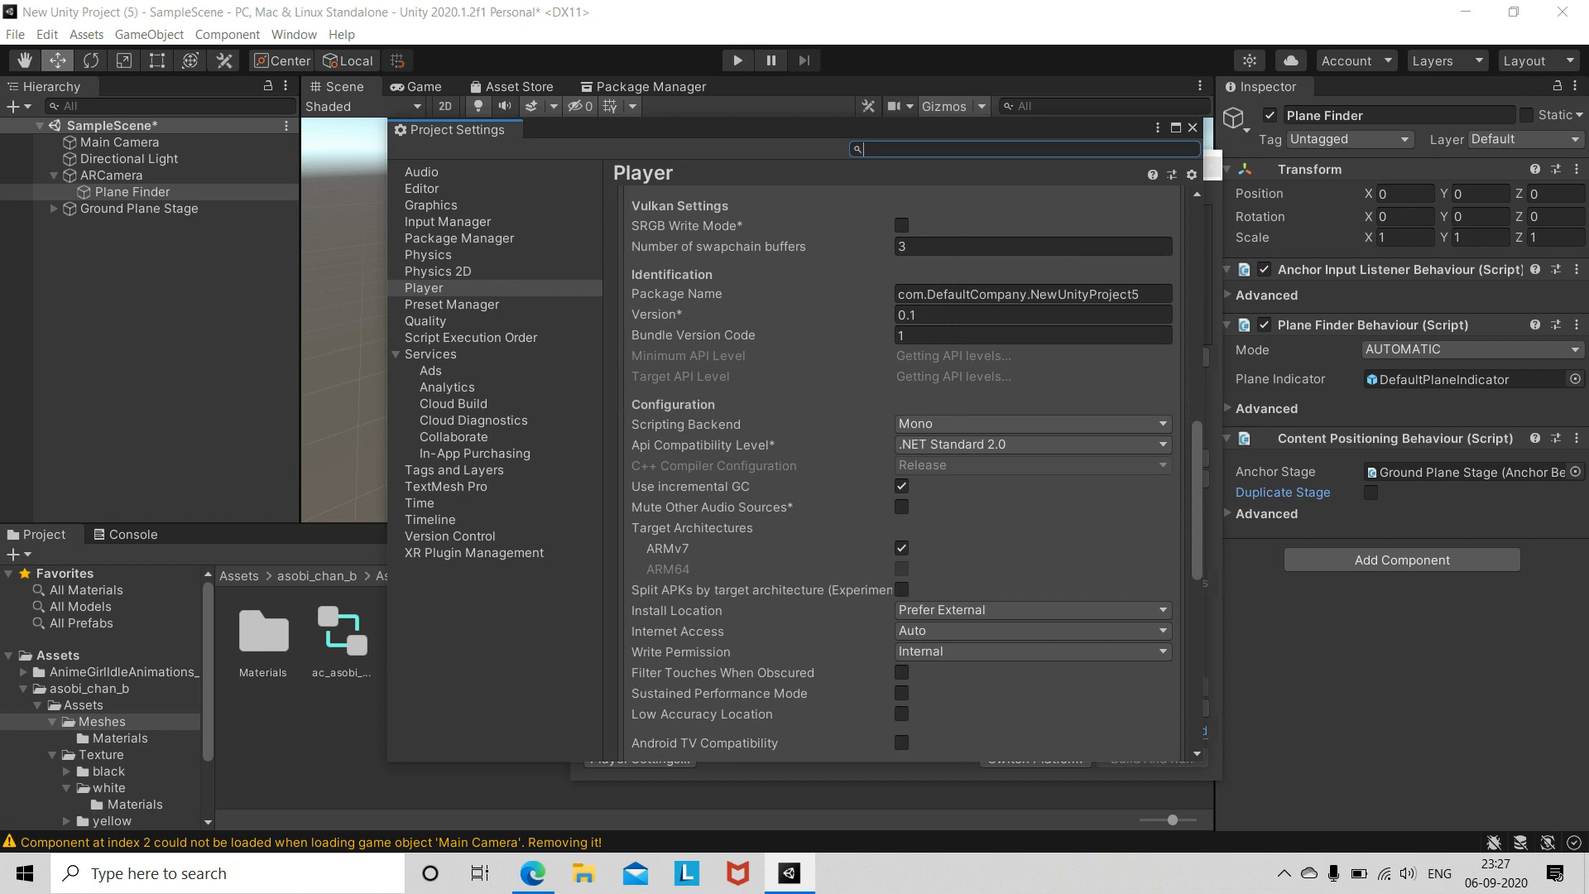
pyautogui.scroll(-3)
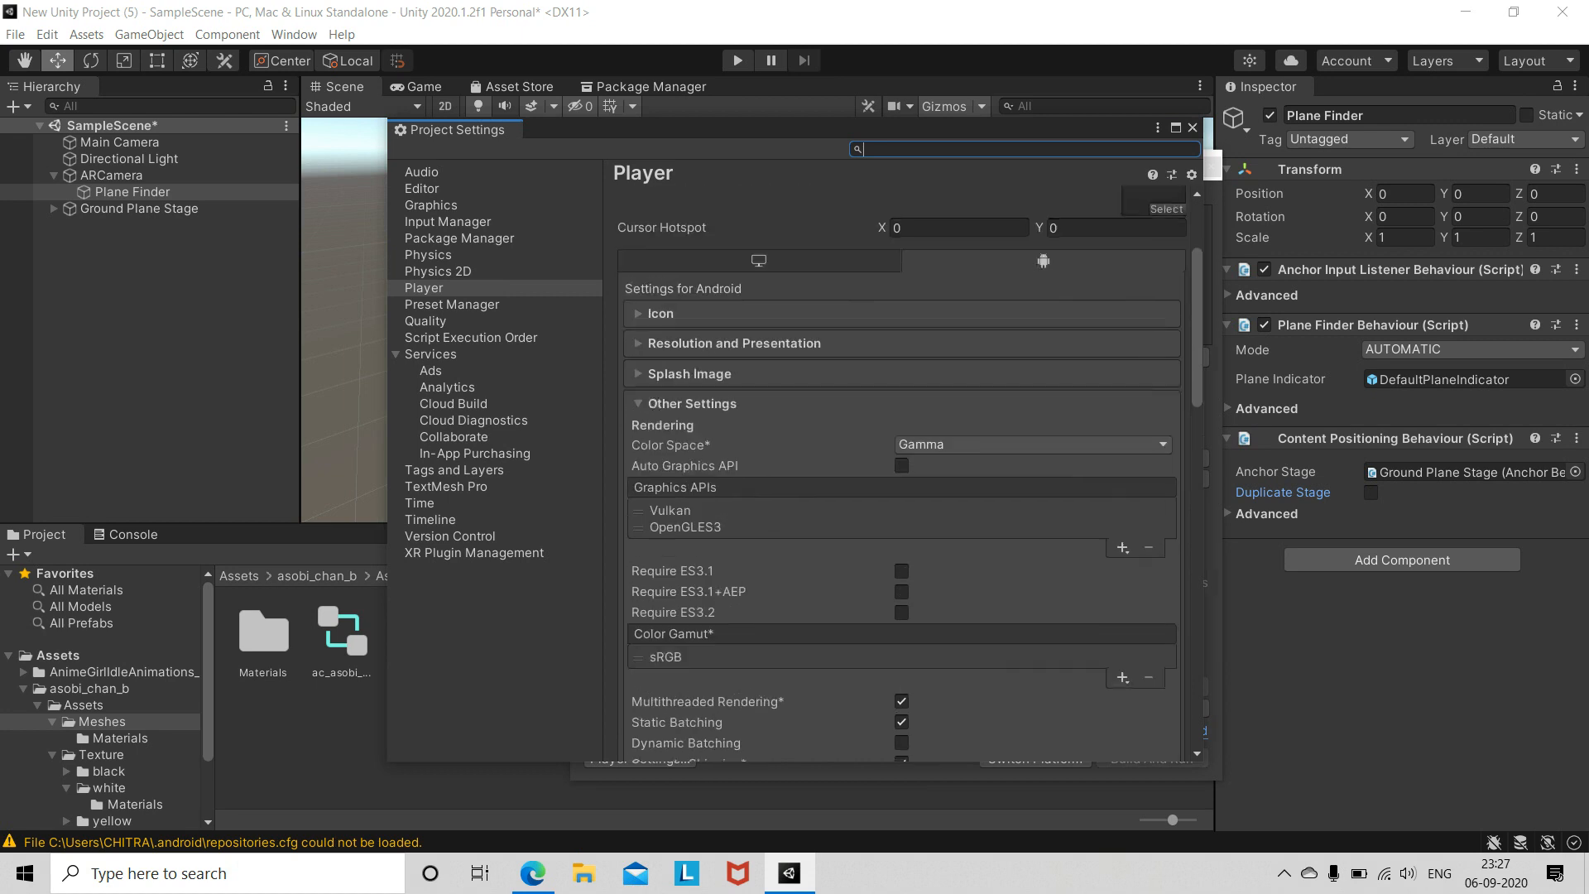
pyautogui.click(671, 512)
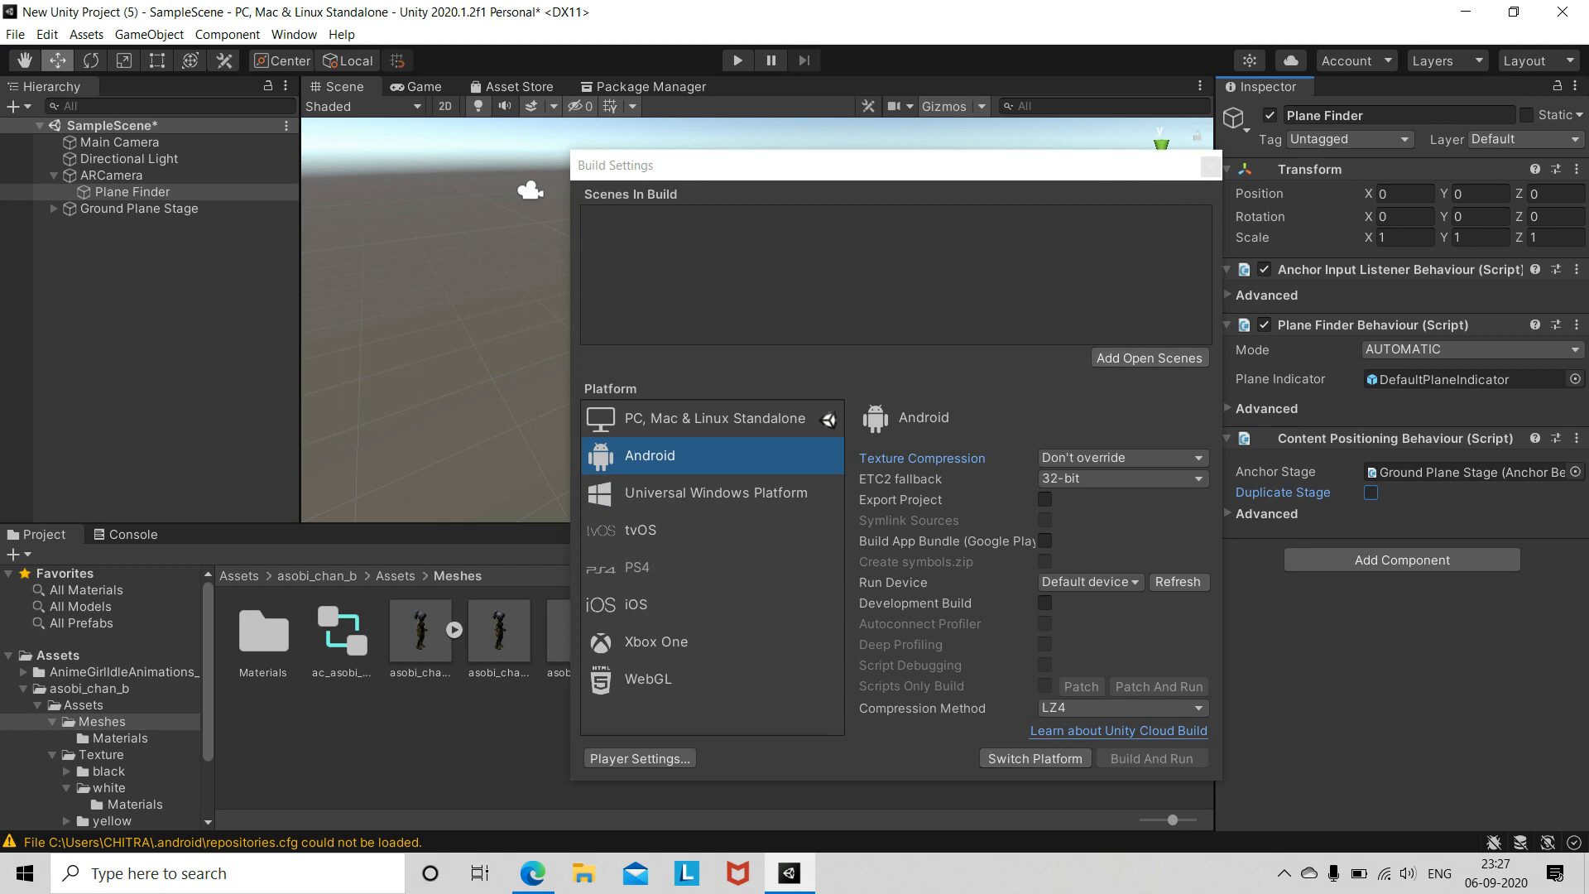
# Switch the build platform to Android, add SampleScene to Scenes In Build, and close Build Settings
pyautogui.click(1033, 758)
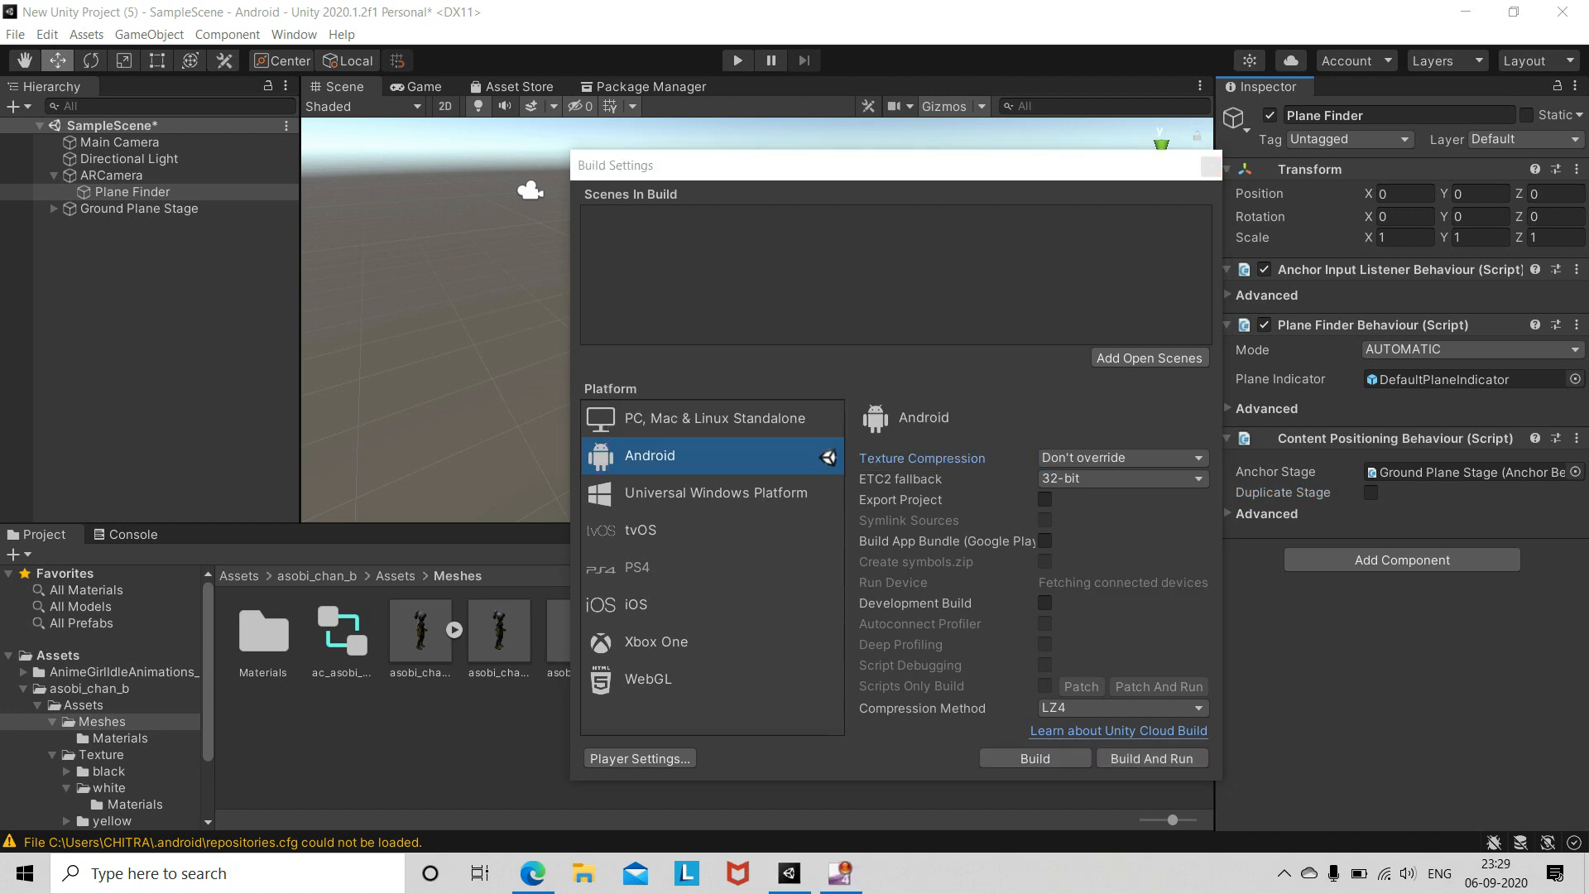
pyautogui.click(1149, 358)
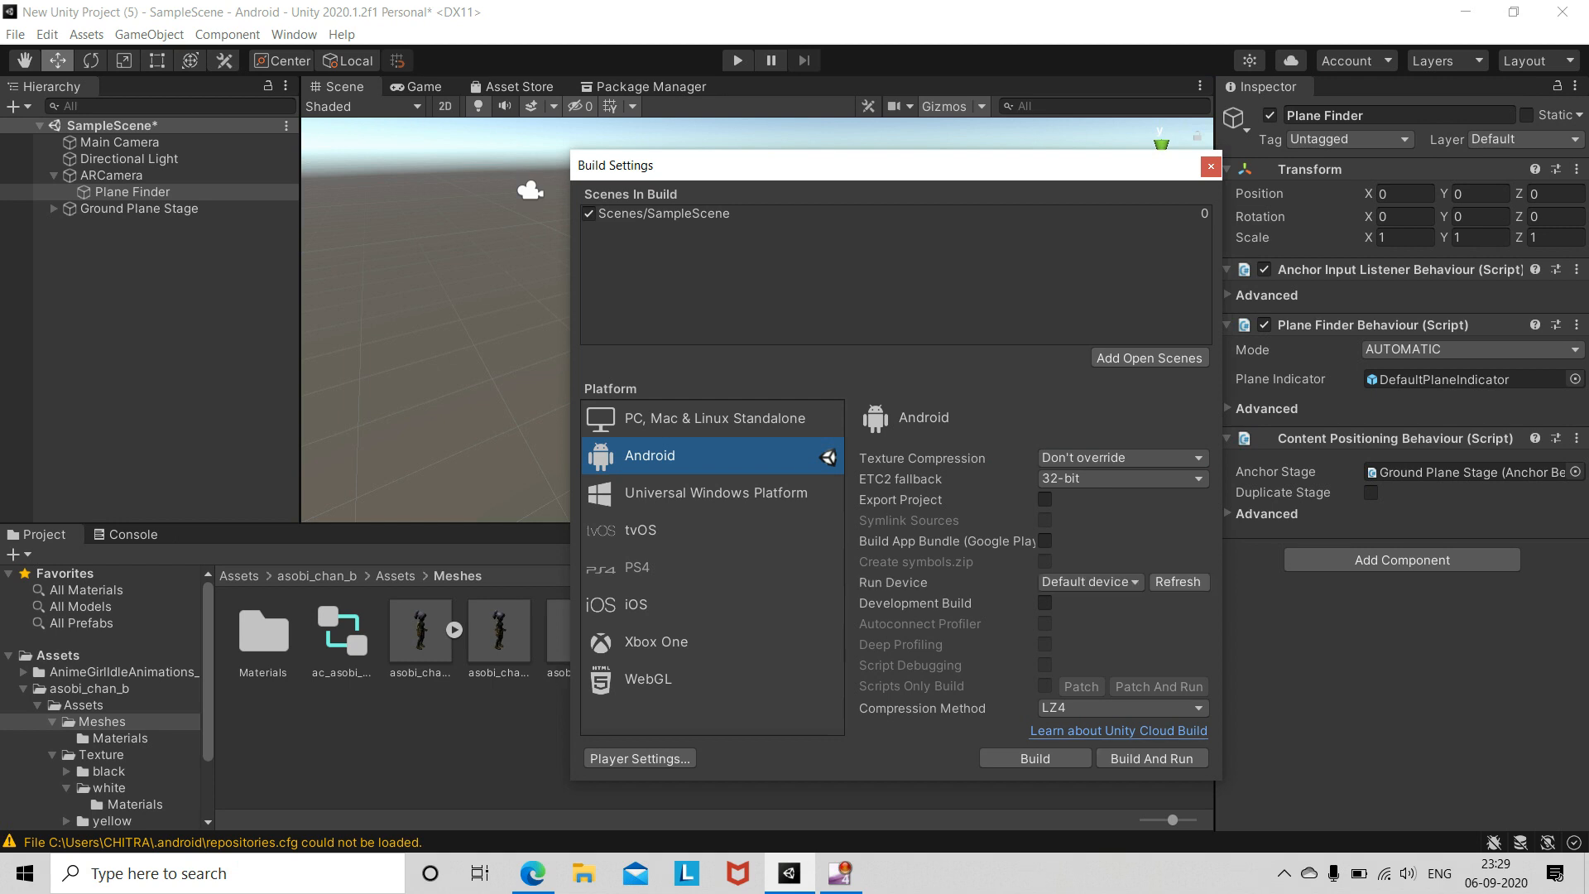
pyautogui.click(1088, 581)
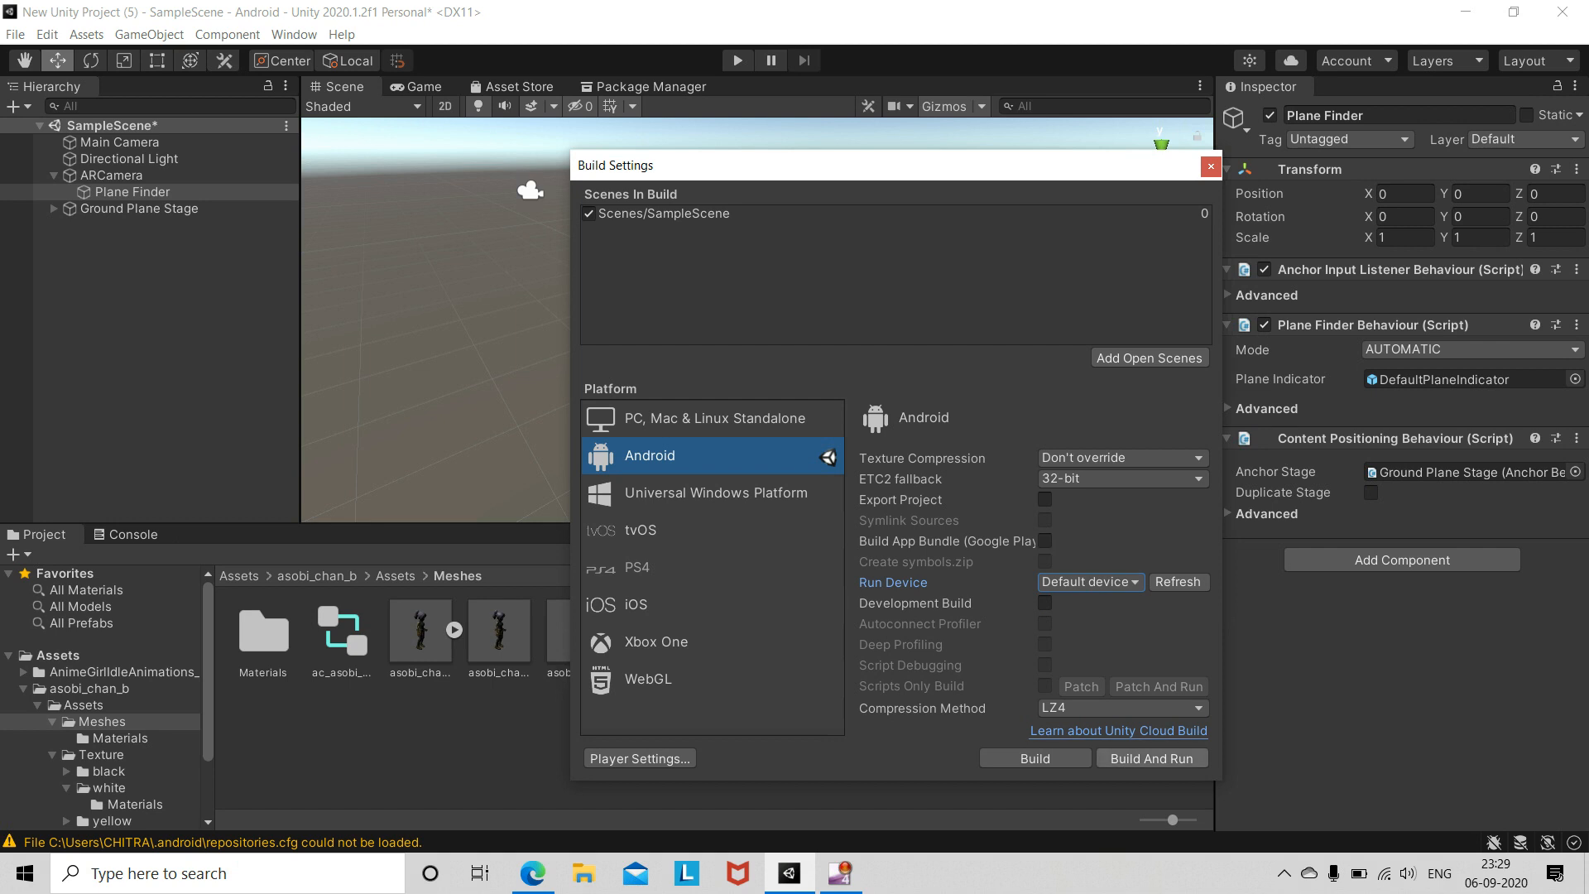
pyautogui.click(1032, 757)
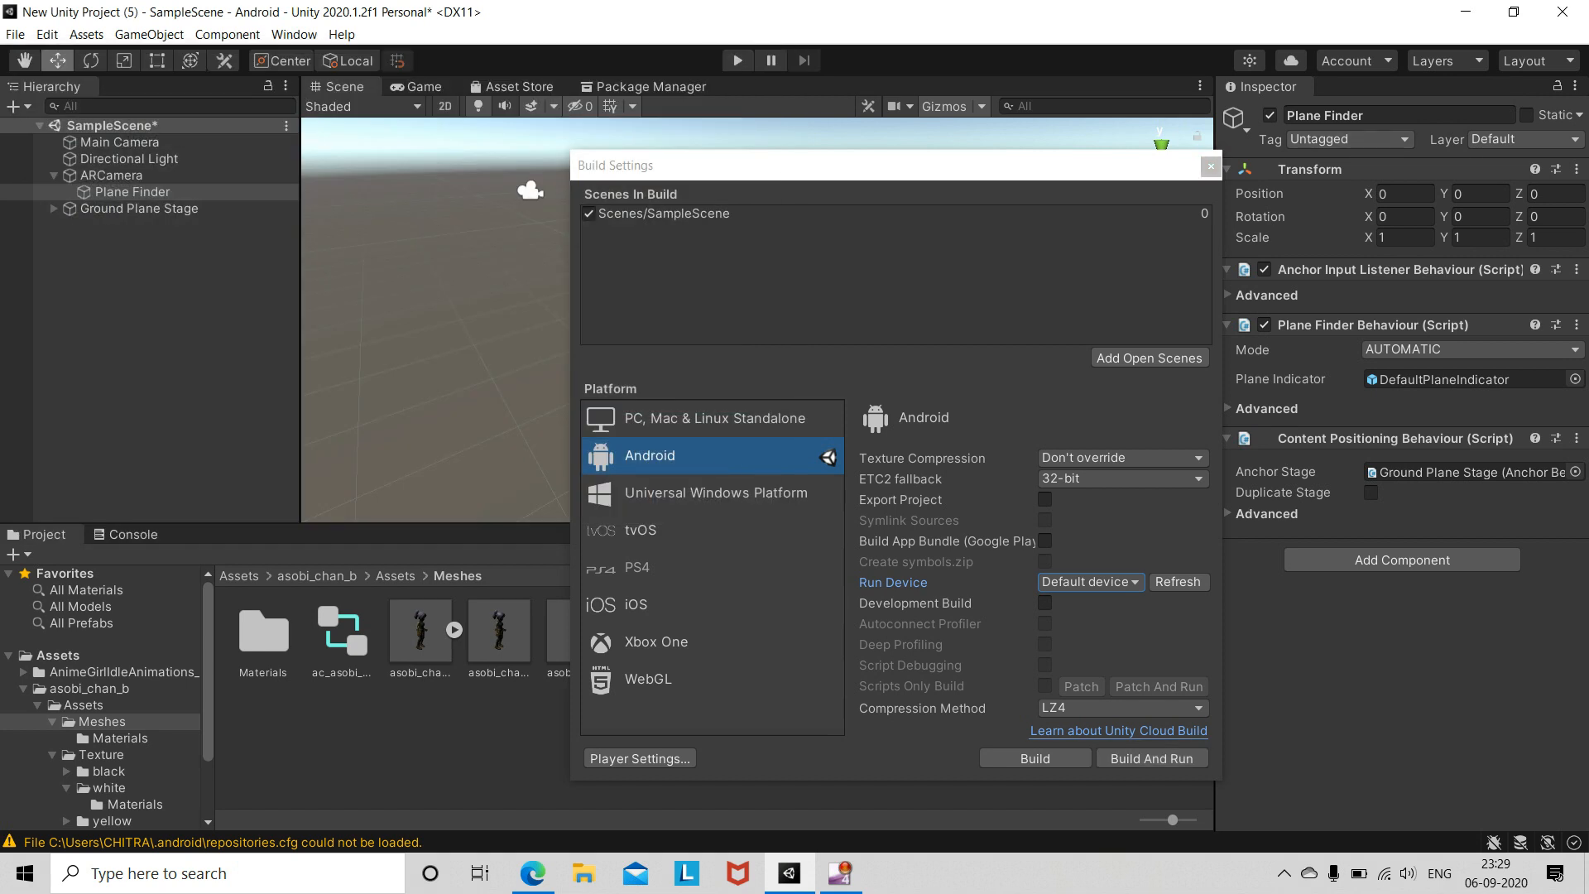
pyautogui.click(1208, 165)
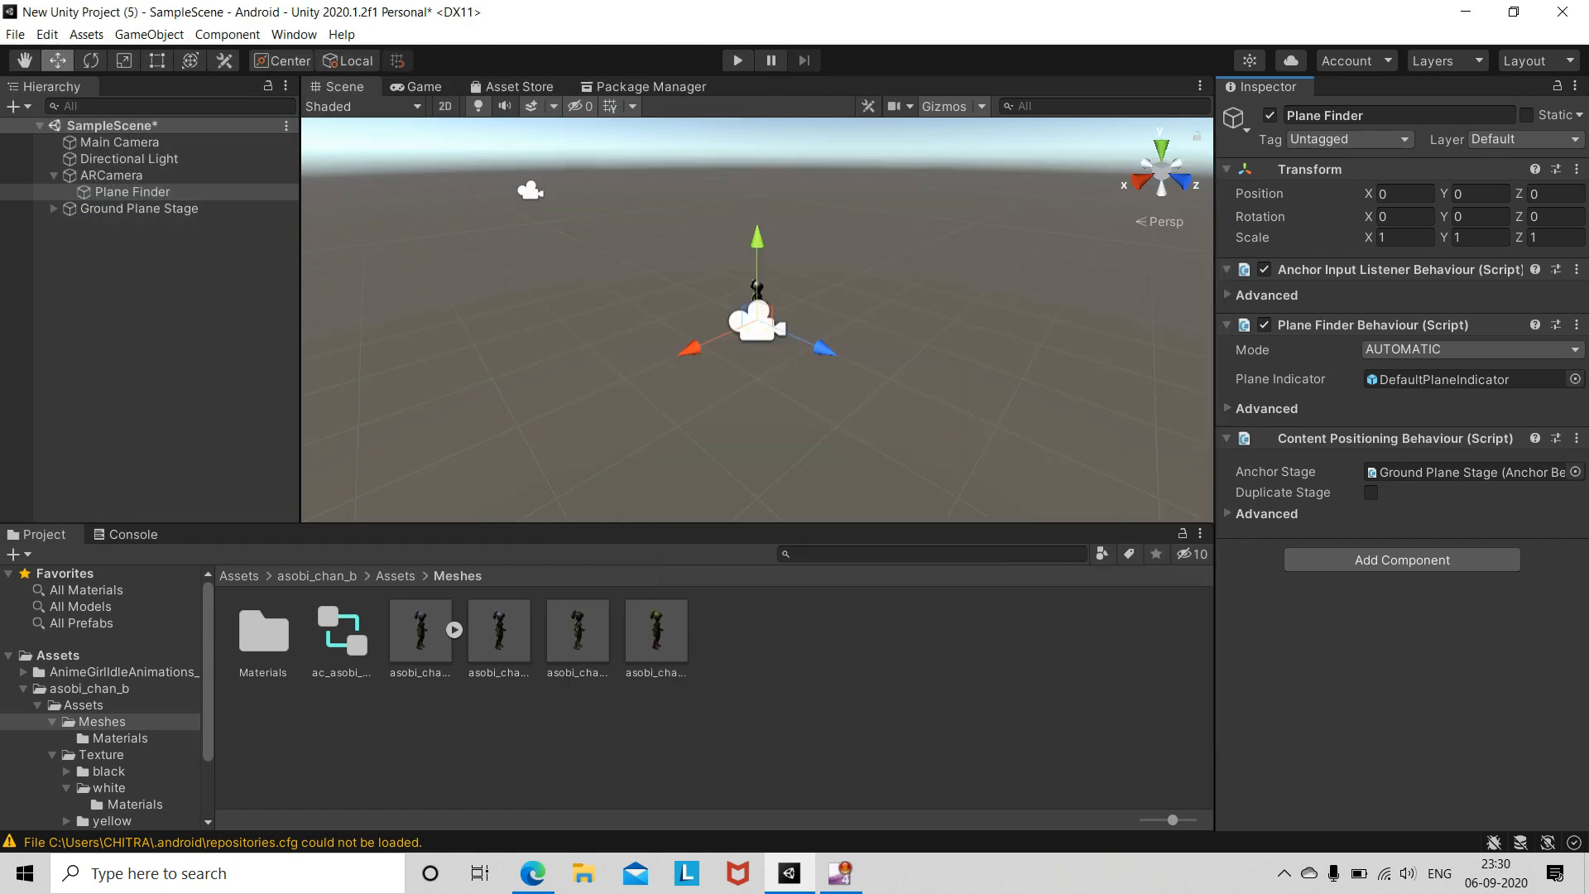